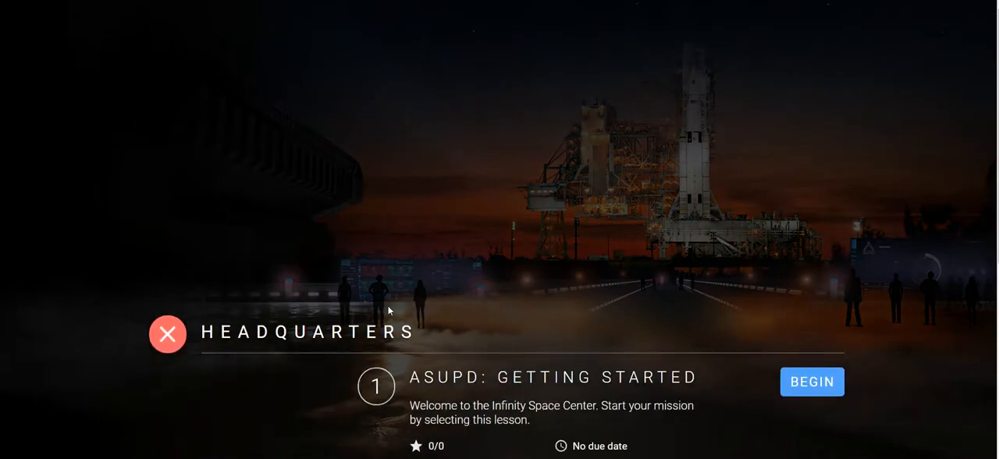
# - Close the Headquarters lesson list and open ASUPD: Getting Started from the mission map
pyautogui.scroll(3)
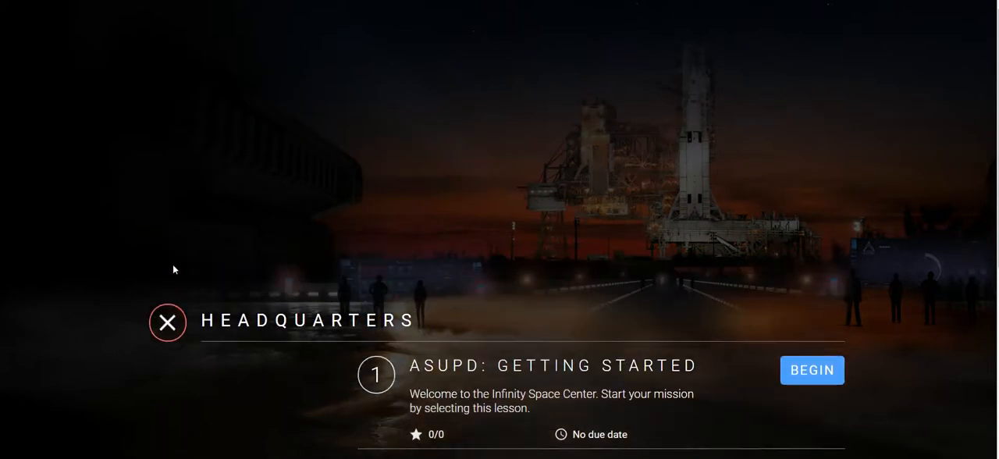
pyautogui.click(167, 323)
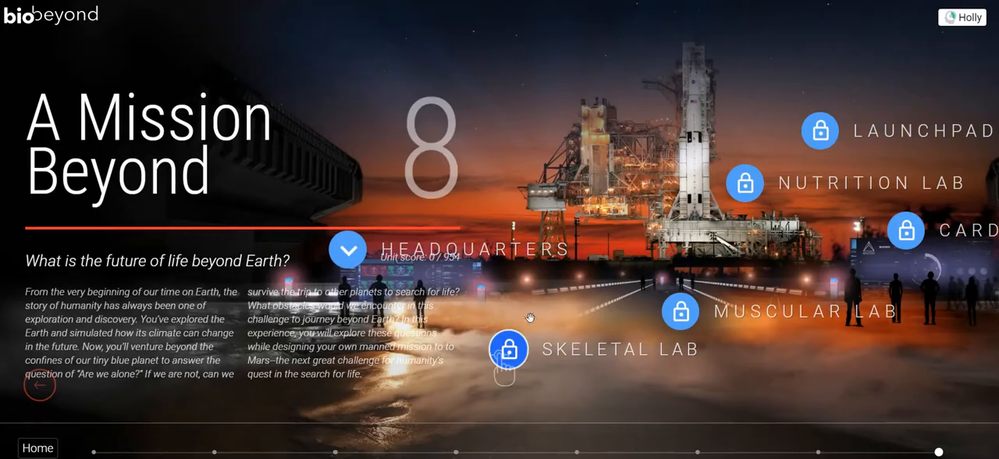
pyautogui.click(508, 349)
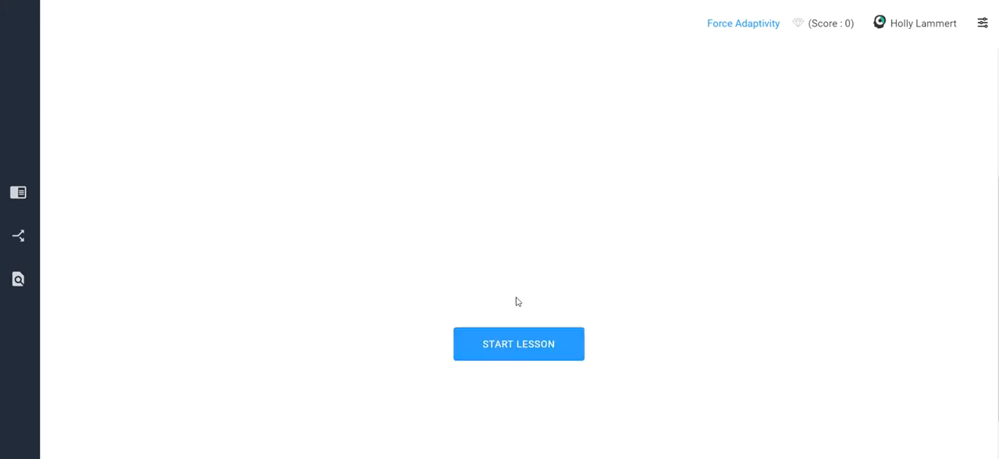
# - Start the lesson, read the Introduction, dismiss the mail toast, and return to Abnormal Cells
pyautogui.click(518, 344)
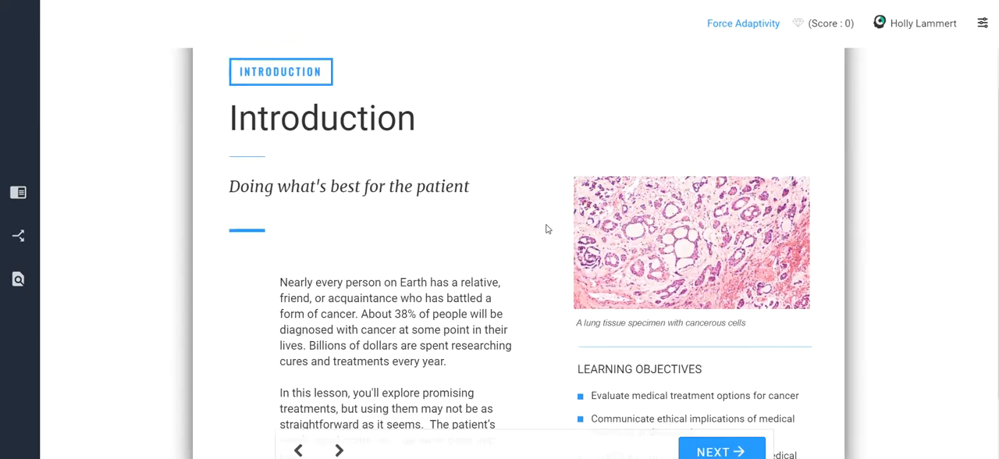
pyautogui.scroll(-3)
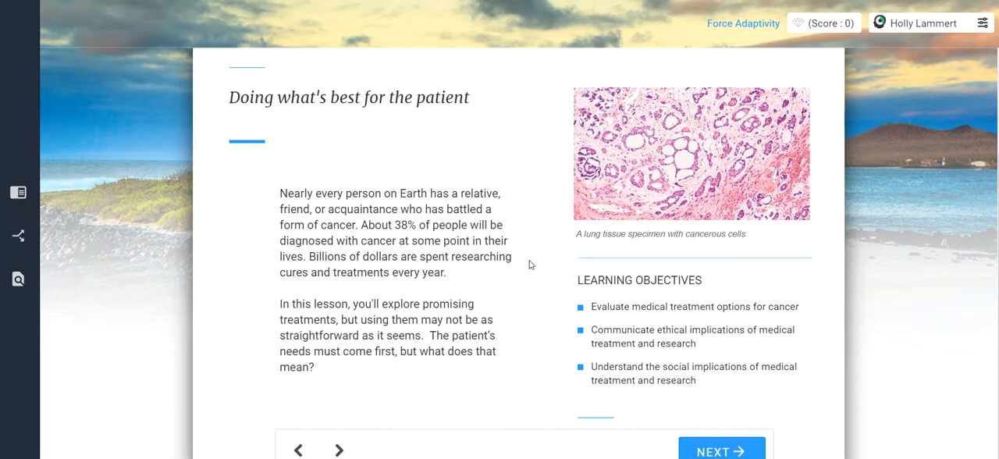
pyautogui.moveTo(503, 339)
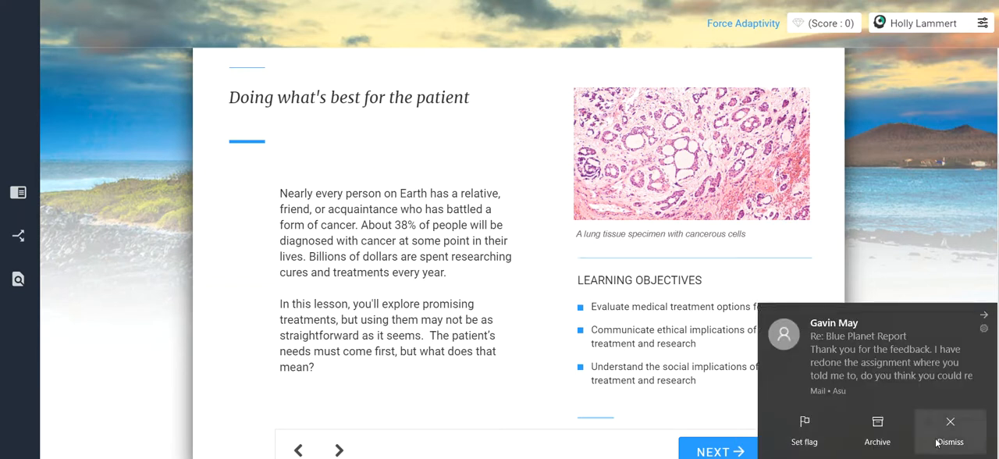
pyautogui.click(949, 429)
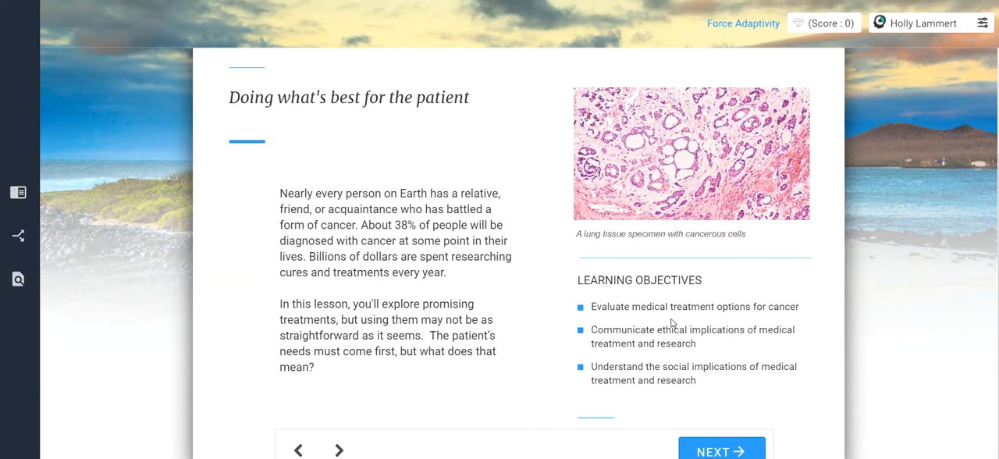
pyautogui.moveTo(730, 319)
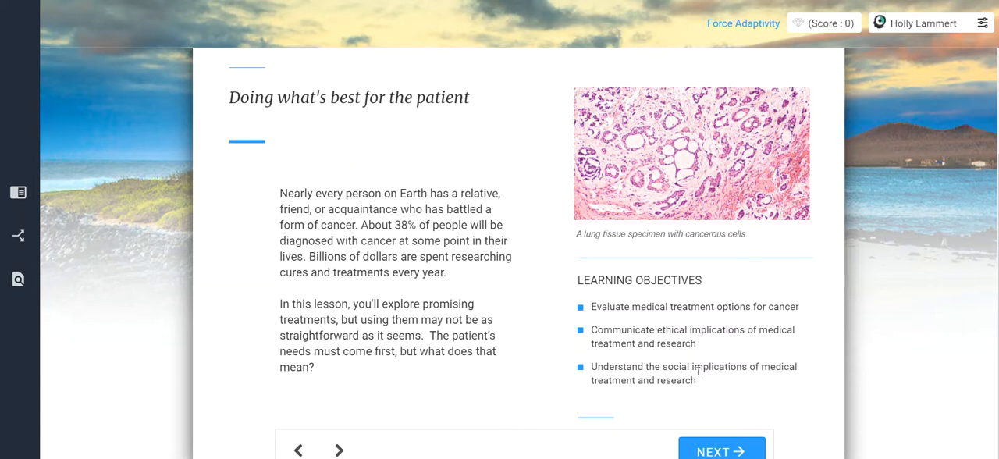
pyautogui.doubleClick(686, 366)
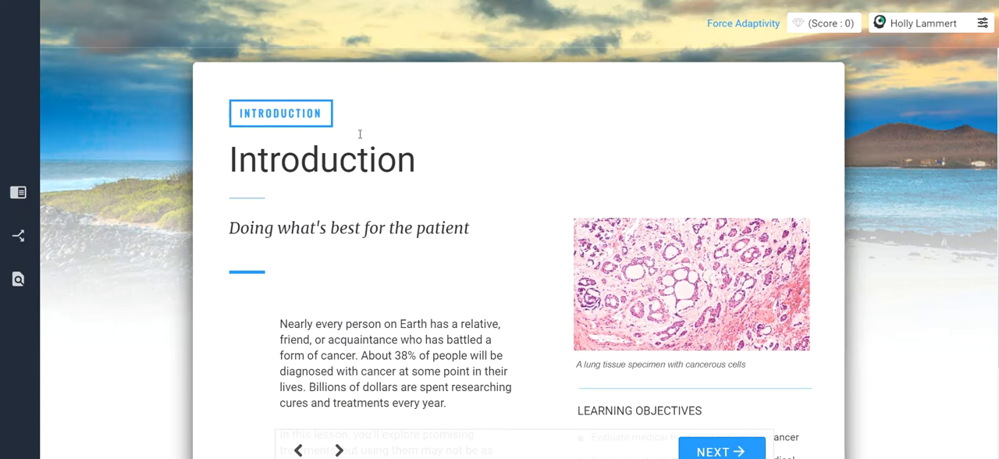
pyautogui.moveTo(410, 19)
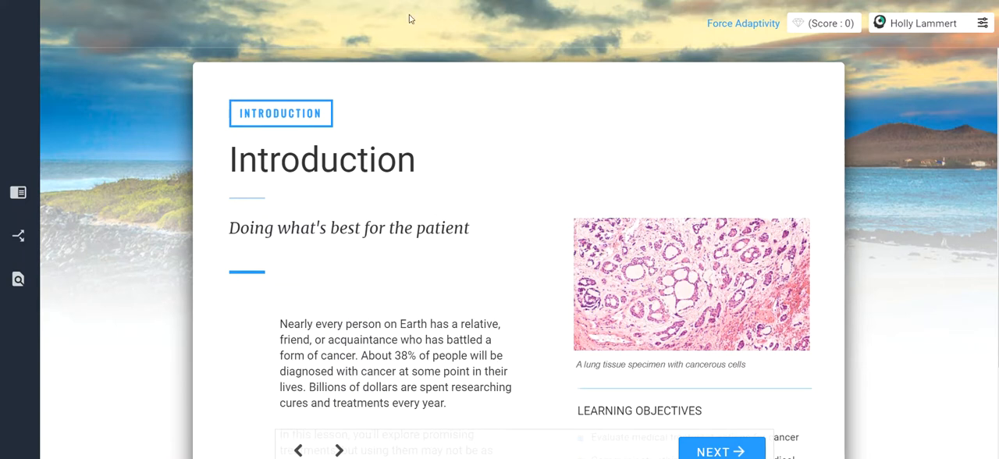
pyautogui.moveTo(229, 170)
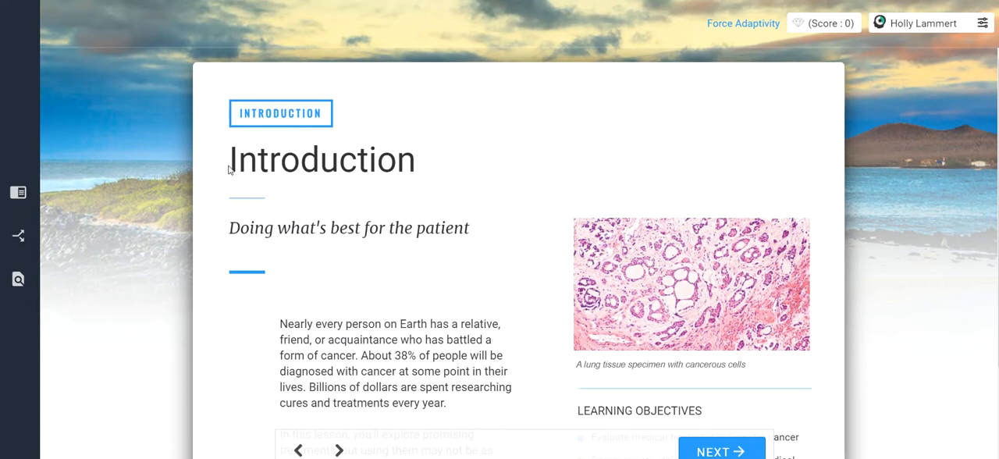
pyautogui.doubleClick(322, 160)
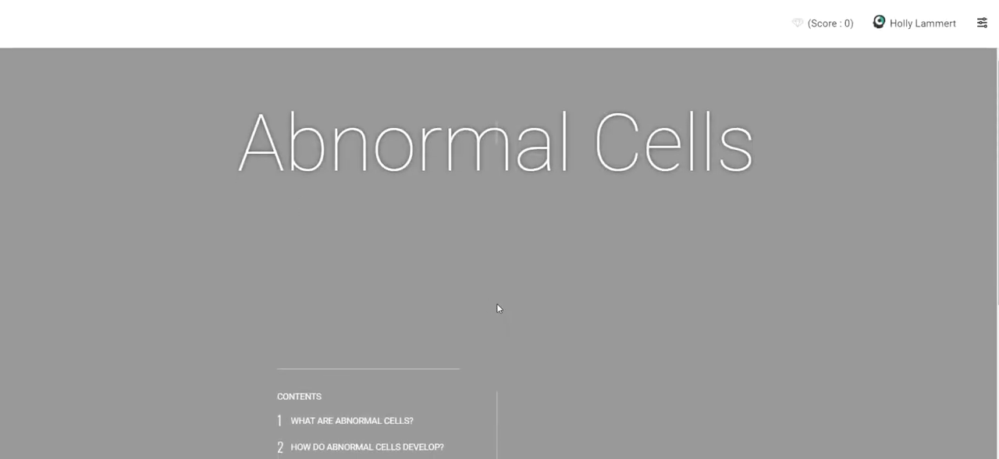
# - Start the Abnormal Cells lesson and move past its Introduction page
pyautogui.scroll(-3)
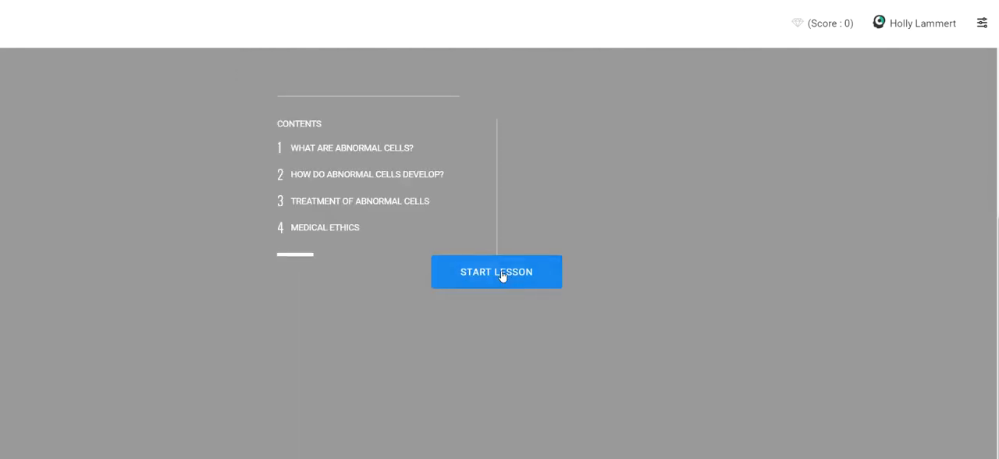
pyautogui.click(497, 272)
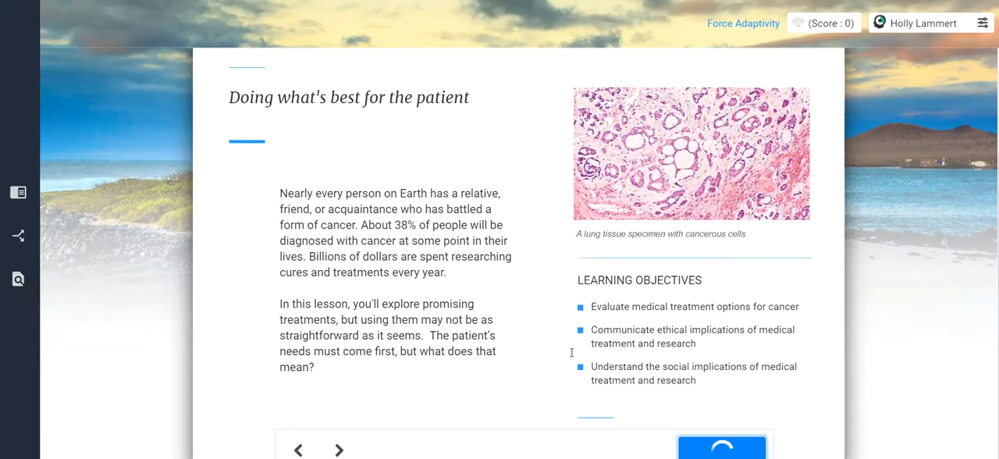
pyautogui.click(339, 450)
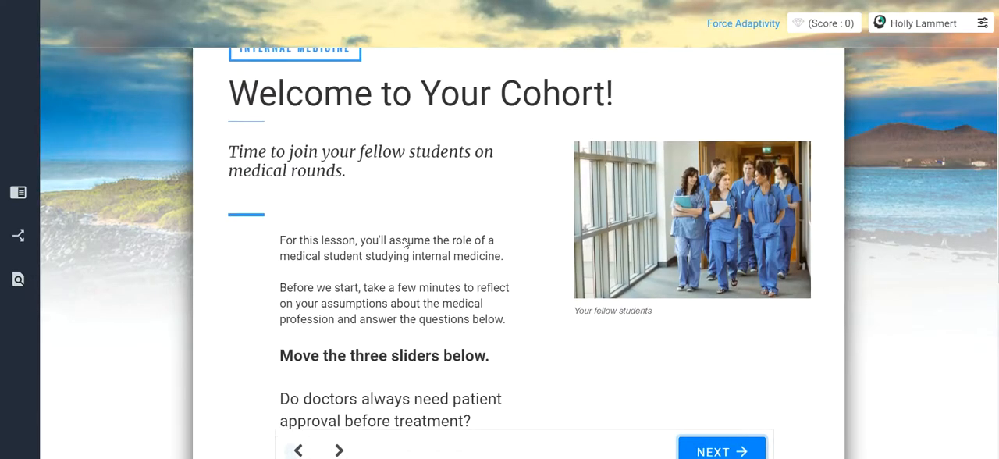
# - Scroll past the three cohort slider questions, leaving them unchanged, to Meet Your Attending Physician
pyautogui.scroll(-3)
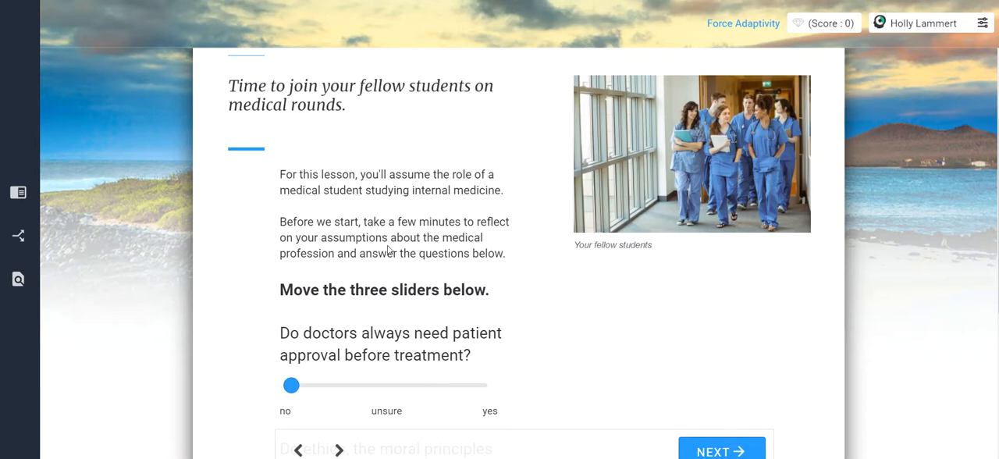
pyautogui.scroll(-3)
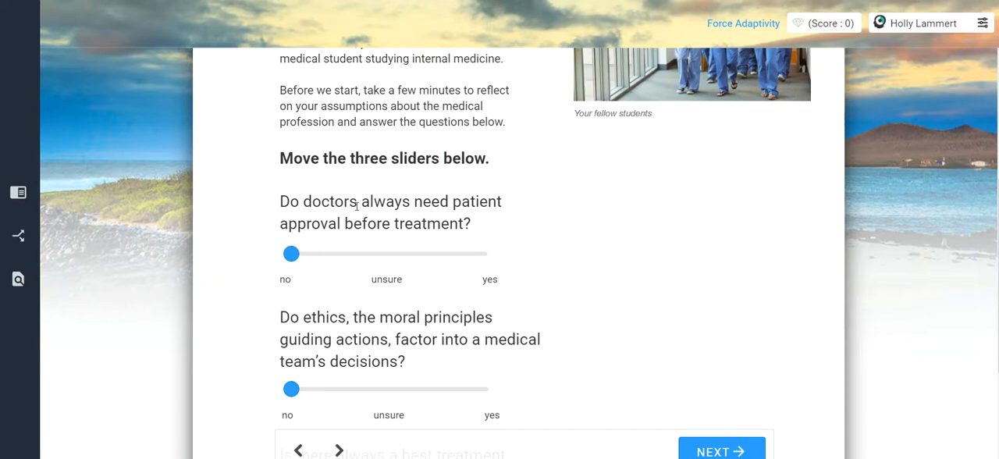
pyautogui.scroll(-3)
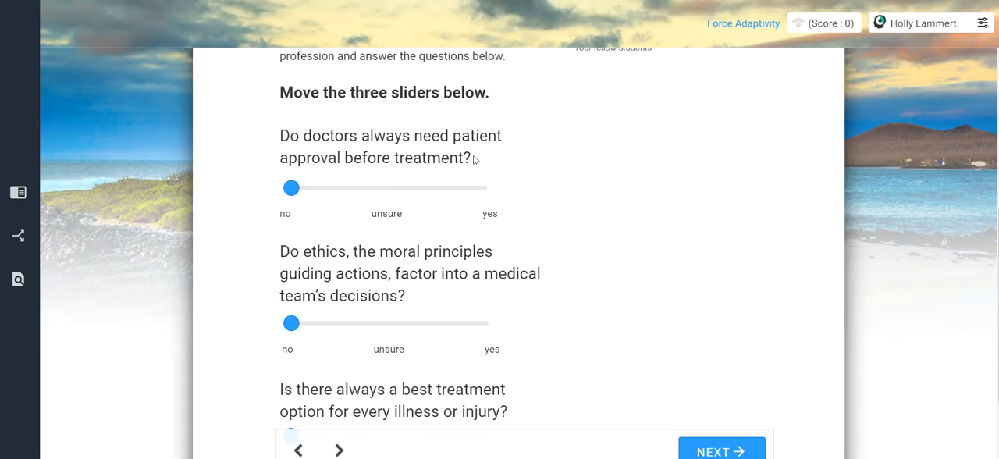
pyautogui.moveTo(311, 148)
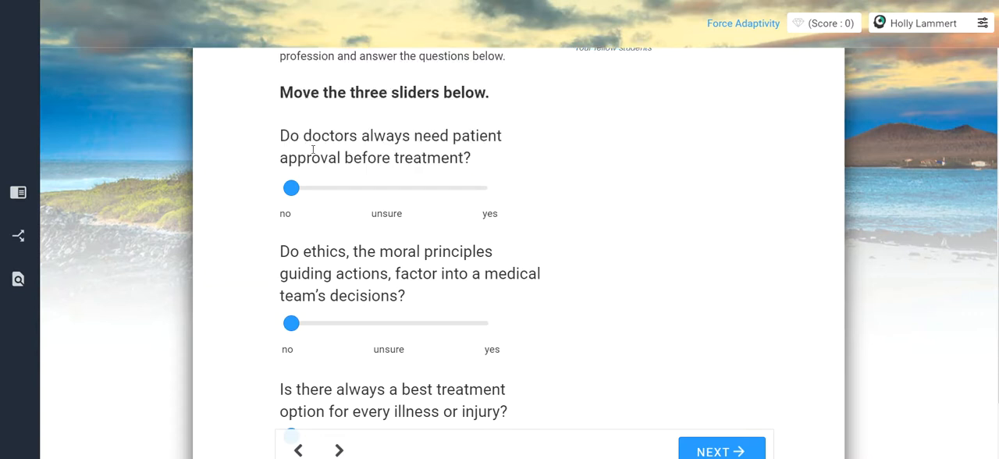
pyautogui.moveTo(307, 242)
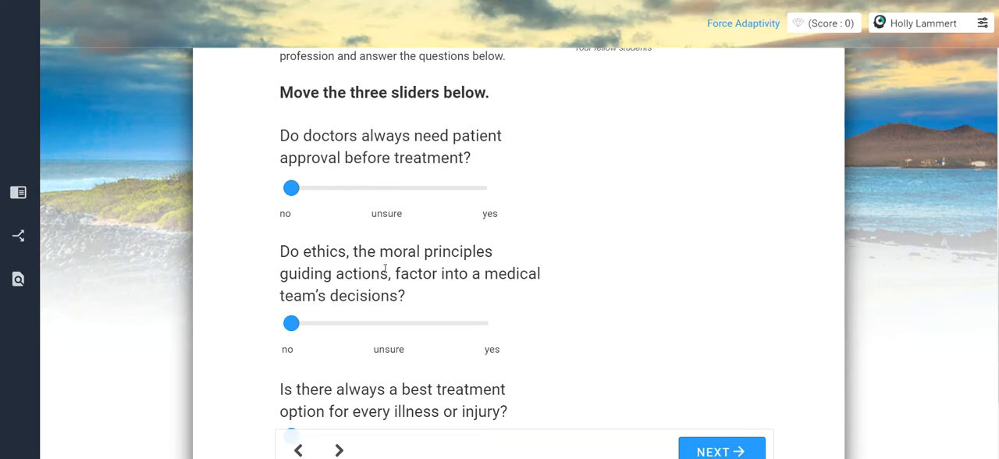
pyautogui.scroll(-3)
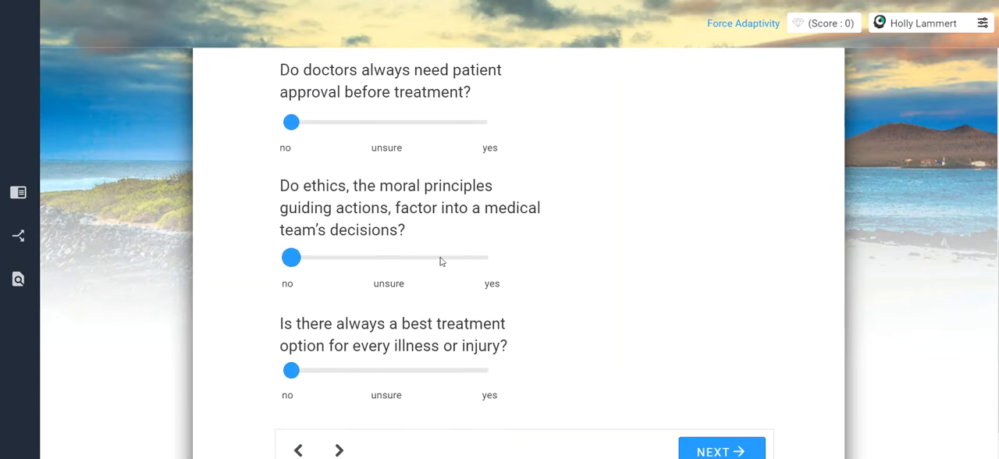
pyautogui.scroll(-3)
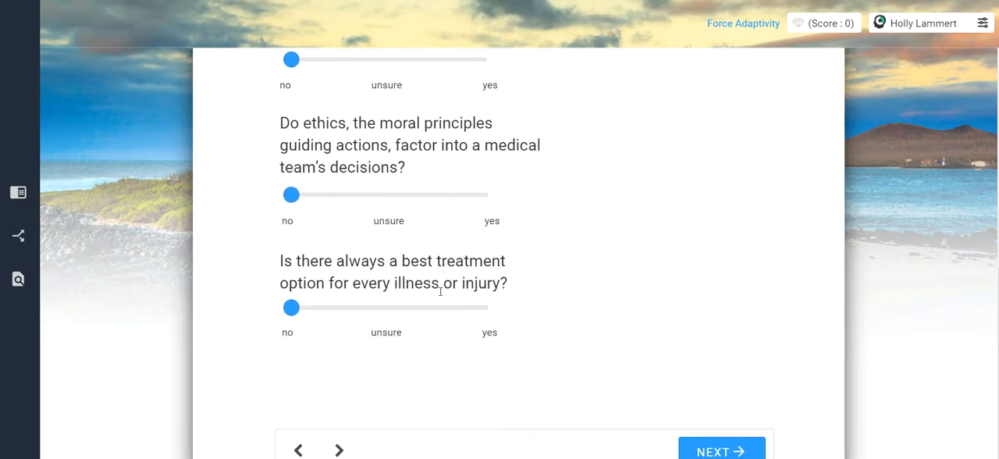
pyautogui.moveTo(478, 304)
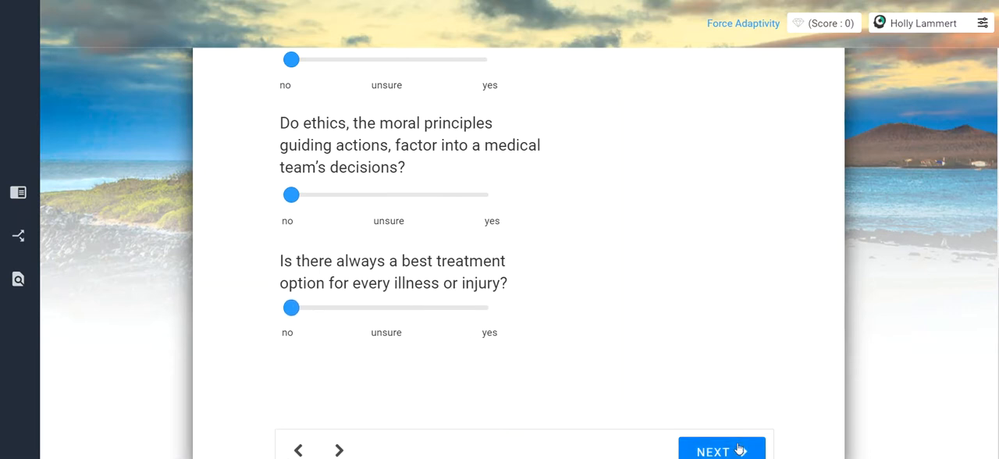
pyautogui.click(712, 451)
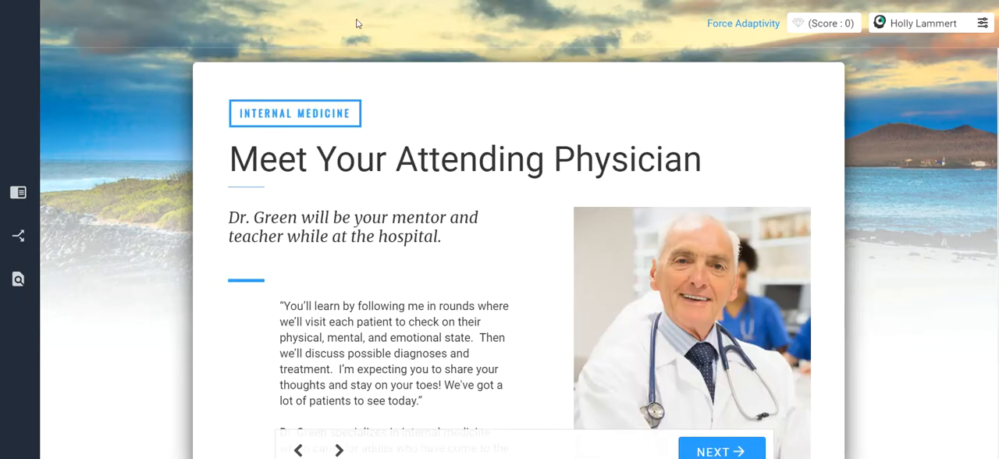
pyautogui.scroll(-3)
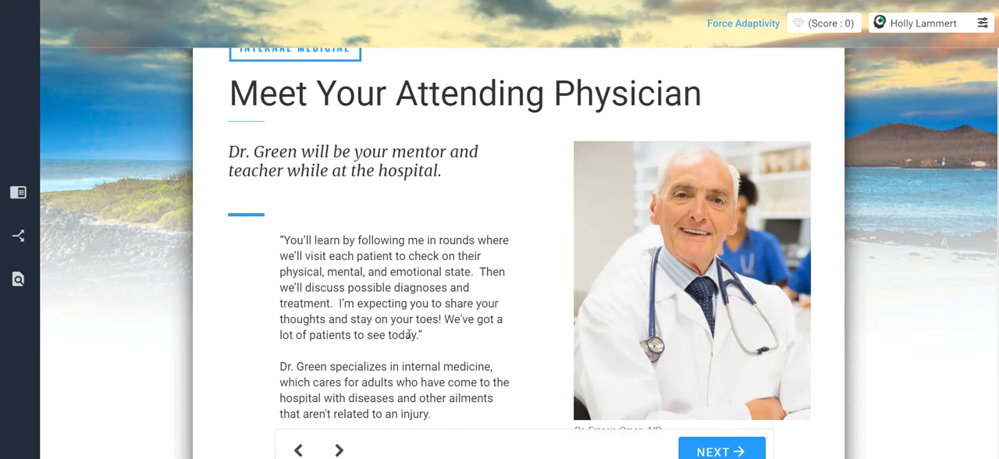
pyautogui.moveTo(456, 351)
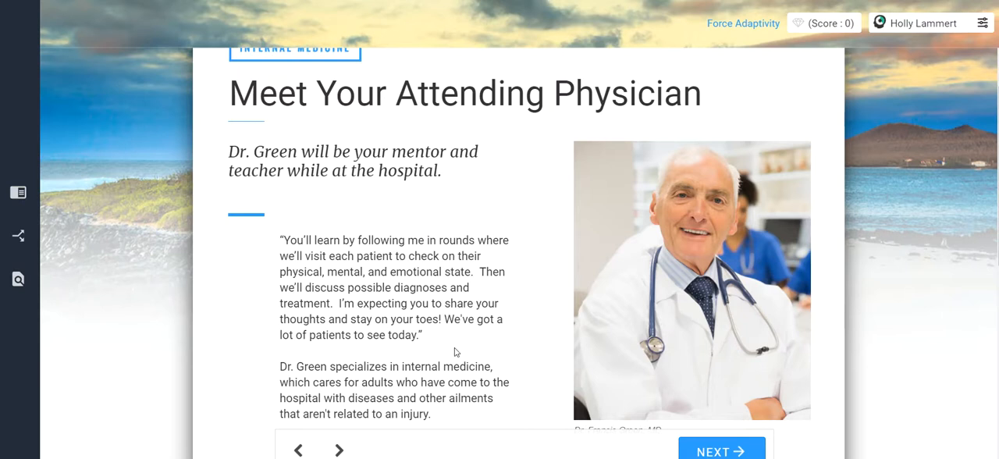
pyautogui.scroll(-3)
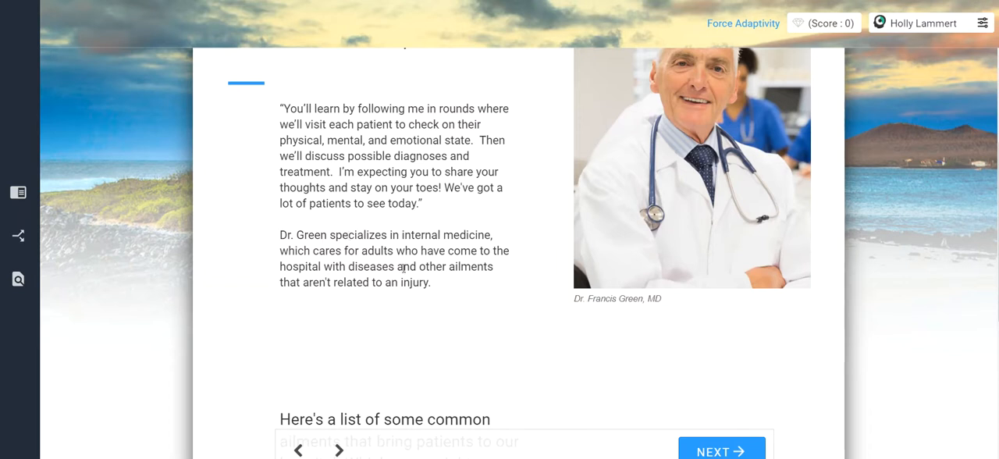
pyautogui.scroll(-3)
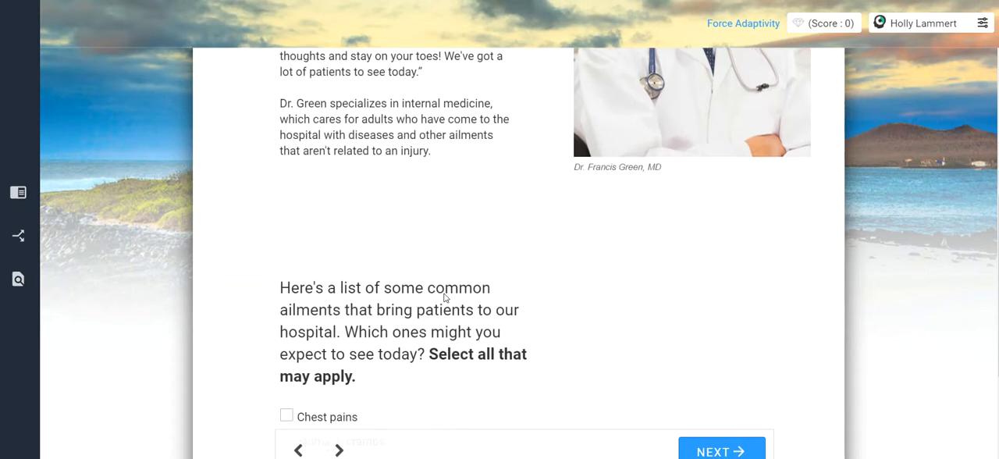
# - Get the internal-medicine ailments answer accepted (score 5) and reach Rounds Day One
pyautogui.scroll(-3)
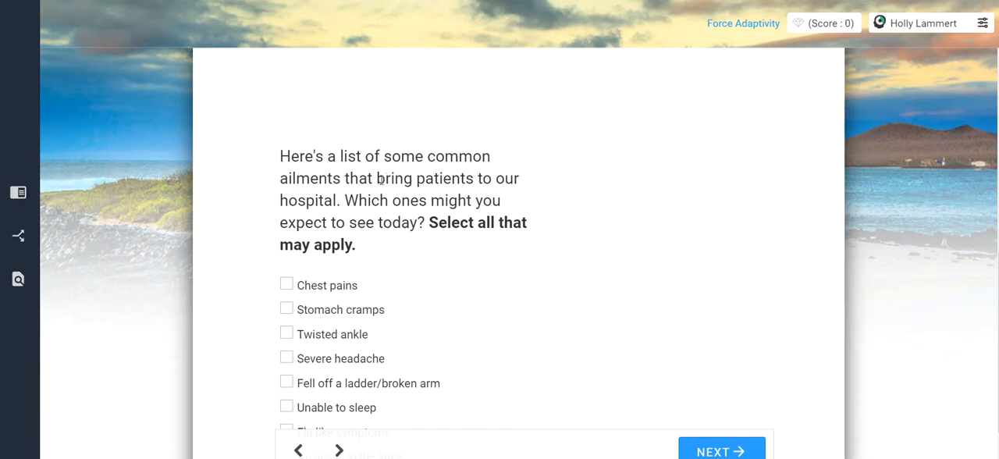
pyautogui.moveTo(383, 239)
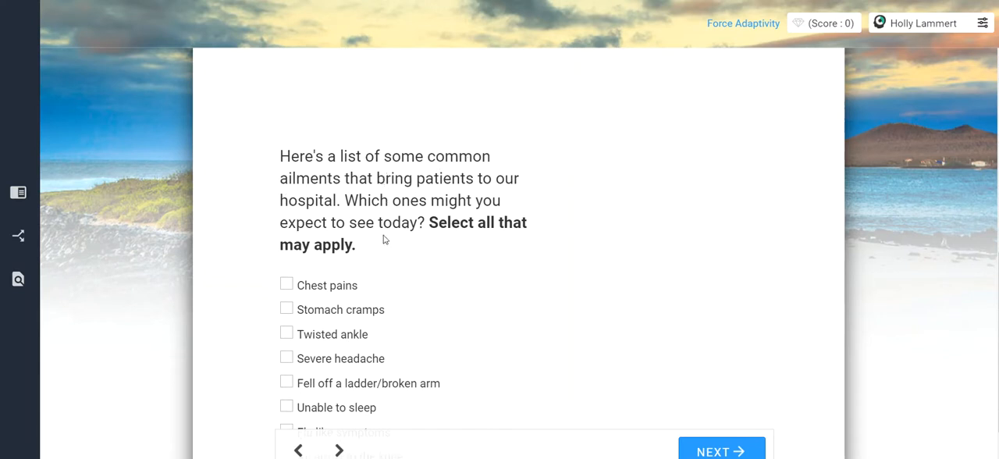
pyautogui.scroll(3)
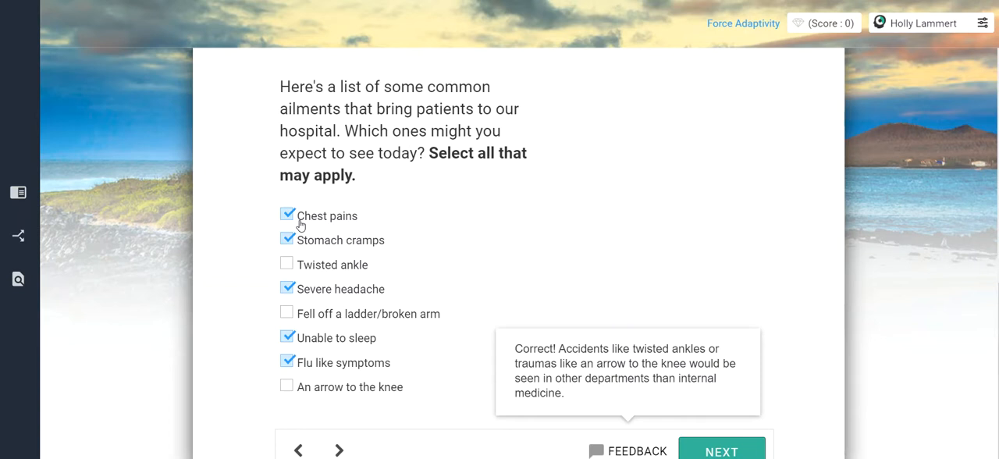
pyautogui.moveTo(332, 269)
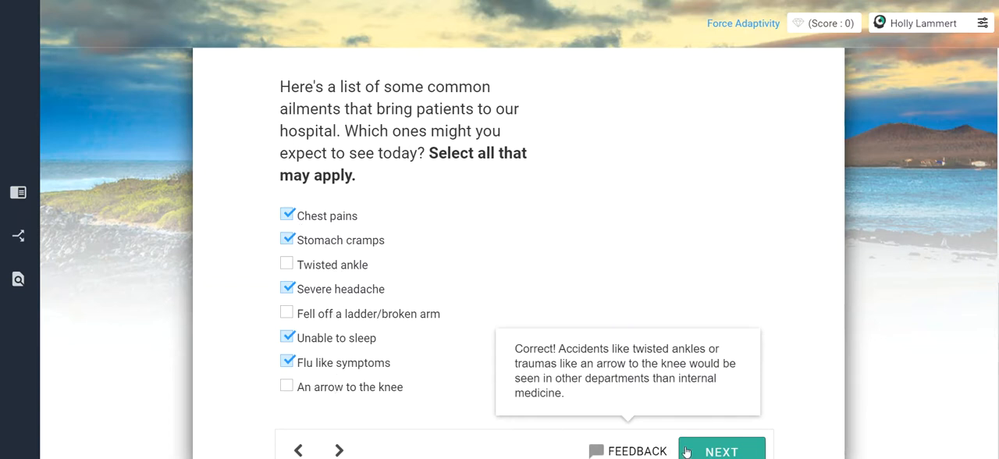
pyautogui.moveTo(361, 372)
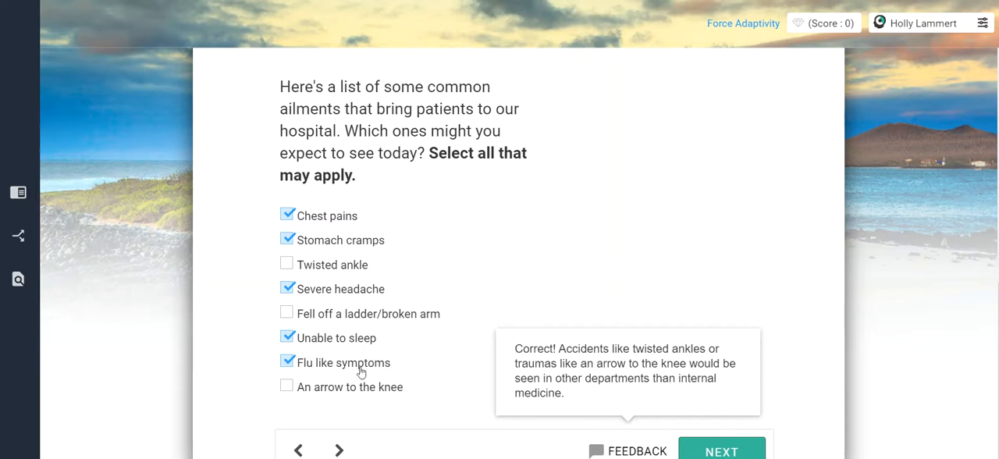
pyautogui.moveTo(353, 249)
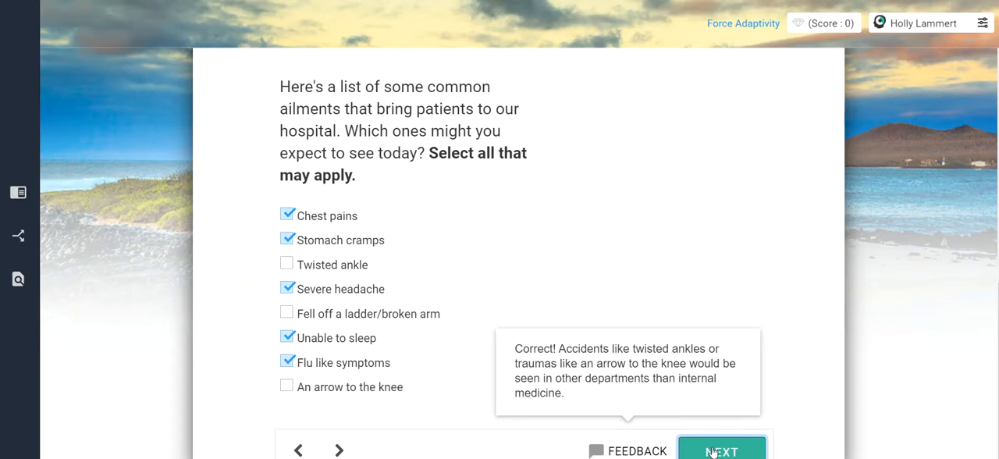
pyautogui.click(721, 449)
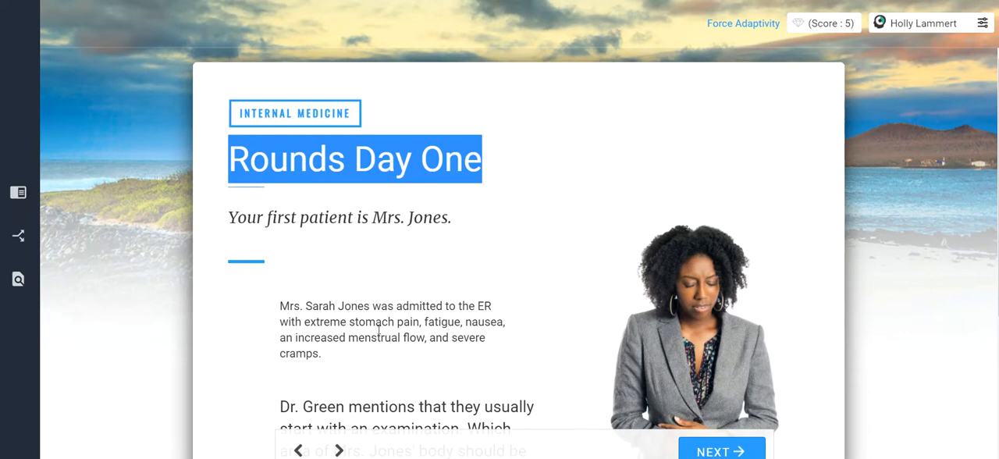
# - Choose 'Her abdomen' as the first area to examine (score 10) and reach Developing a Diagnosis
pyautogui.scroll(-3)
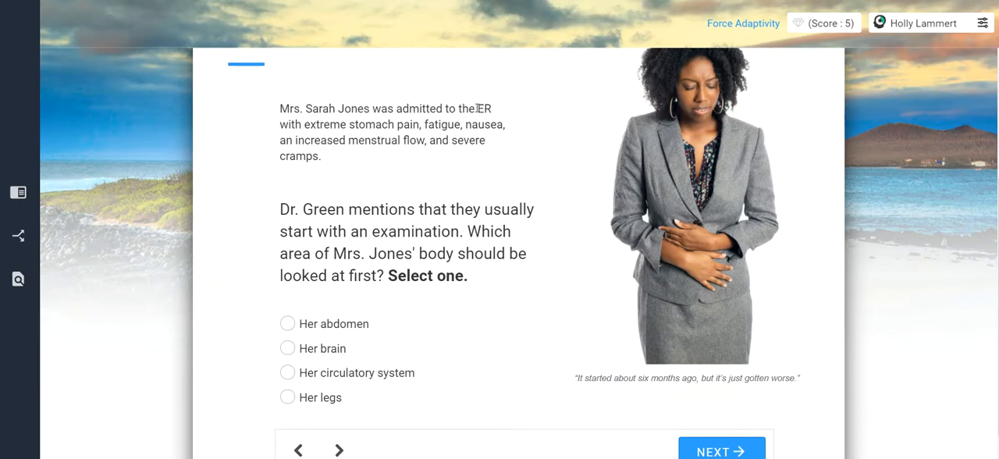
pyautogui.moveTo(417, 117)
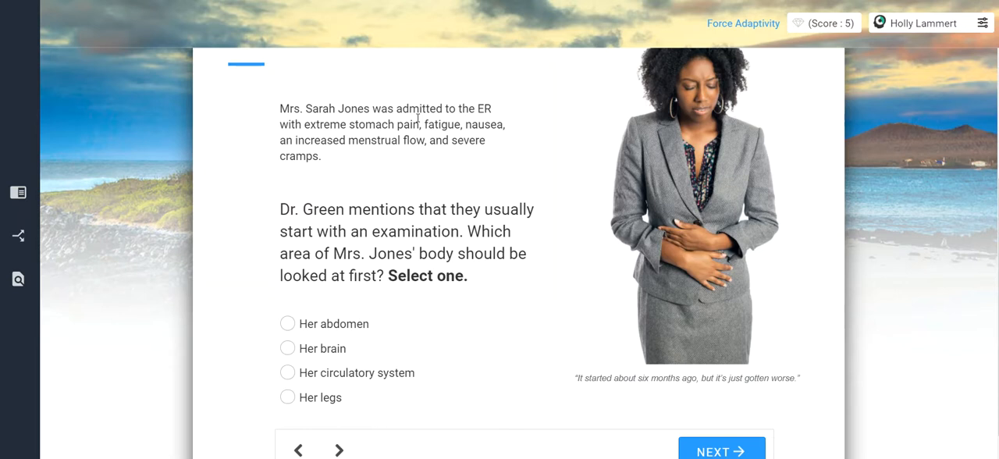
pyautogui.doubleClick(390, 209)
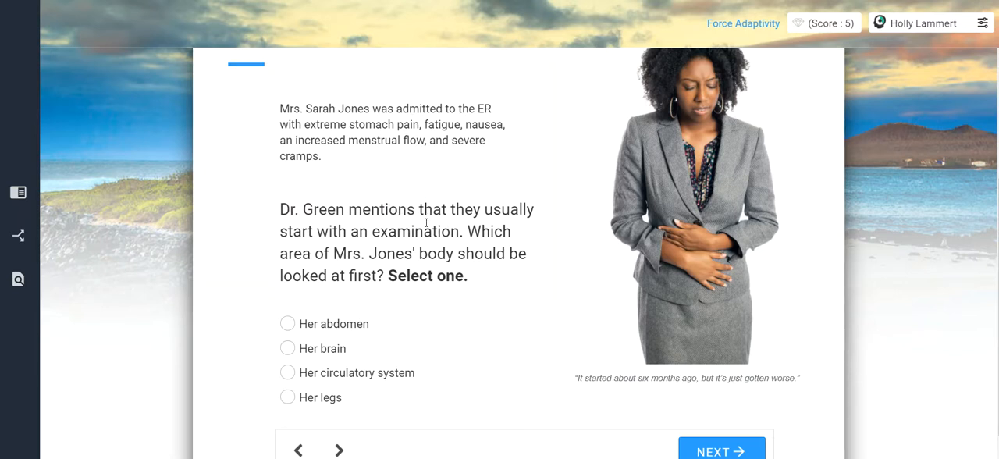
pyautogui.moveTo(447, 252)
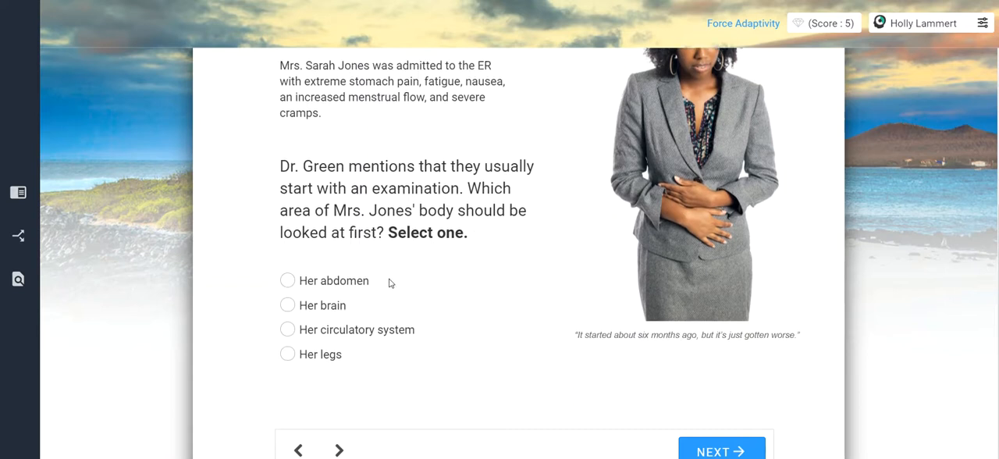
pyautogui.moveTo(333, 346)
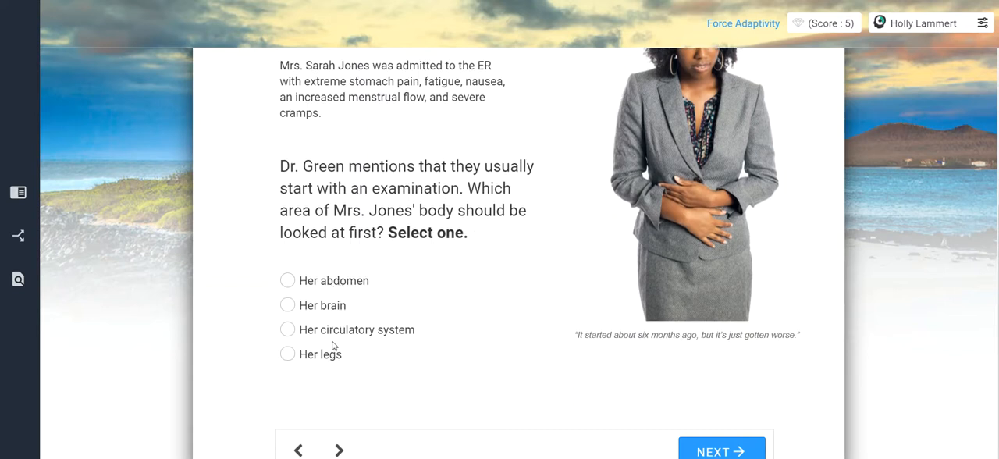
pyautogui.moveTo(564, 256)
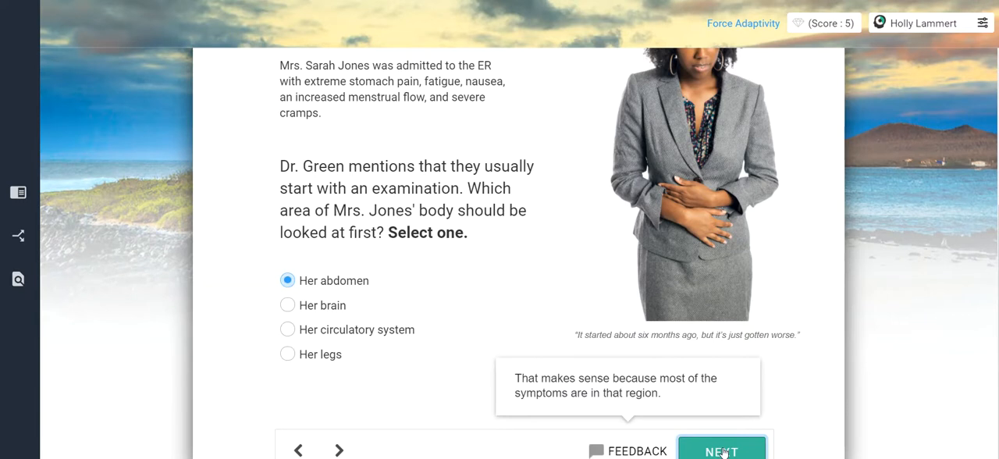
pyautogui.click(720, 449)
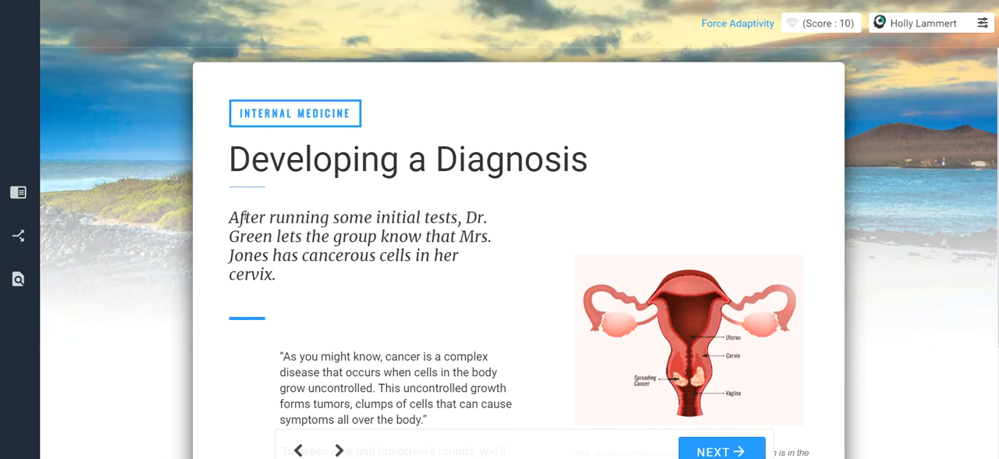
pyautogui.scroll(-3)
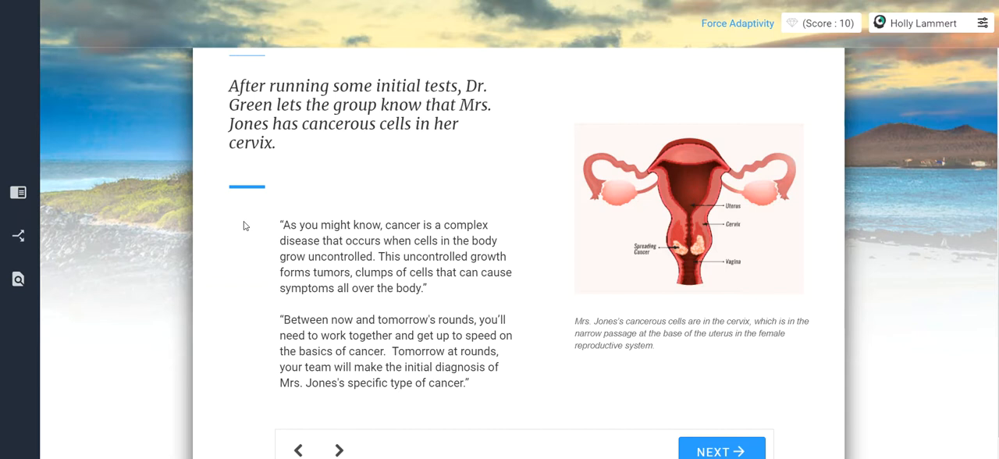
pyautogui.moveTo(426, 274)
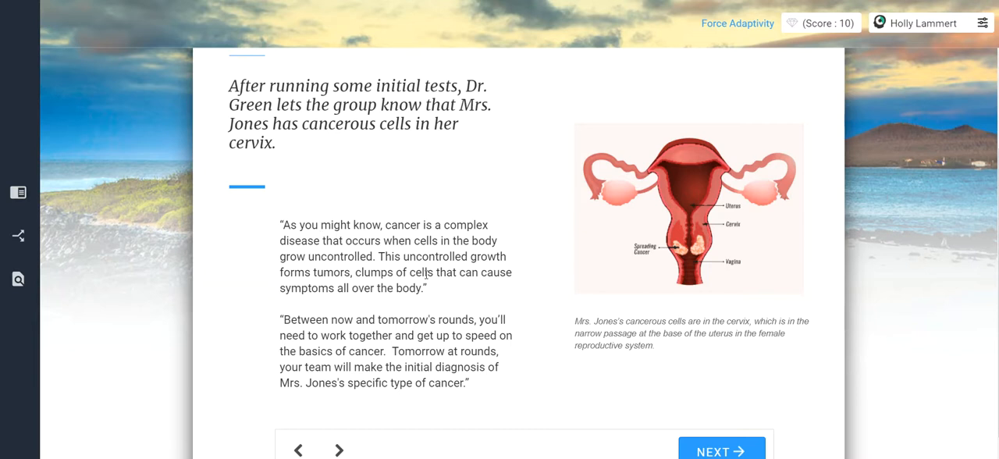
pyautogui.moveTo(429, 290)
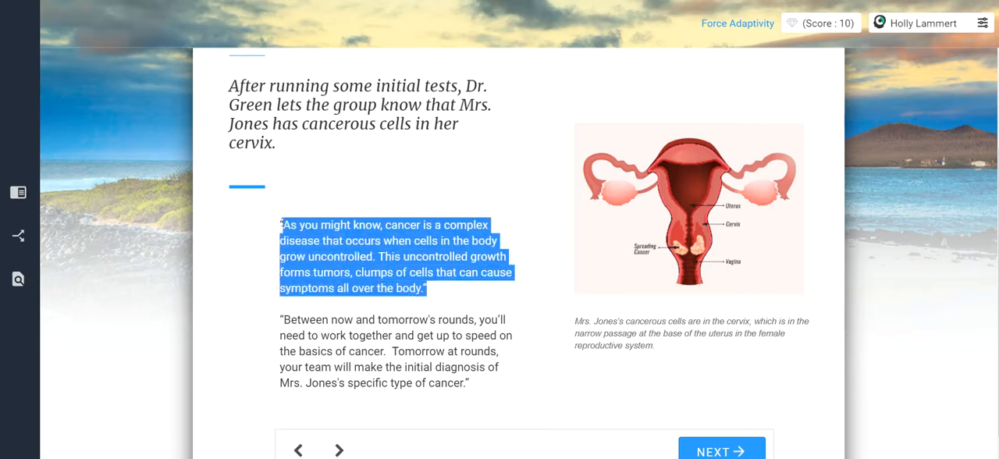
pyautogui.scroll(-3)
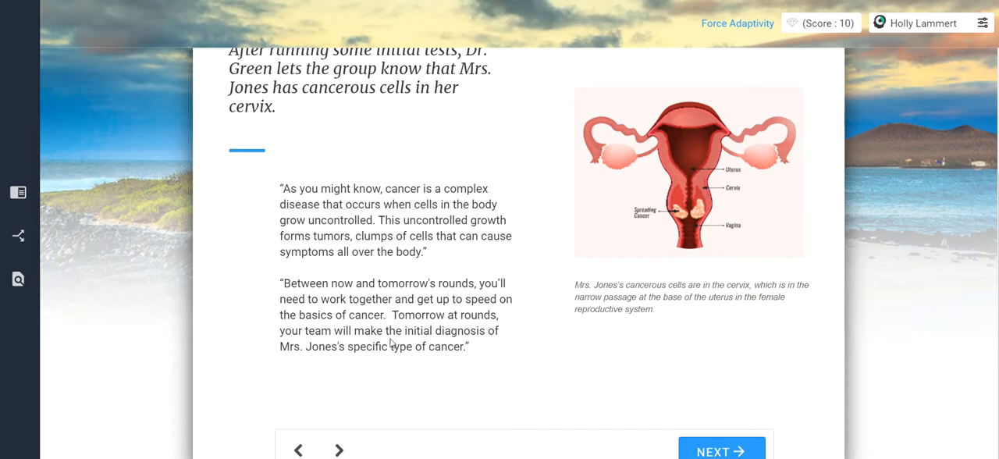
pyautogui.moveTo(476, 355)
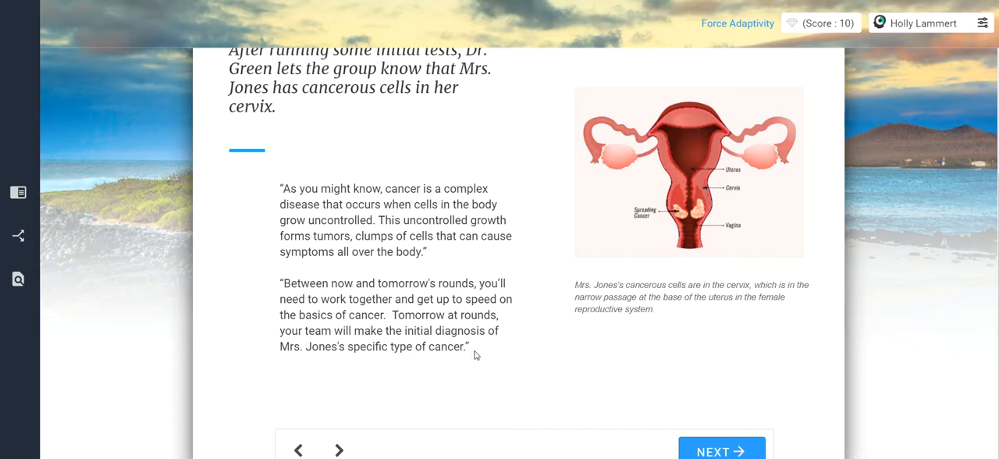
pyautogui.moveTo(771, 284)
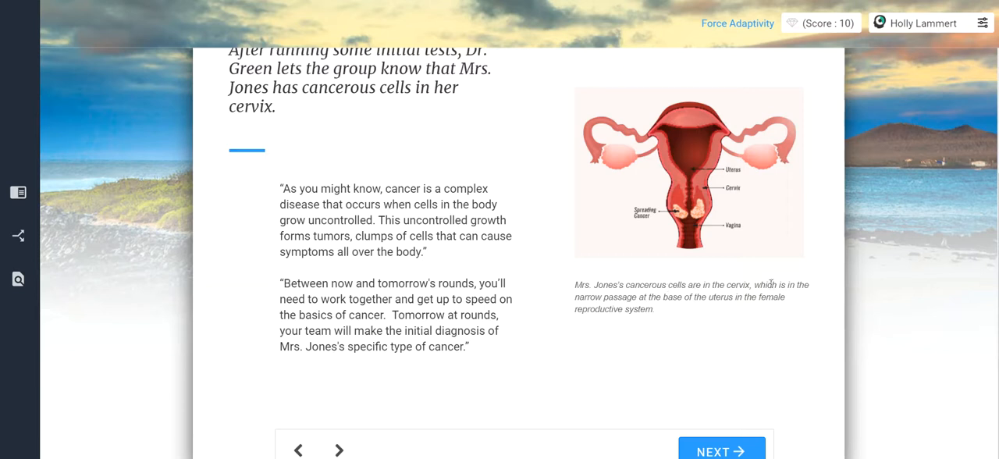
pyautogui.moveTo(711, 207)
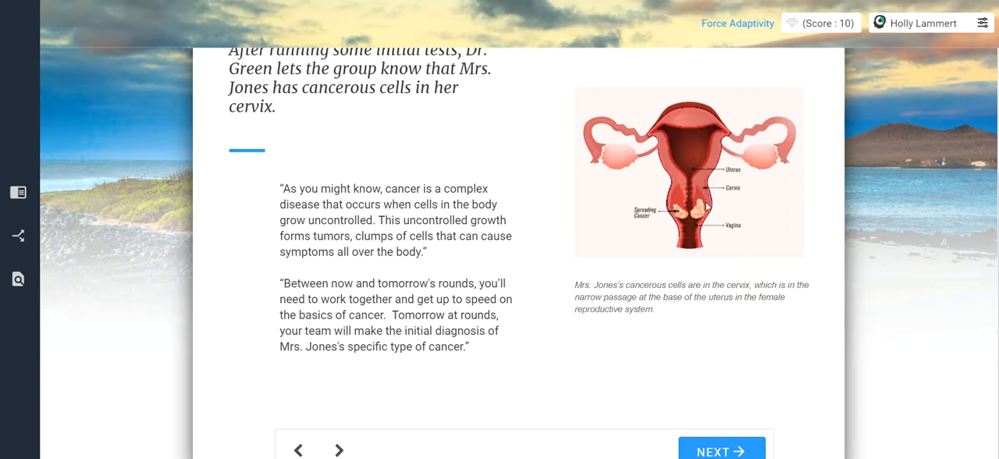
pyautogui.moveTo(646, 250)
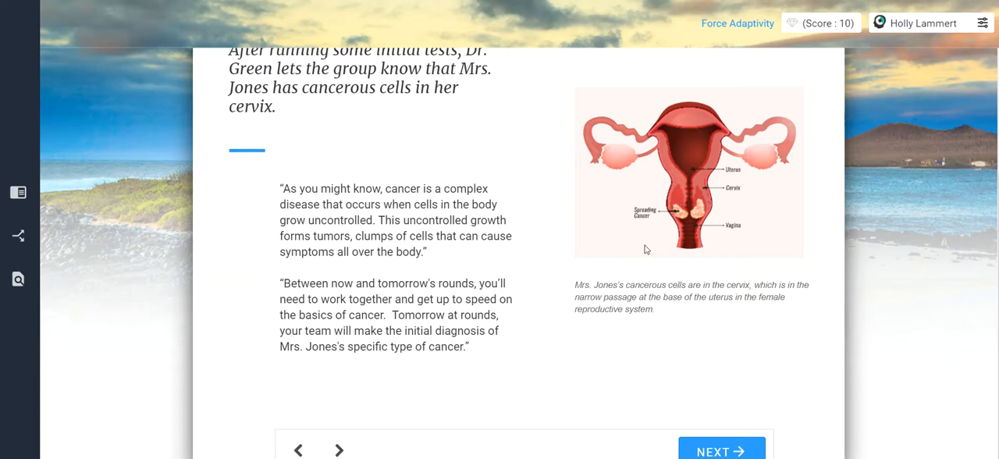
pyautogui.moveTo(632, 163)
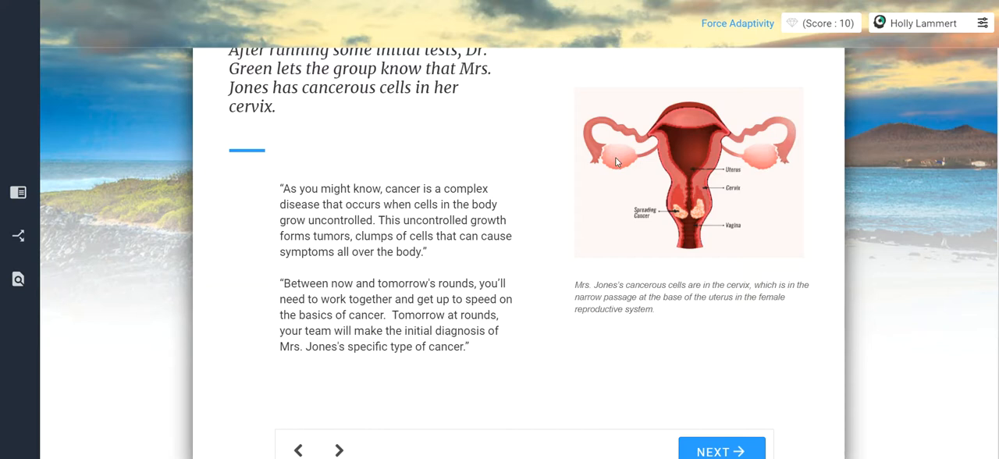
pyautogui.moveTo(654, 131)
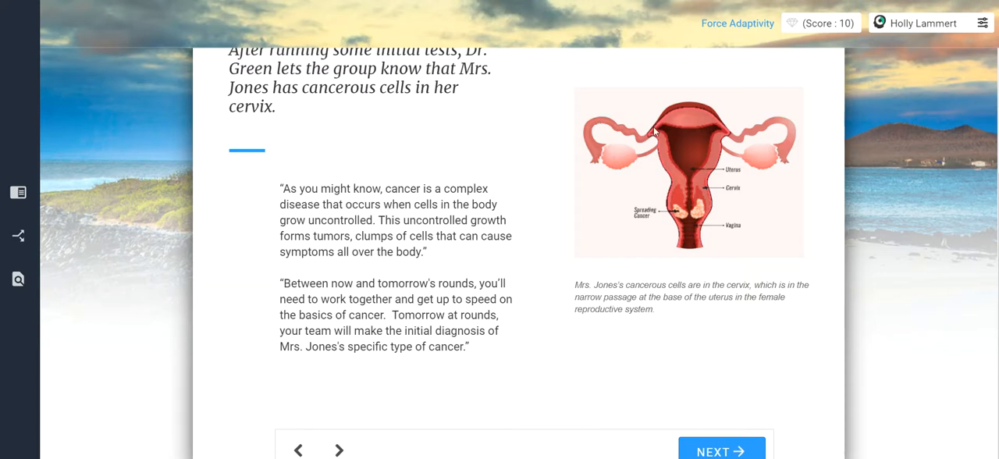
pyautogui.moveTo(676, 164)
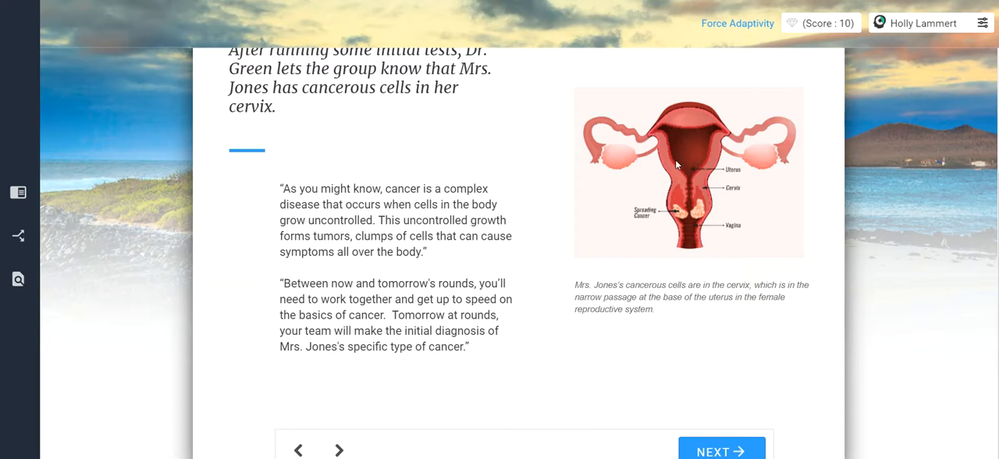
pyautogui.moveTo(677, 215)
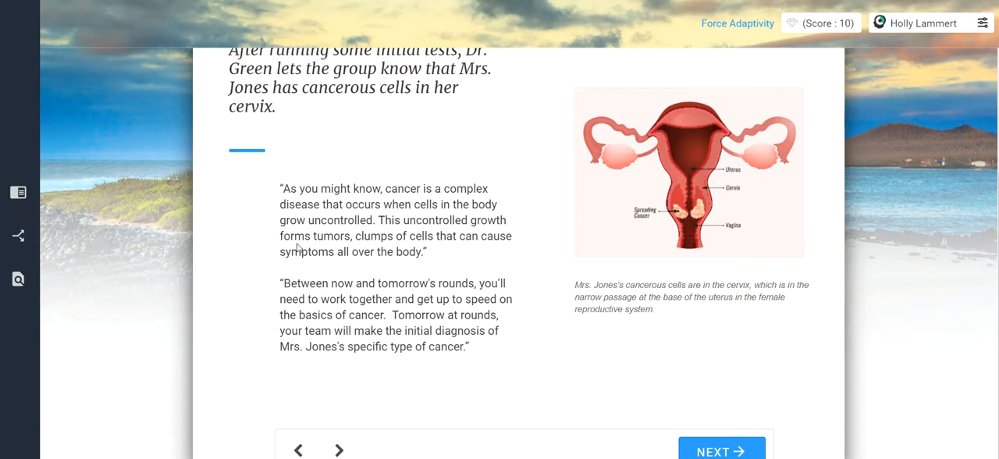
pyautogui.click(720, 450)
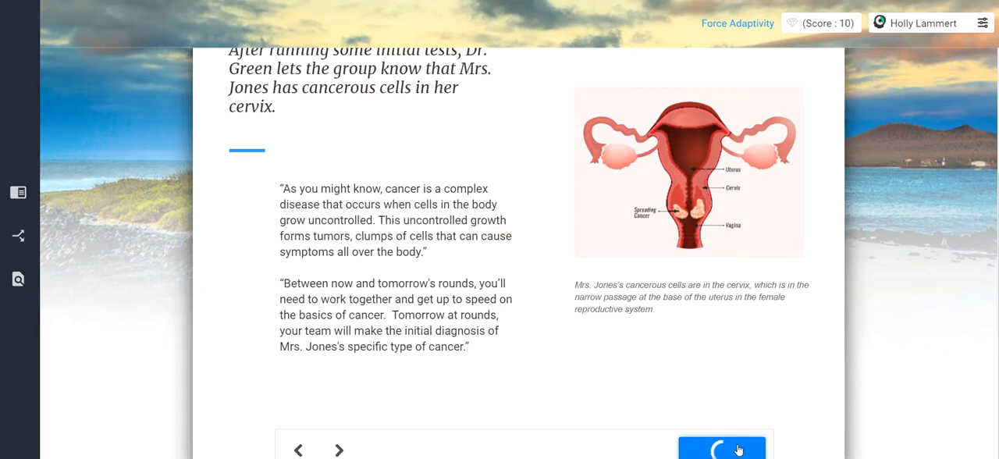
pyautogui.click(721, 448)
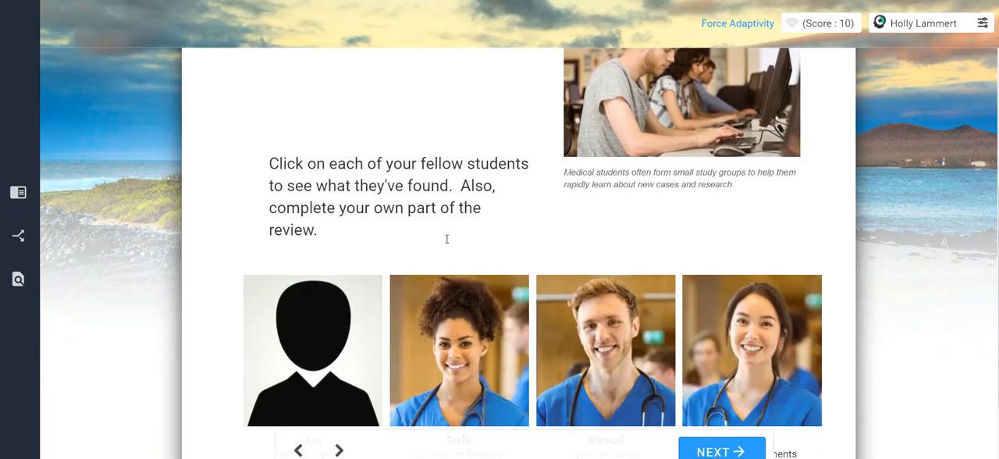
pyautogui.scroll(-3)
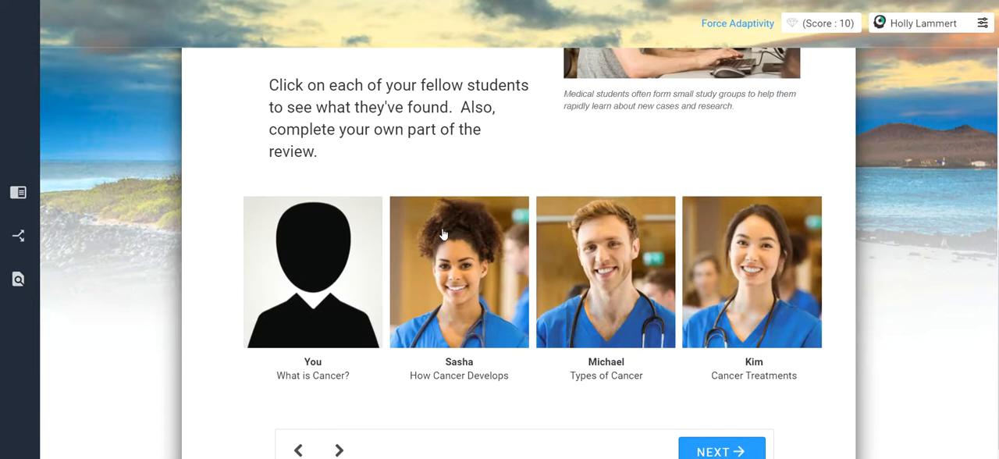
pyautogui.moveTo(398, 170)
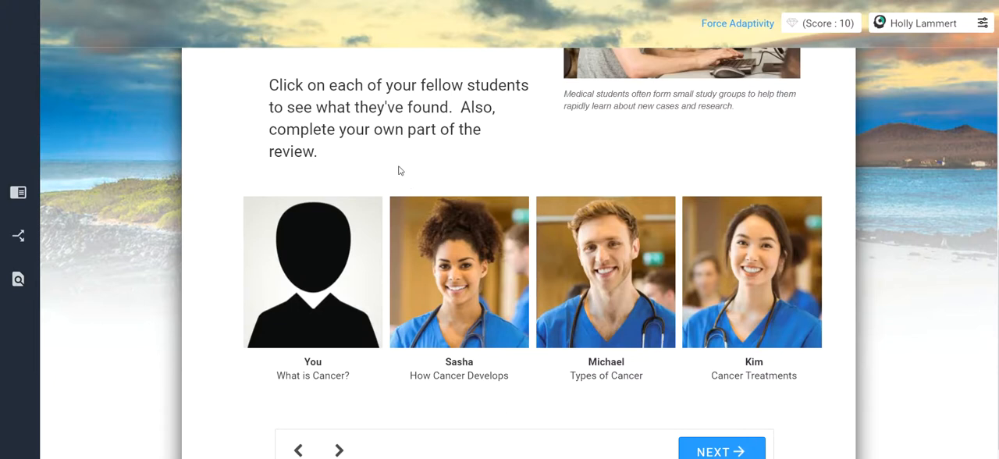
pyautogui.moveTo(352, 276)
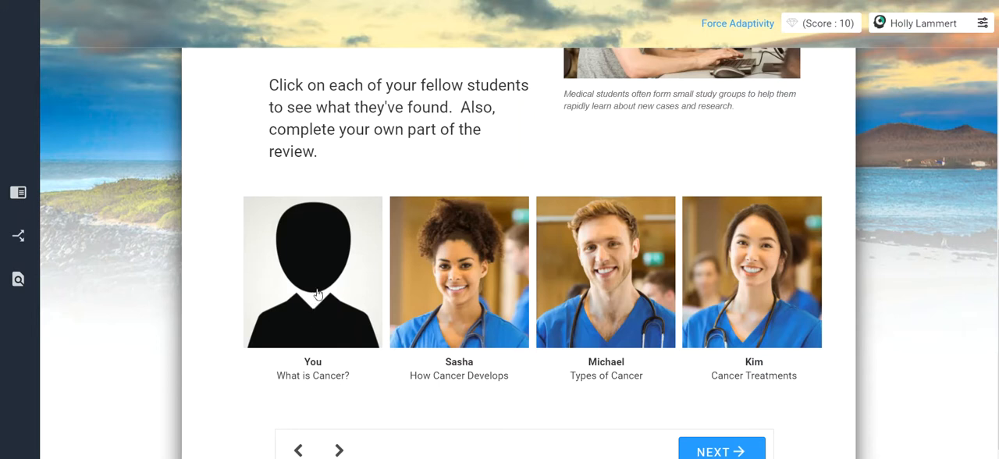
pyautogui.moveTo(327, 266)
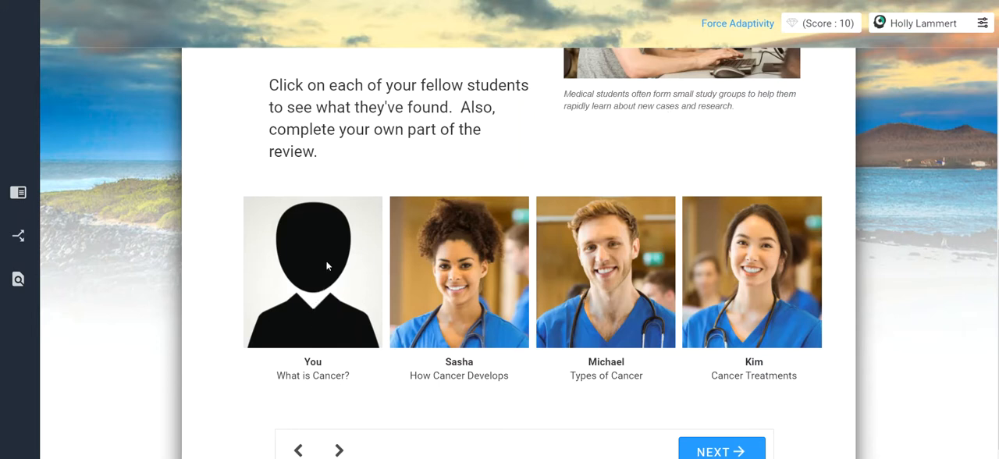
# - Open the 'You – What is Cancer?' card and scroll through the Cancer.gov excerpt
pyautogui.click(312, 272)
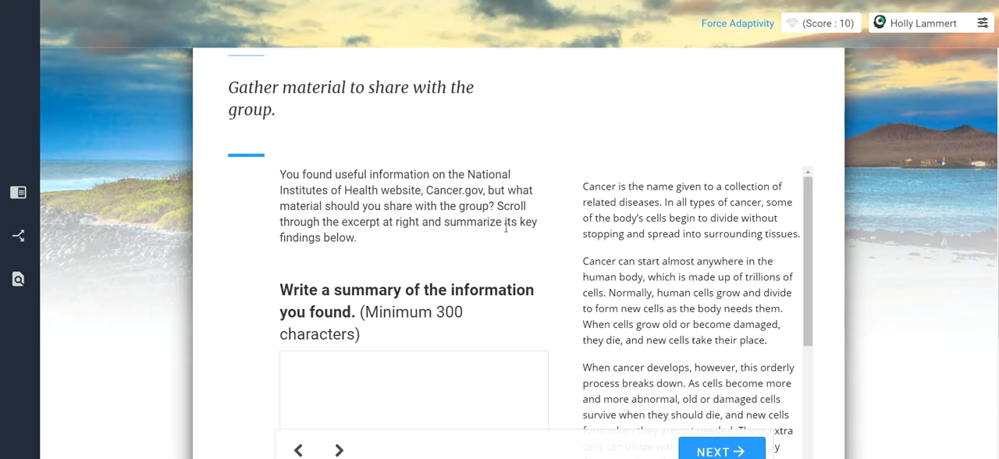
pyautogui.moveTo(435, 253)
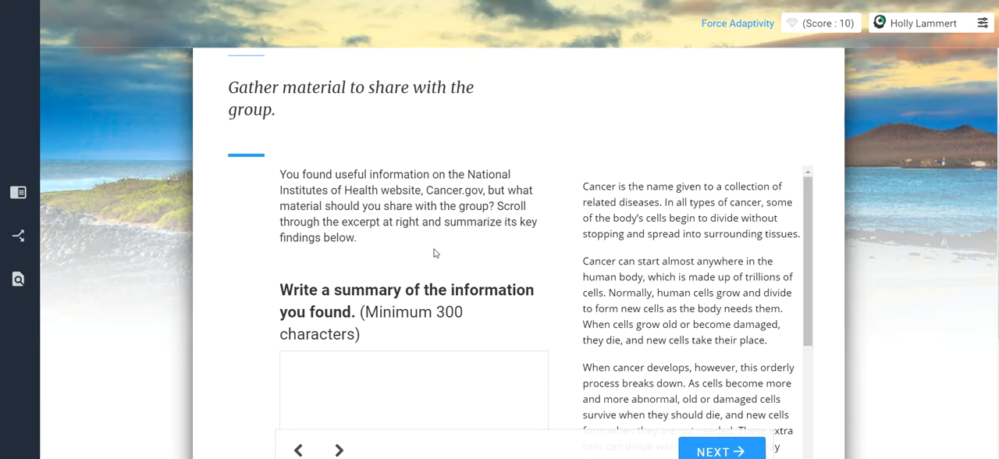
pyautogui.scroll(-3)
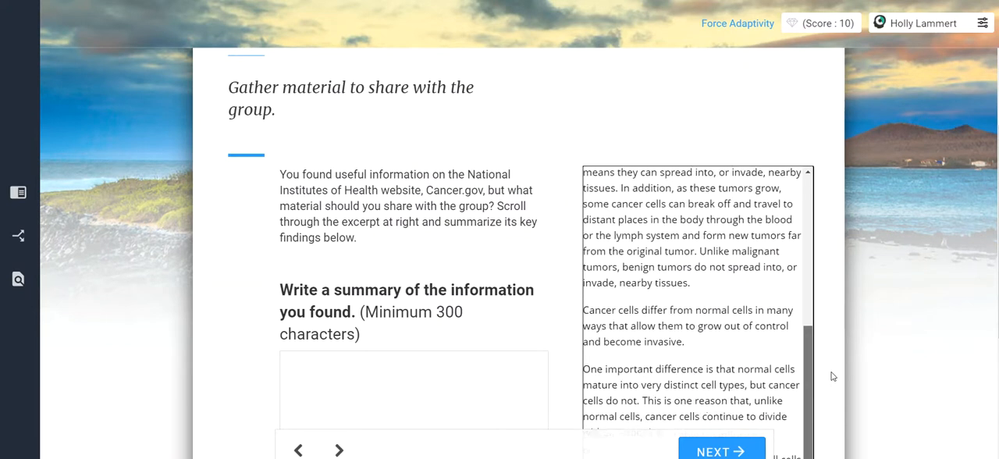
pyautogui.scroll(3)
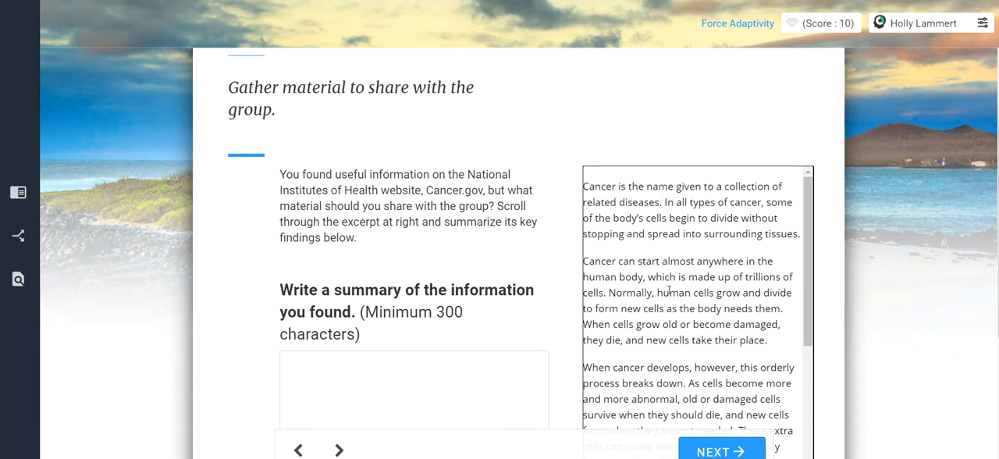
pyautogui.scroll(-3)
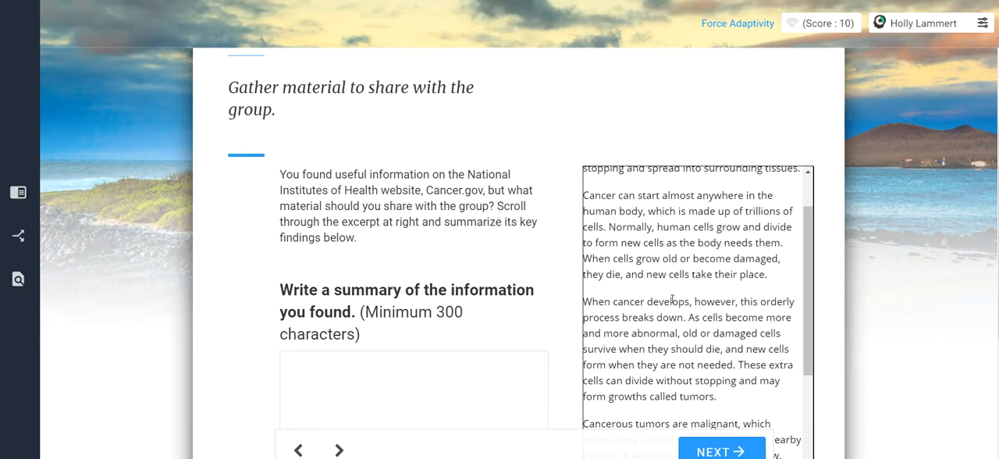
pyautogui.moveTo(627, 251)
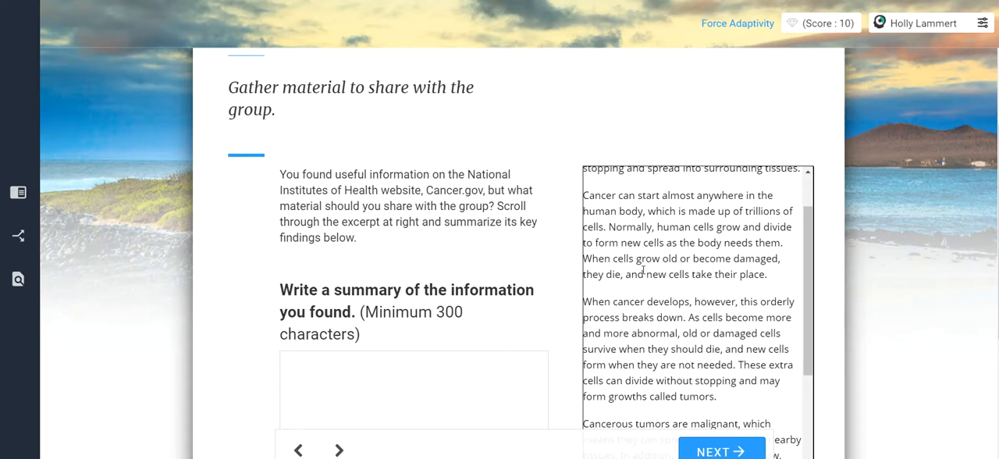
pyautogui.scroll(-3)
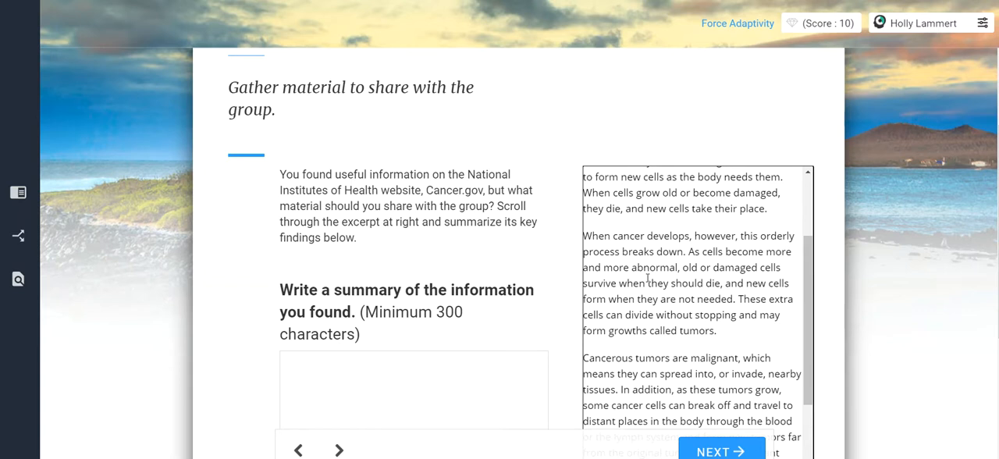
pyautogui.scroll(-3)
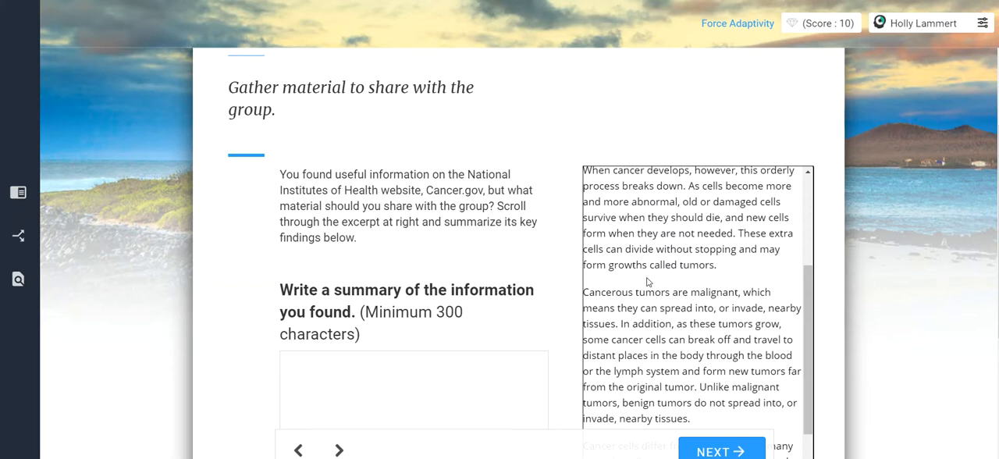
pyautogui.scroll(-3)
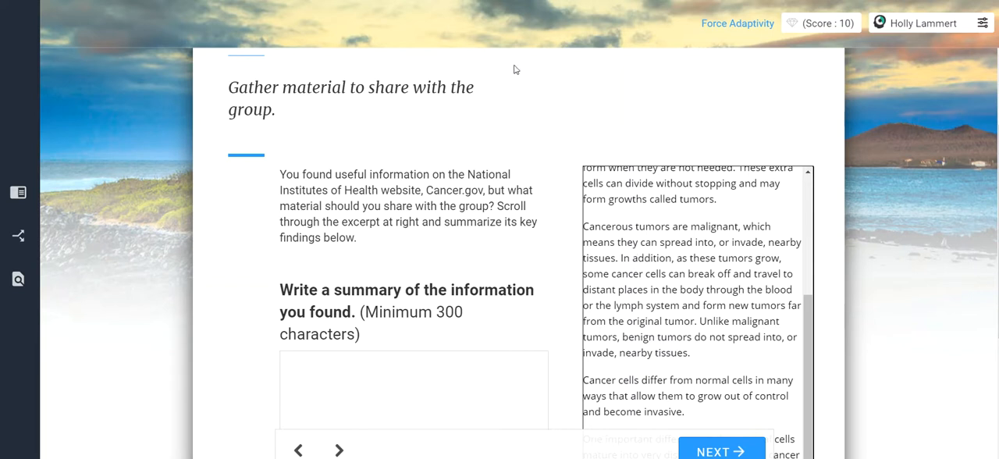
pyautogui.moveTo(537, 110)
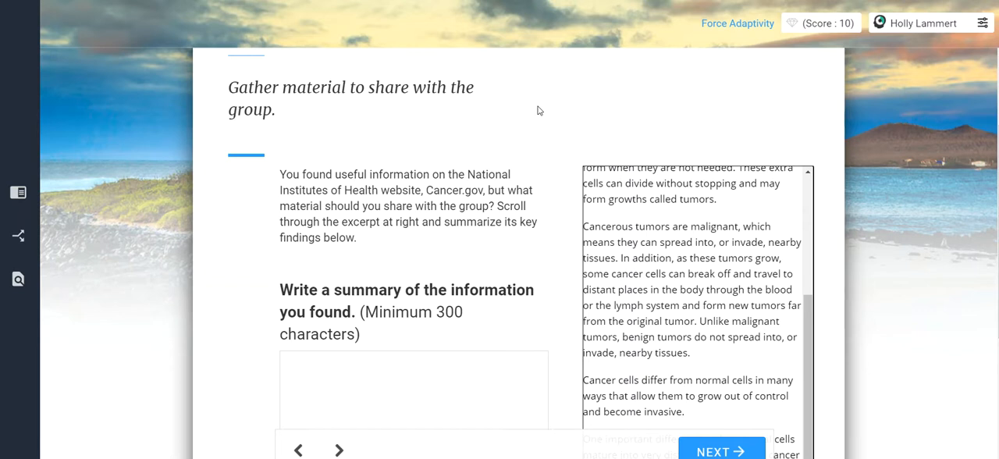
pyautogui.moveTo(716, 240)
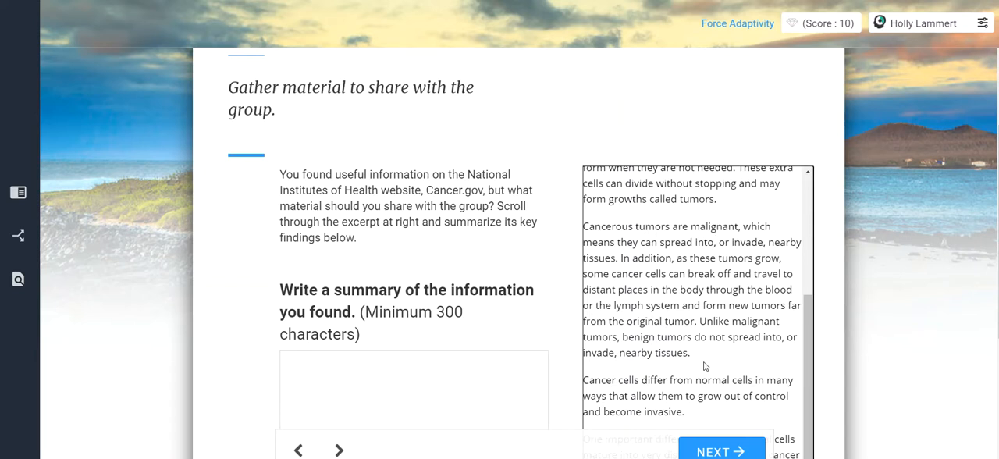
pyautogui.scroll(-3)
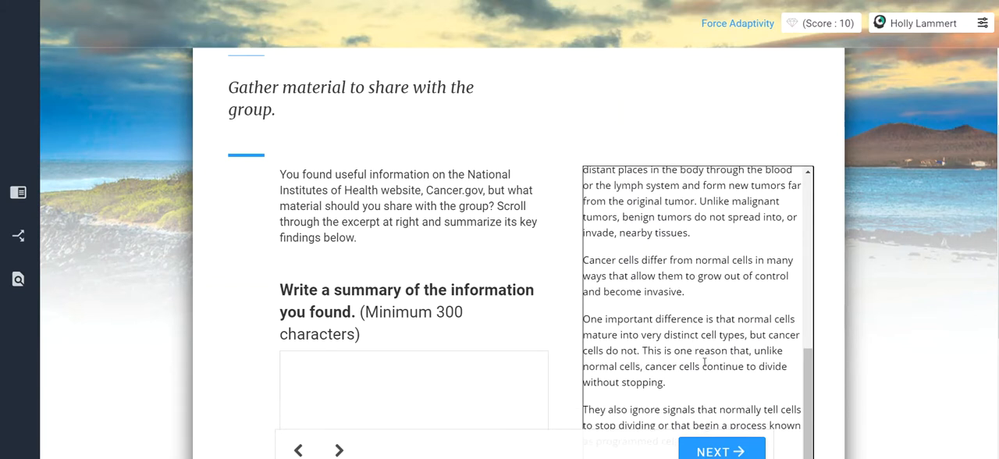
pyautogui.scroll(-3)
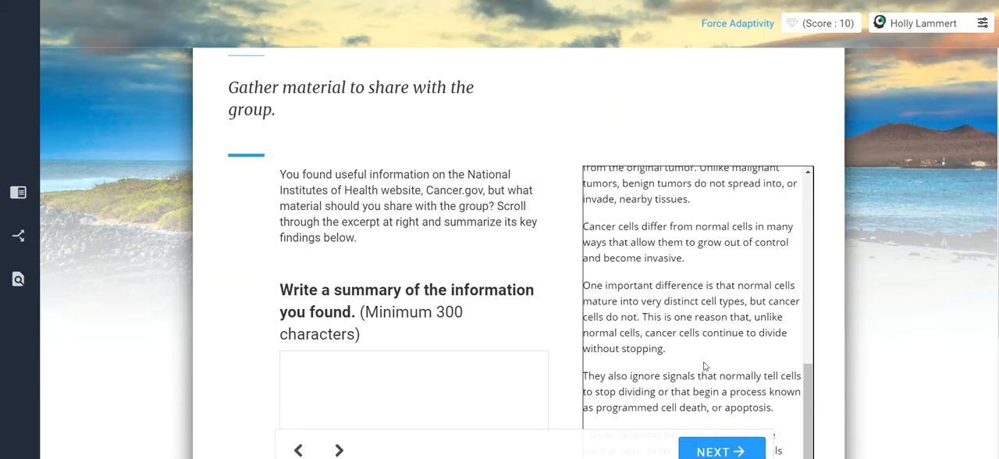
pyautogui.doubleClick(667, 258)
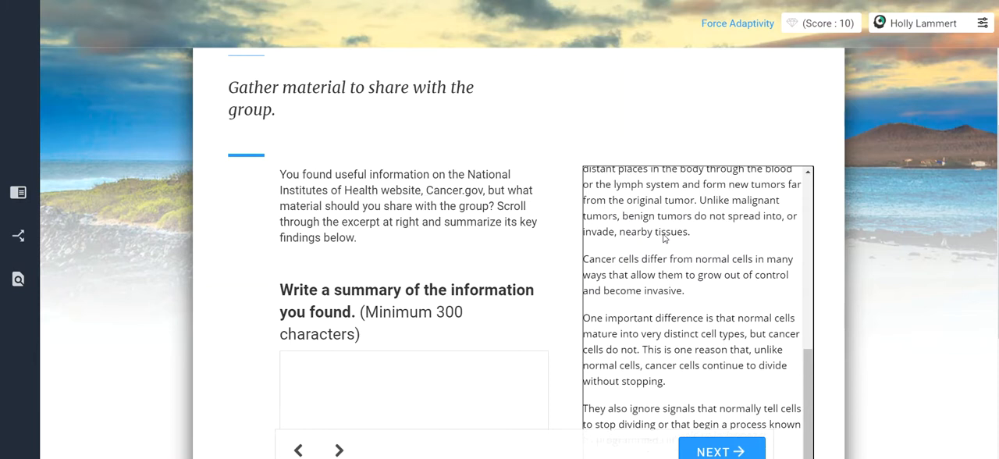
pyautogui.scroll(3)
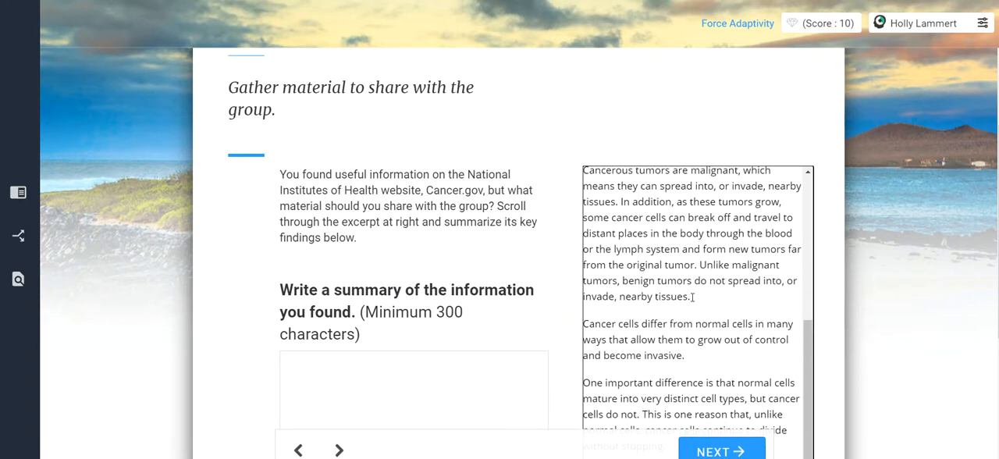
pyautogui.scroll(-3)
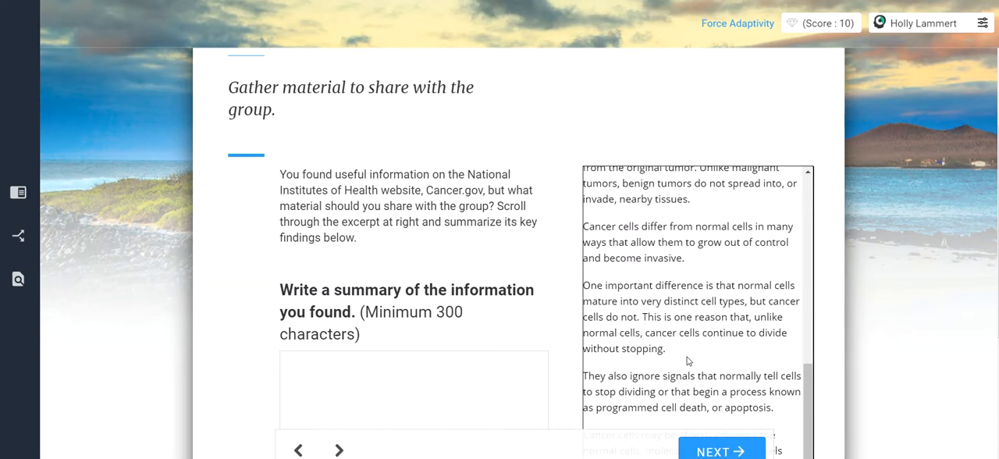
pyautogui.scroll(-3)
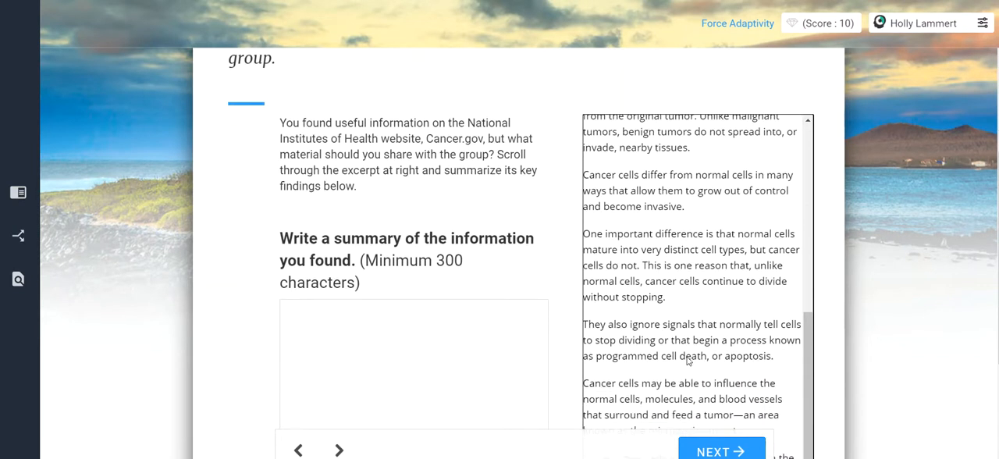
pyautogui.scroll(-3)
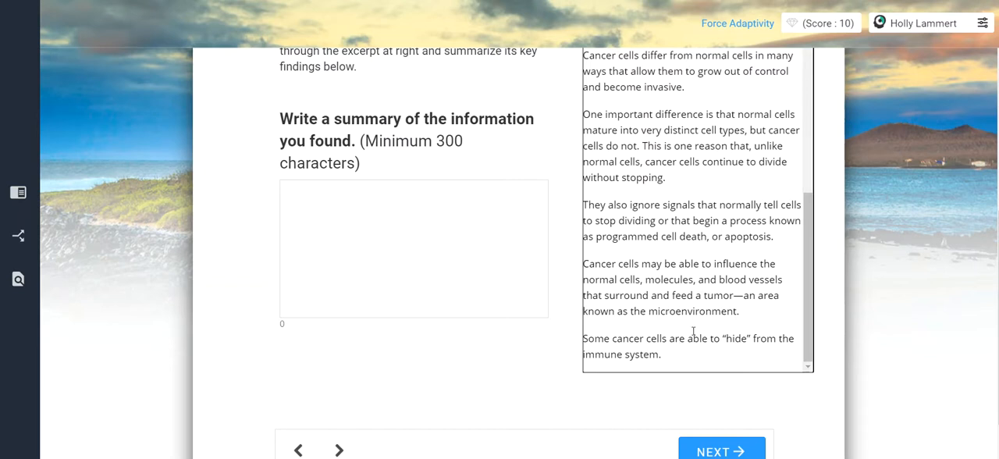
# - Select 'microenvironment' in the excerpt and scroll to the notes-selection question
pyautogui.doubleClick(692, 311)
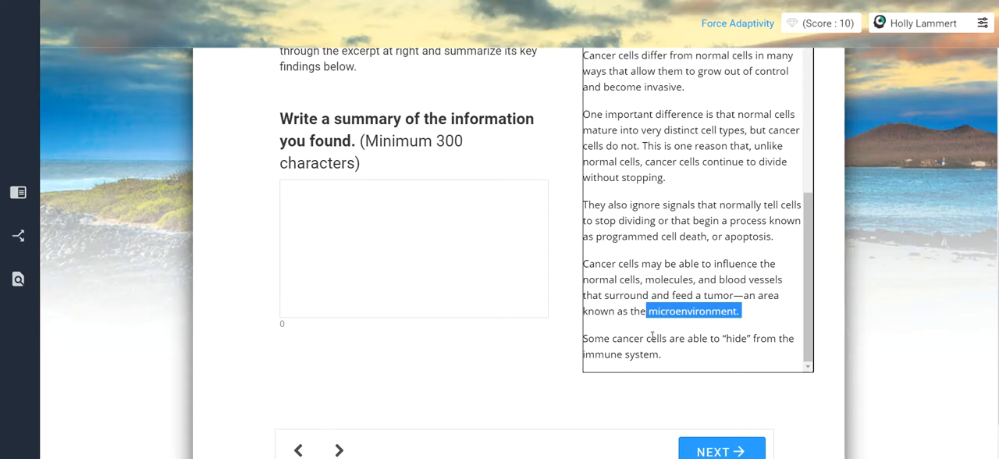
pyautogui.scroll(-3)
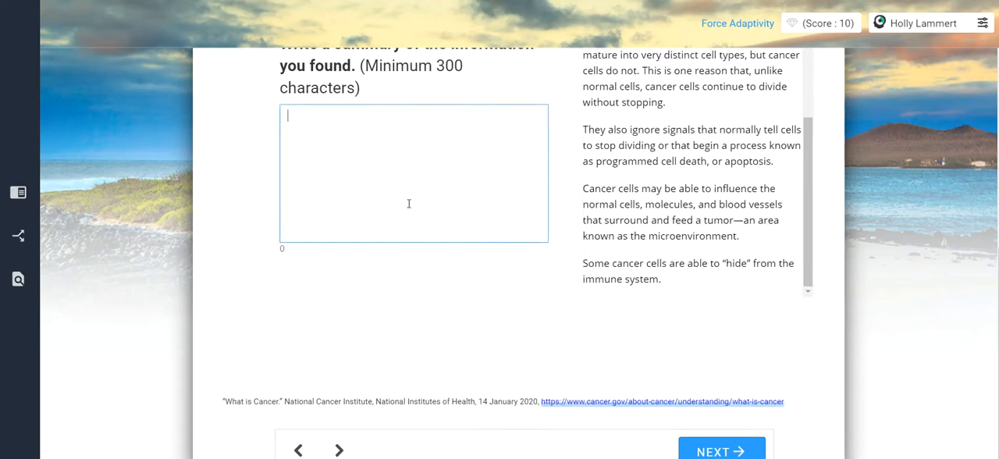
pyautogui.scroll(3)
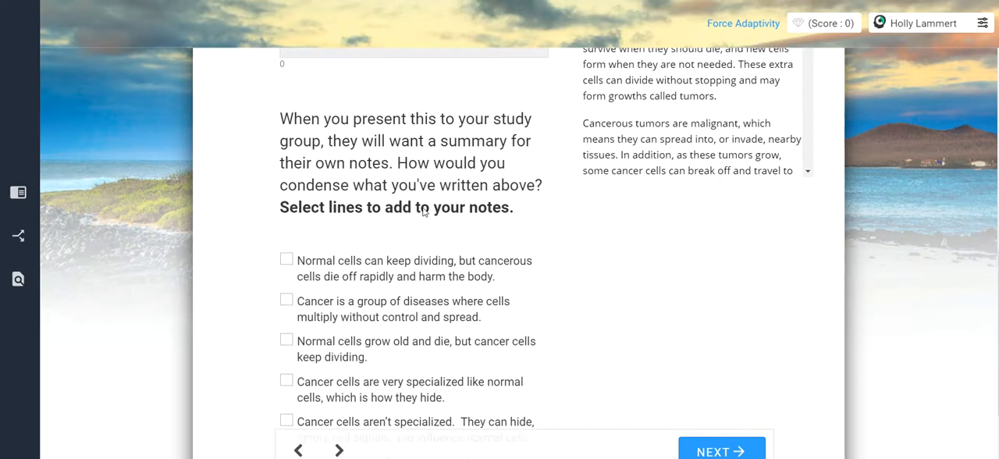
# - Dismiss the mail toast and scroll until all six candidate note lines show
pyautogui.scroll(-3)
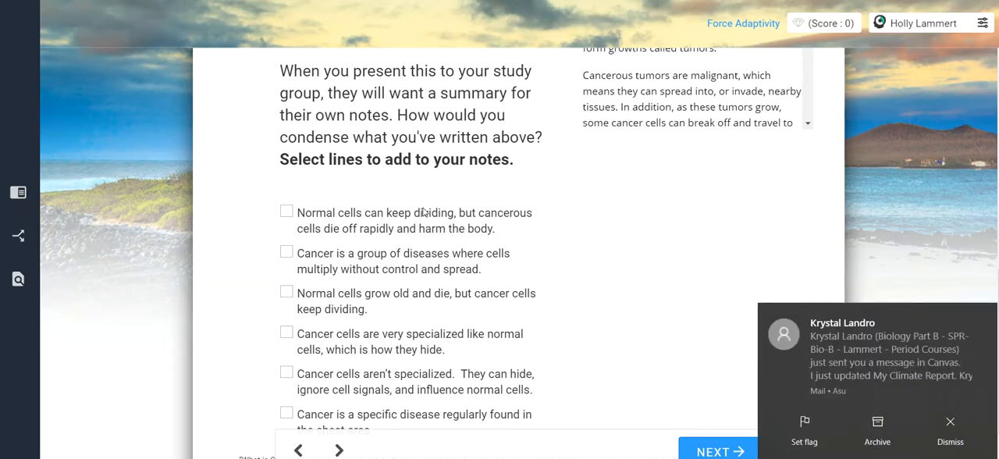
pyautogui.click(950, 420)
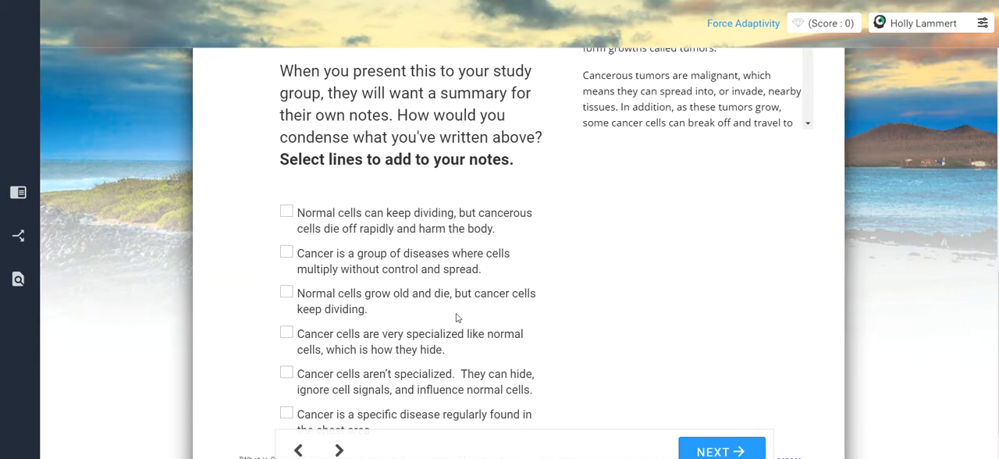
pyautogui.moveTo(356, 235)
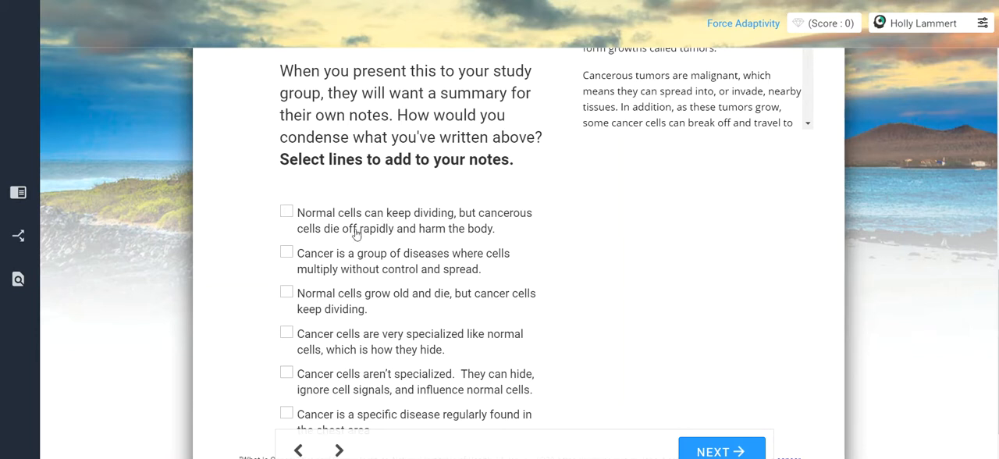
pyautogui.scroll(-3)
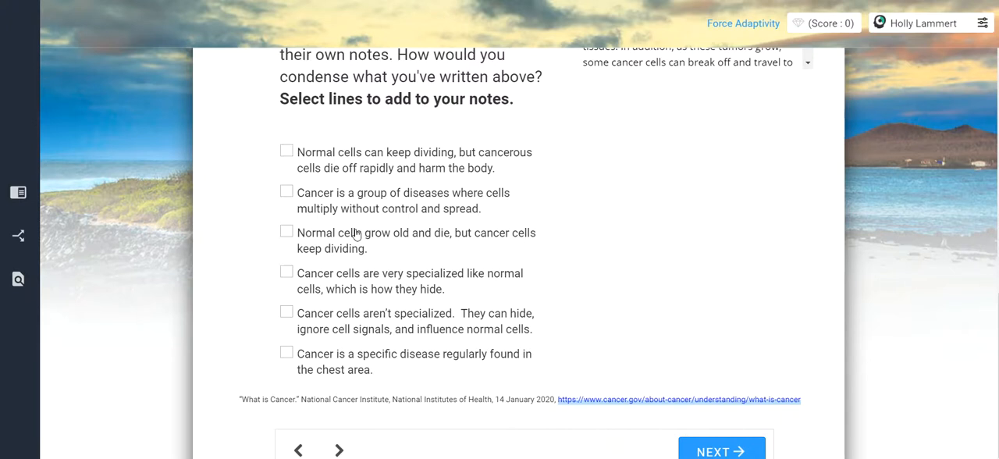
pyautogui.moveTo(289, 200)
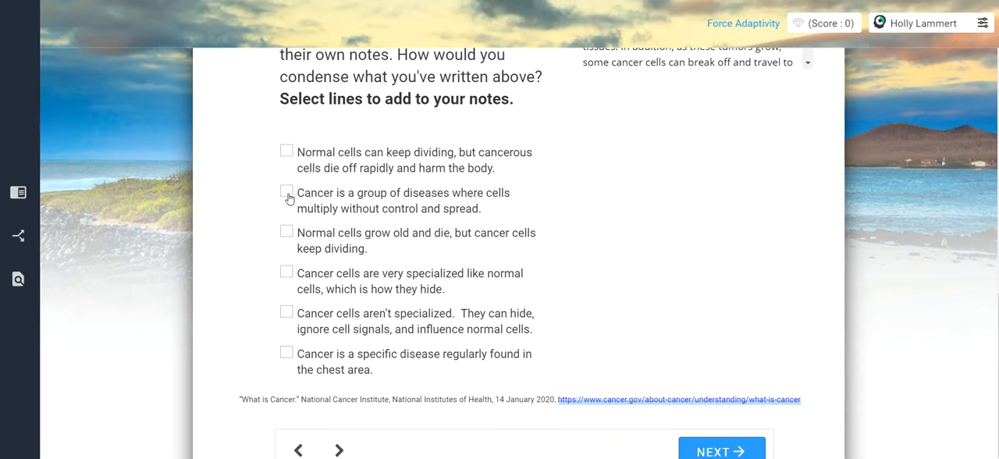
# - Tick the group-of-diseases, normal-cells-die and cancer-cells-are-specialized lines, then submit them
pyautogui.click(287, 192)
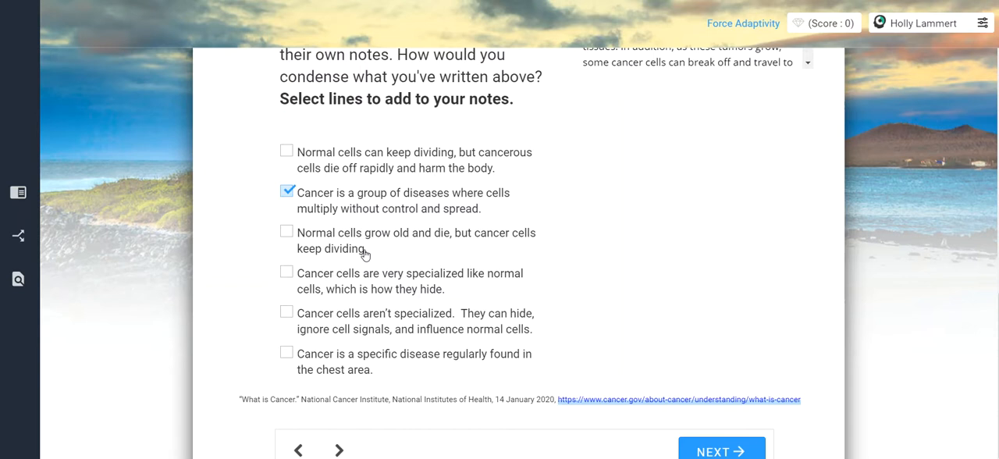
pyautogui.click(286, 232)
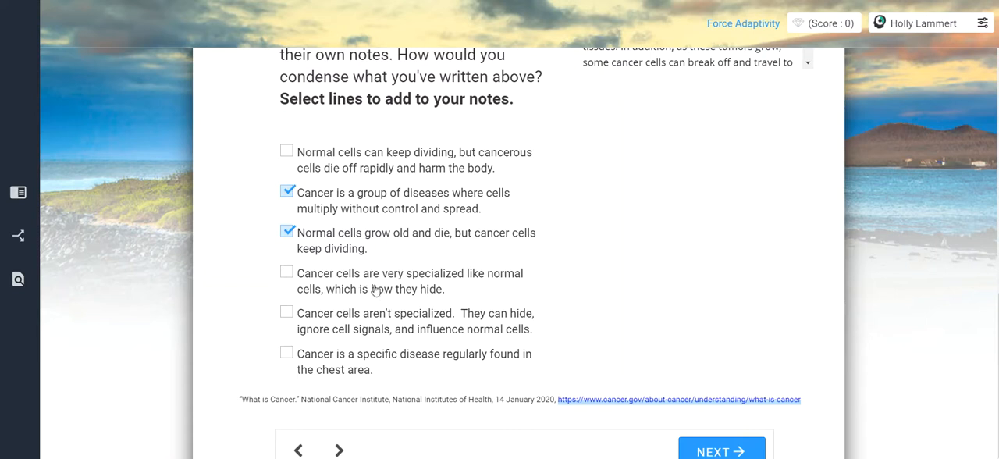
pyautogui.click(287, 273)
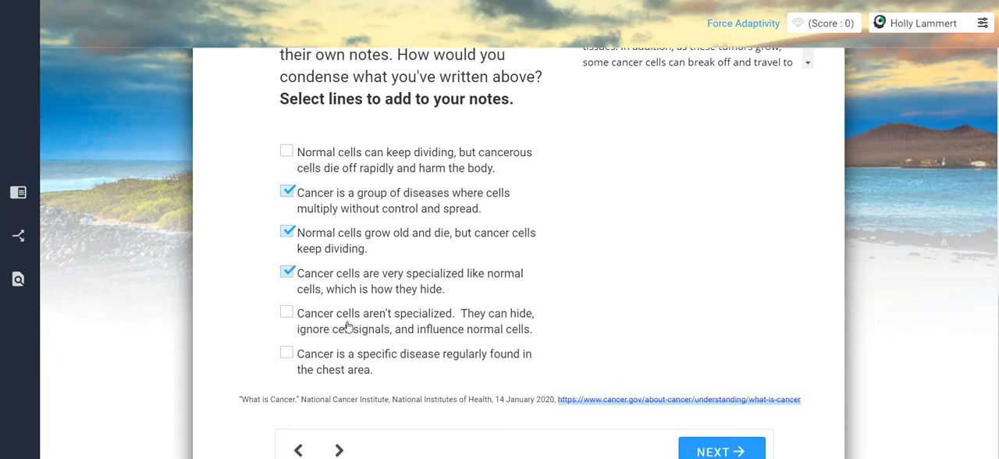
pyautogui.moveTo(331, 383)
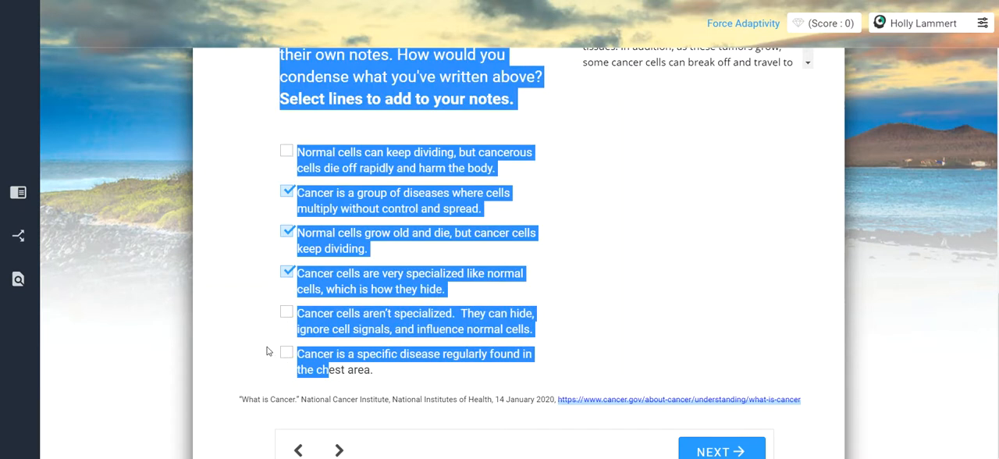
pyautogui.click(721, 450)
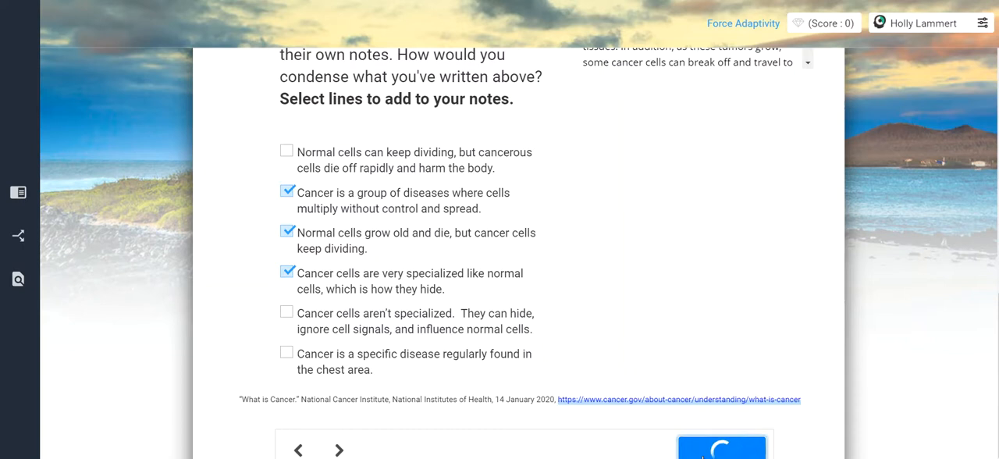
# - Untick 'Cancer cells are very specialized', mark passage text, and submit the revised notes for score 4
pyautogui.click(721, 448)
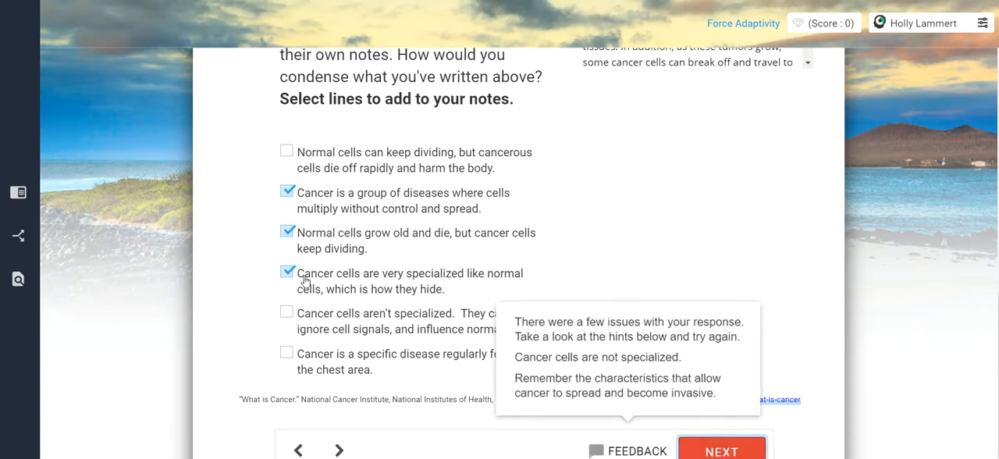
pyautogui.click(287, 311)
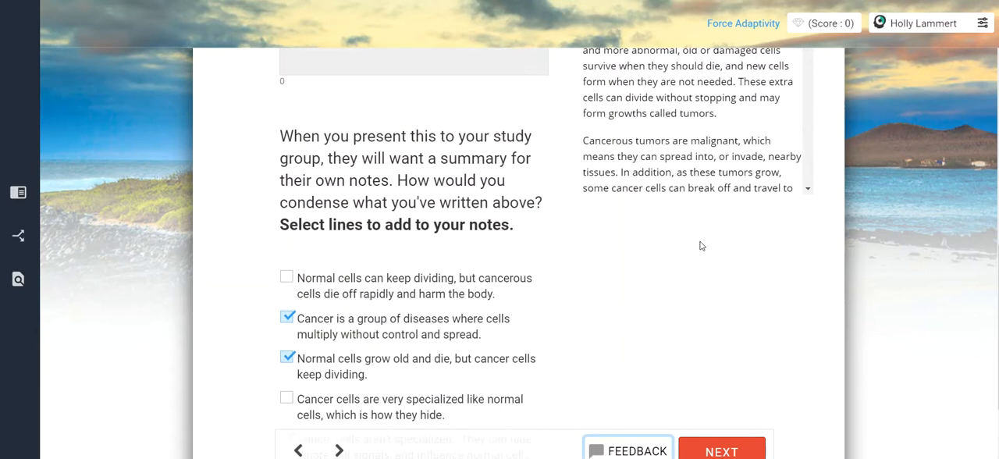
pyautogui.scroll(-3)
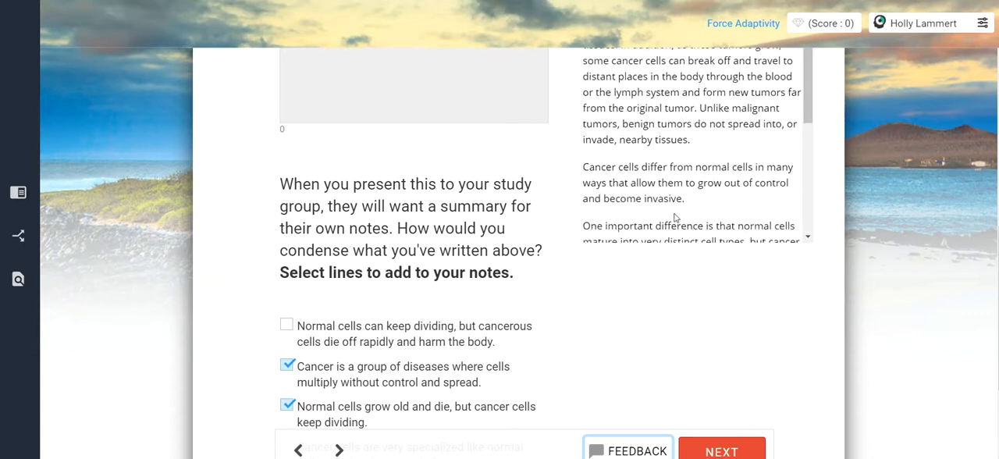
pyautogui.scroll(-3)
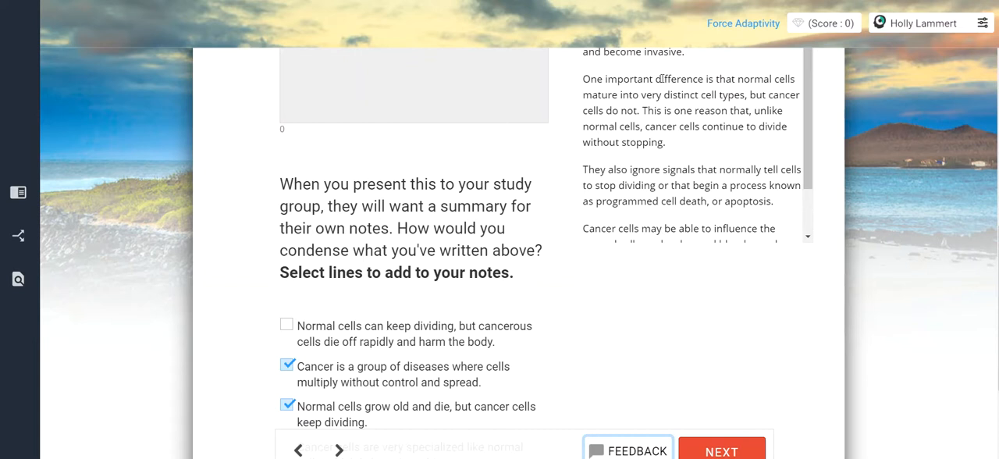
pyautogui.moveTo(662, 78); pyautogui.dragTo(742, 94)
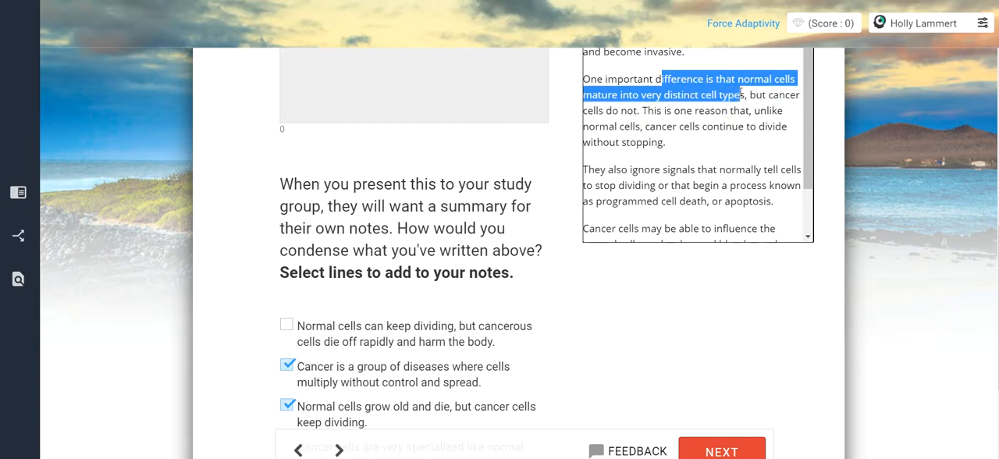
pyautogui.click(749, 94)
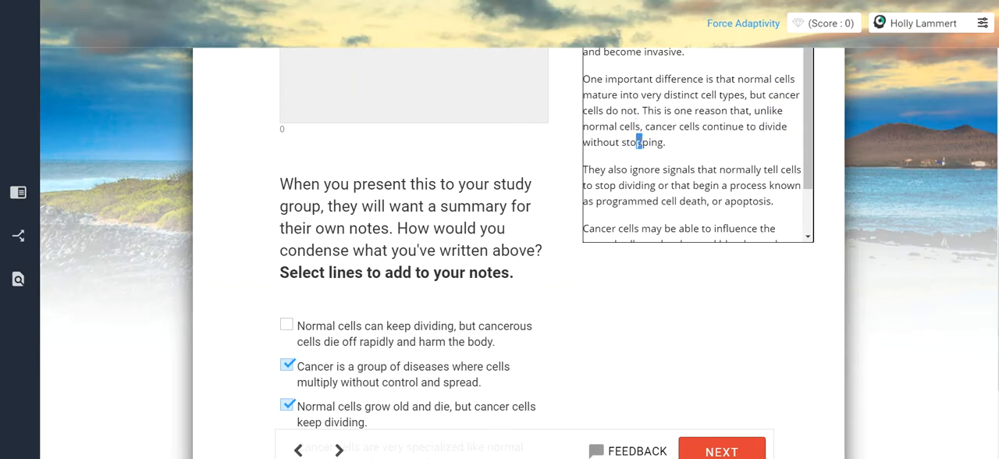
pyautogui.scroll(-3)
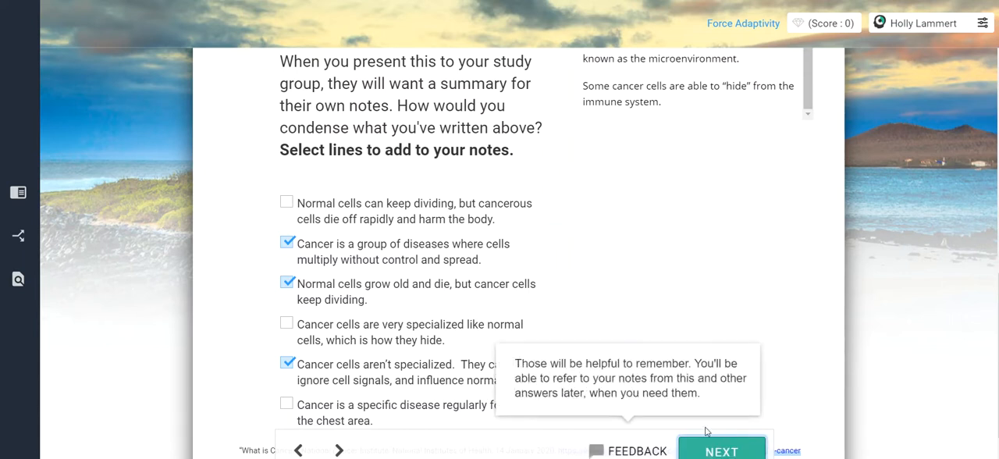
pyautogui.click(721, 450)
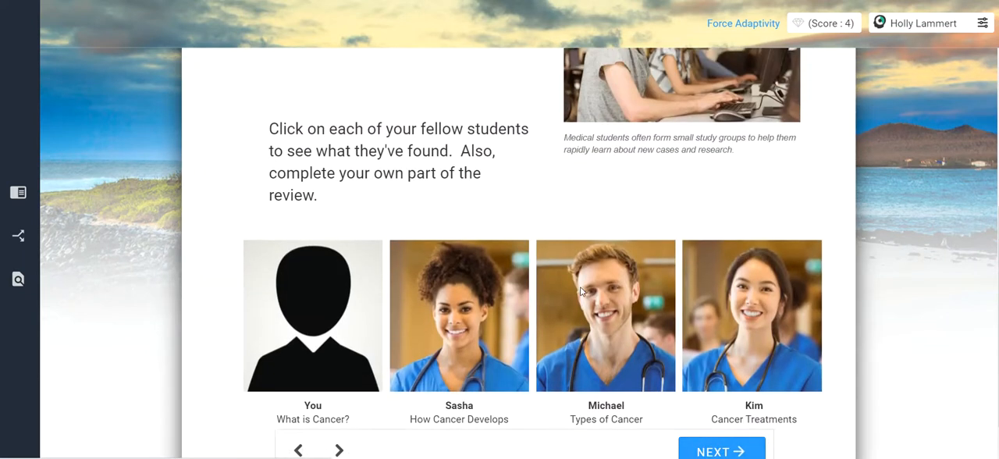
# - Open Sasha's How Cancer Develops findings and scroll down to the notes checkbox question
pyautogui.click(459, 316)
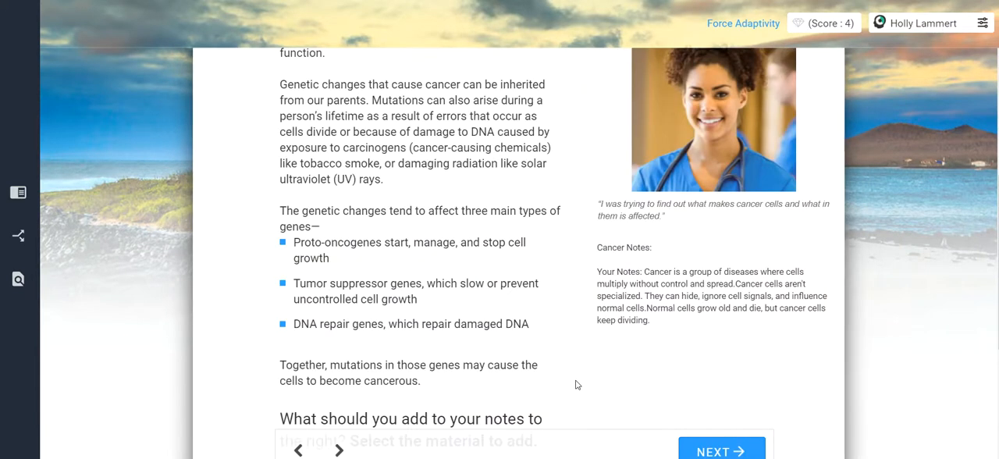
pyautogui.scroll(3)
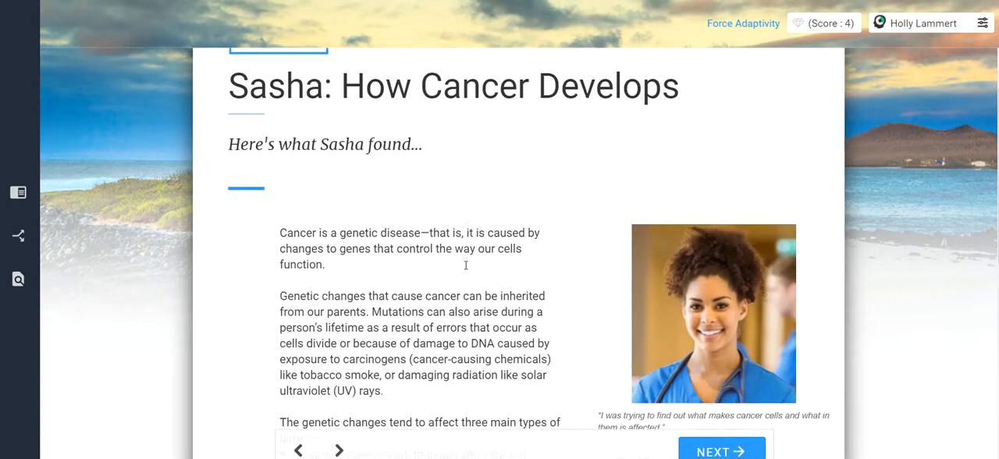
pyautogui.scroll(-3)
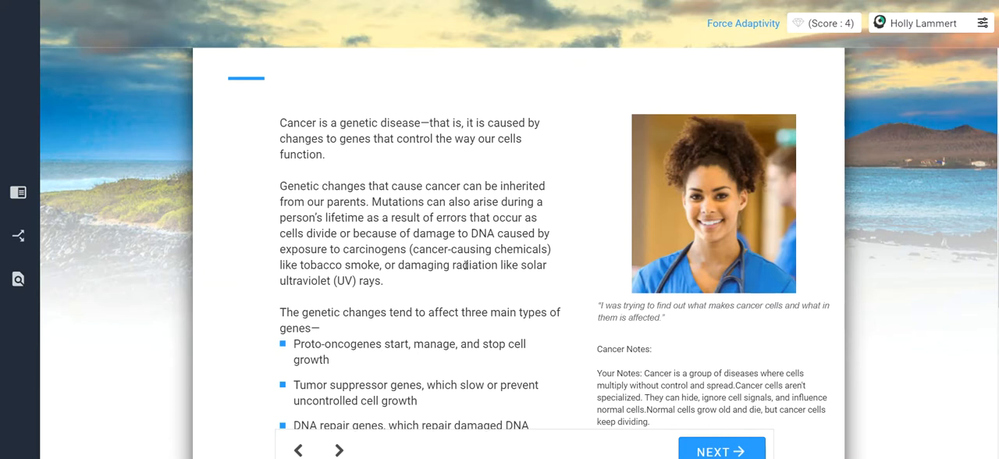
pyautogui.moveTo(303, 292)
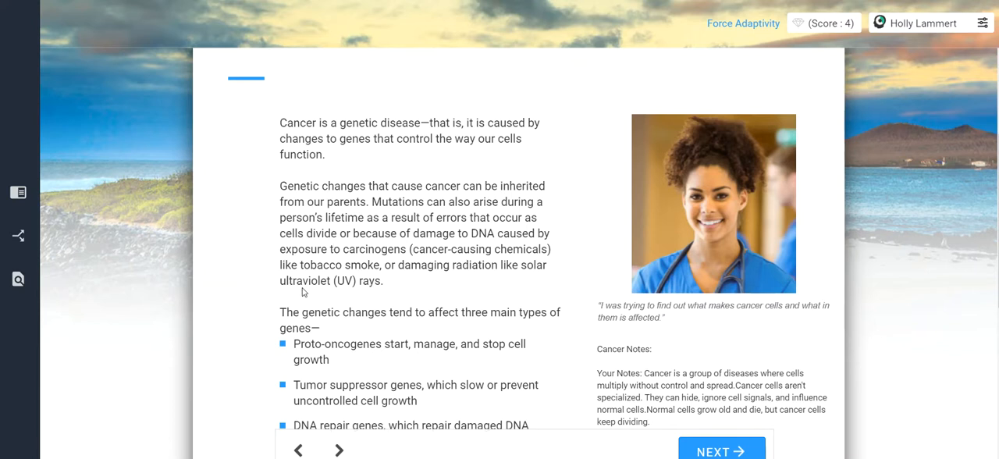
pyautogui.scroll(3)
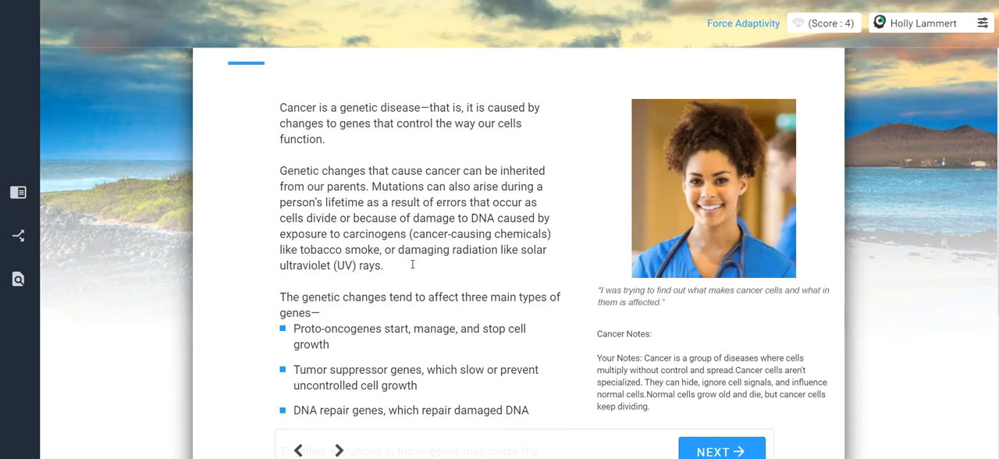
pyautogui.scroll(-3)
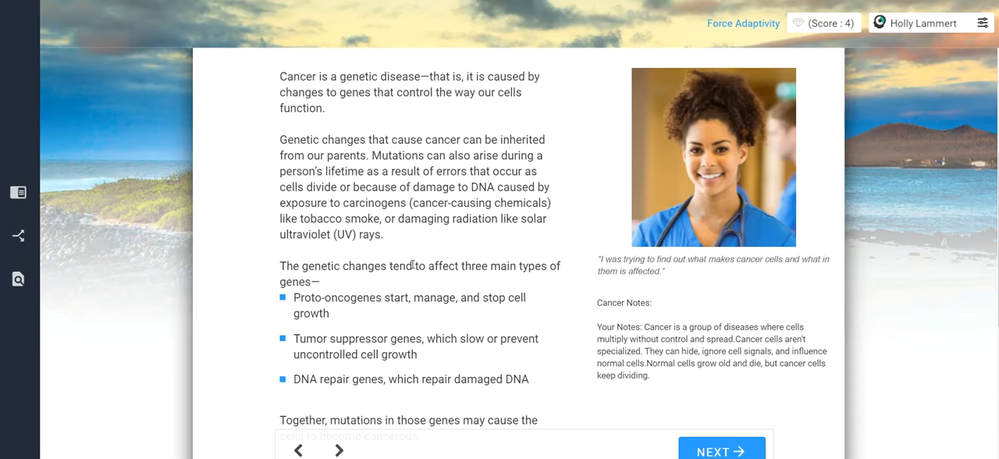
pyautogui.moveTo(364, 322)
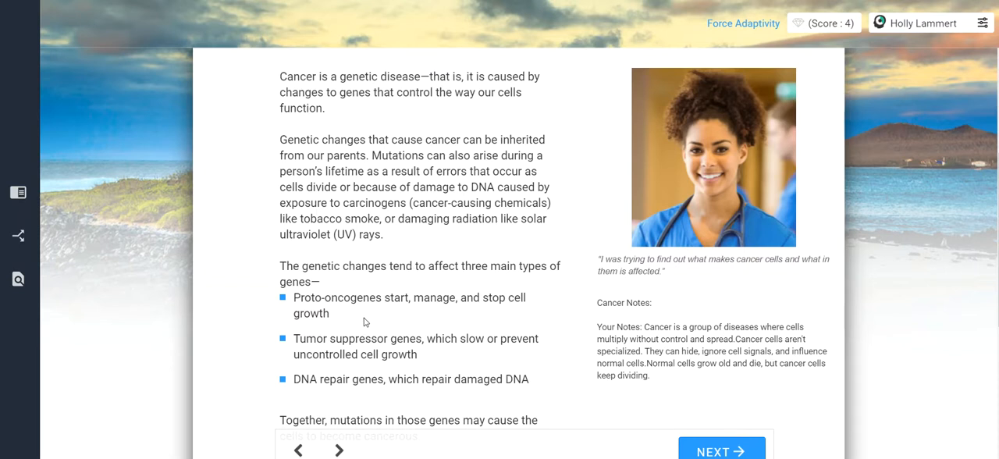
pyautogui.scroll(-3)
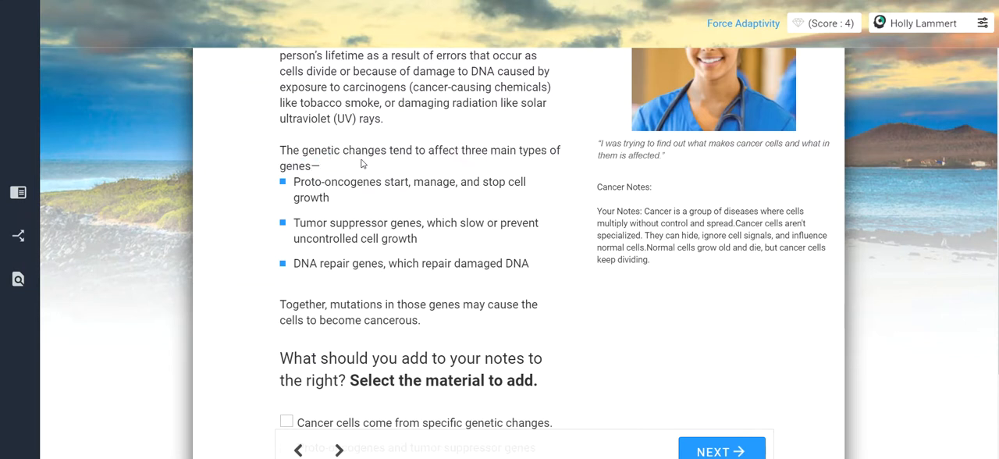
pyautogui.moveTo(346, 201)
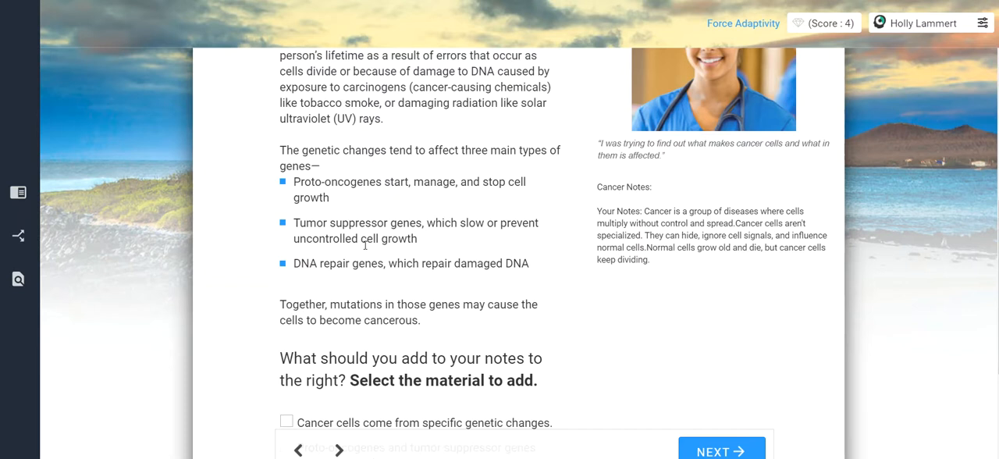
pyautogui.moveTo(333, 189)
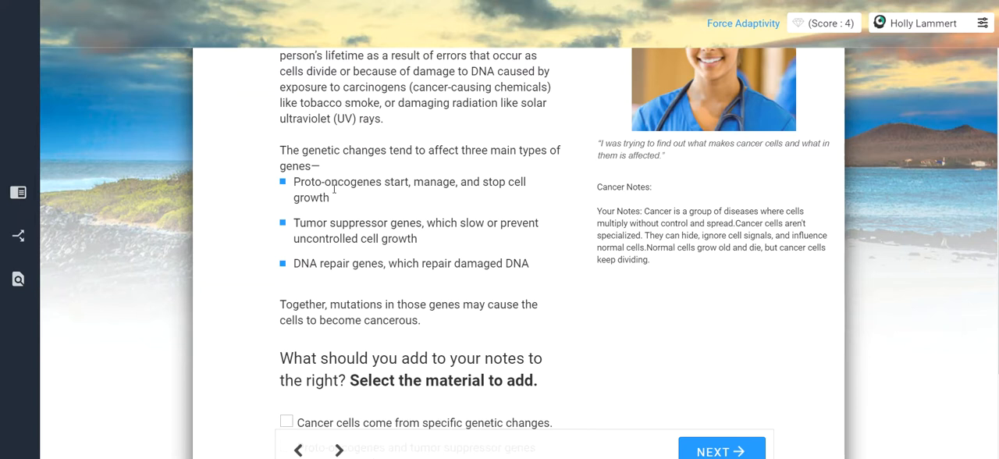
pyautogui.moveTo(338, 181)
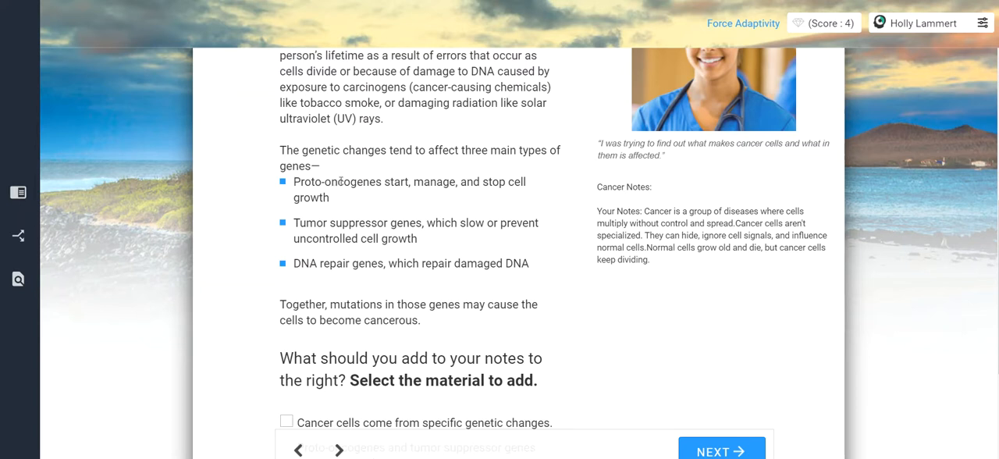
# - Add the 'Cancer cells come from specific genetic changes' statement to Sasha's notes
pyautogui.scroll(-3)
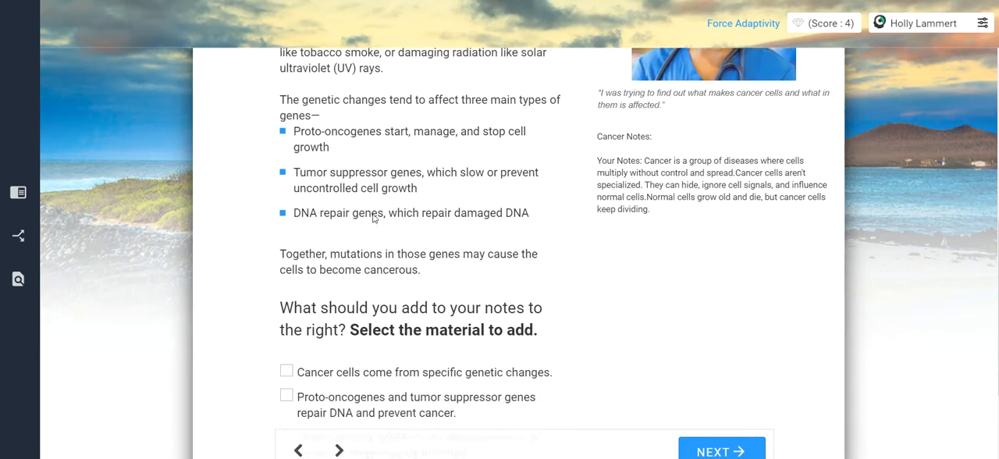
pyautogui.scroll(-3)
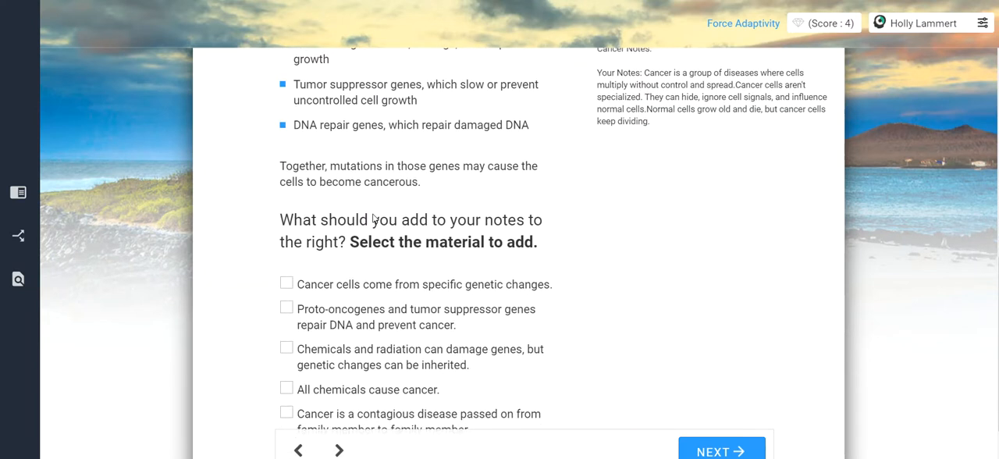
pyautogui.scroll(-3)
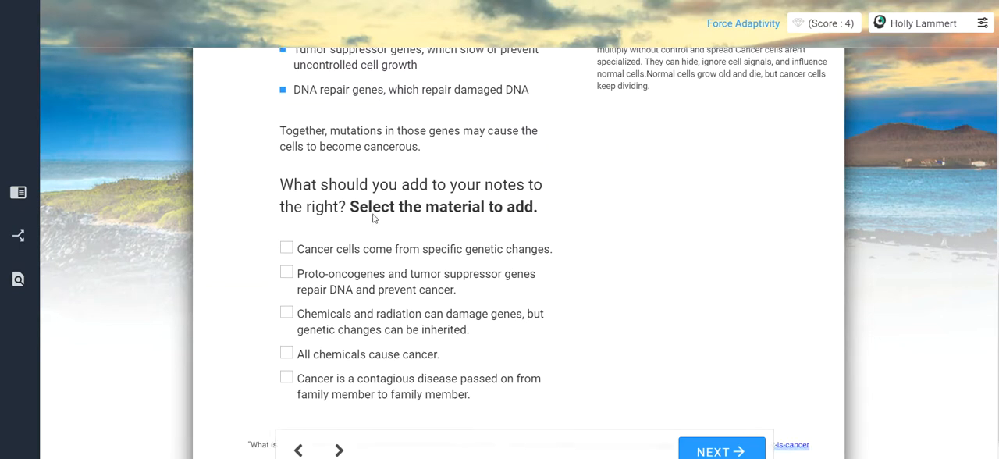
pyautogui.scroll(-3)
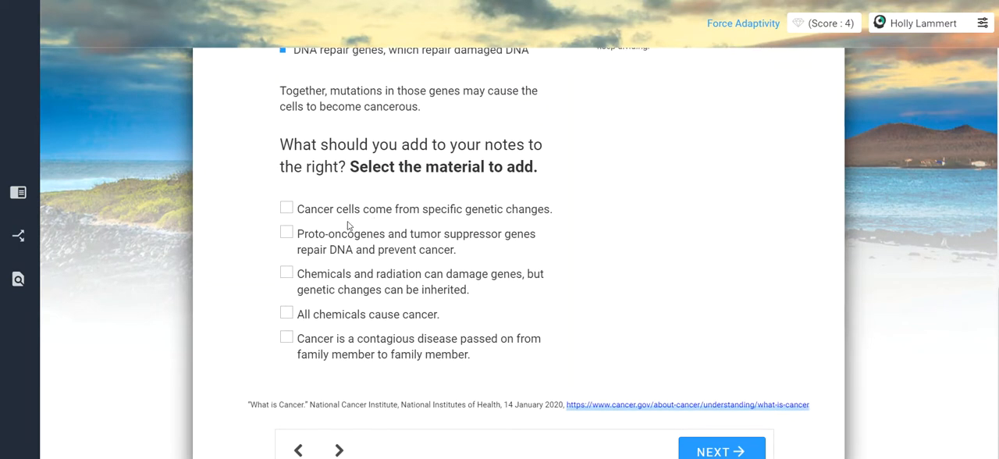
pyautogui.moveTo(349, 217)
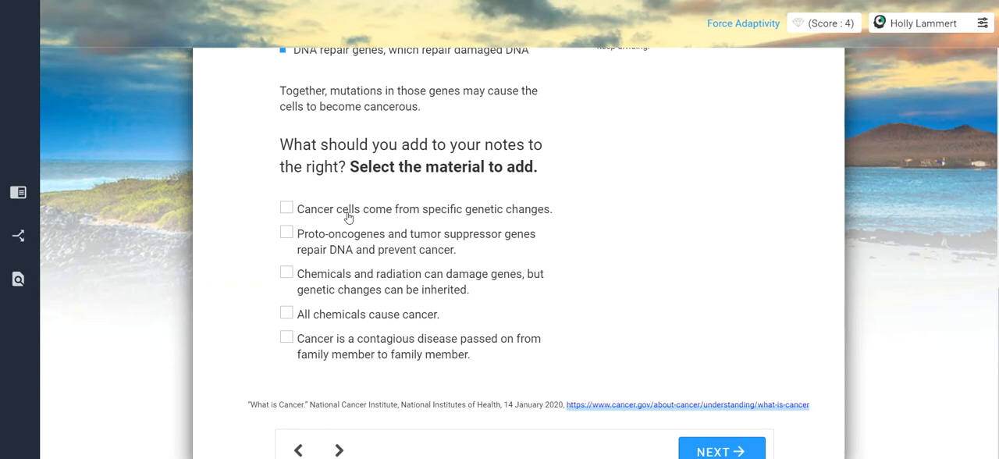
pyautogui.click(286, 207)
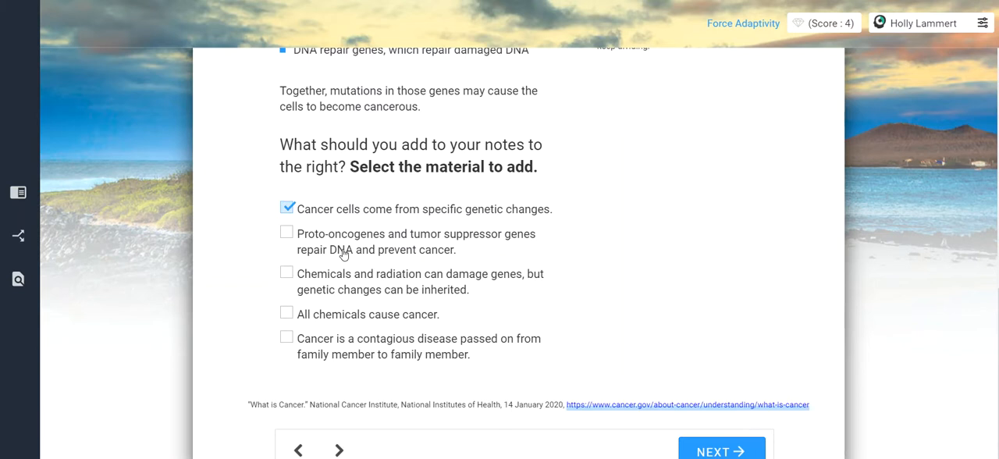
# - Add the chemicals-and-radiation statement too, then submit the notes
pyautogui.scroll(3)
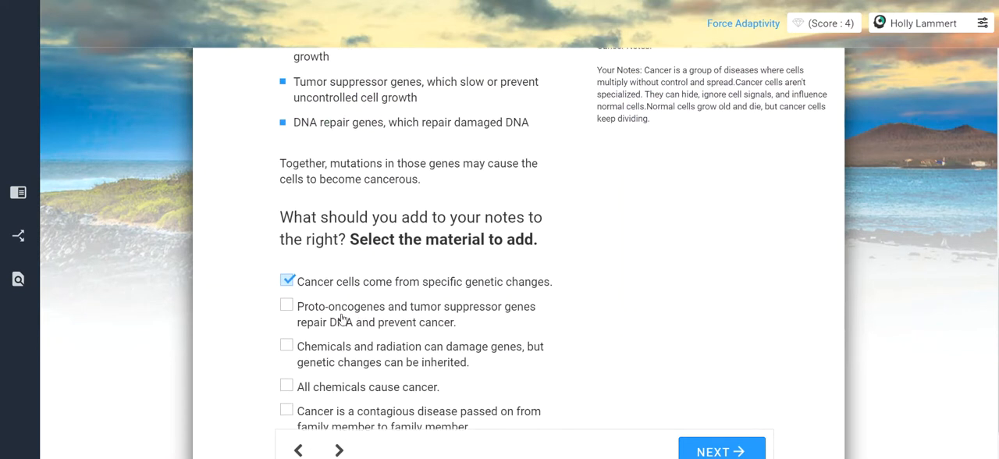
pyautogui.moveTo(339, 365)
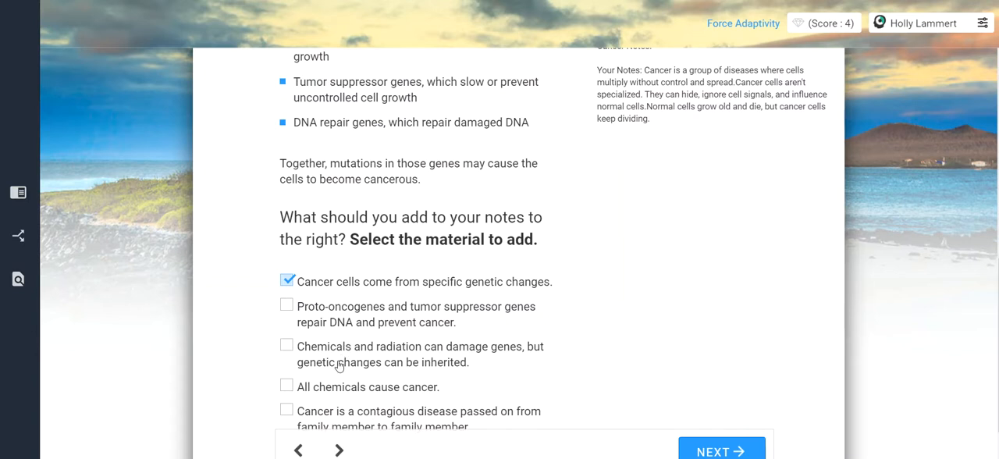
pyautogui.click(287, 345)
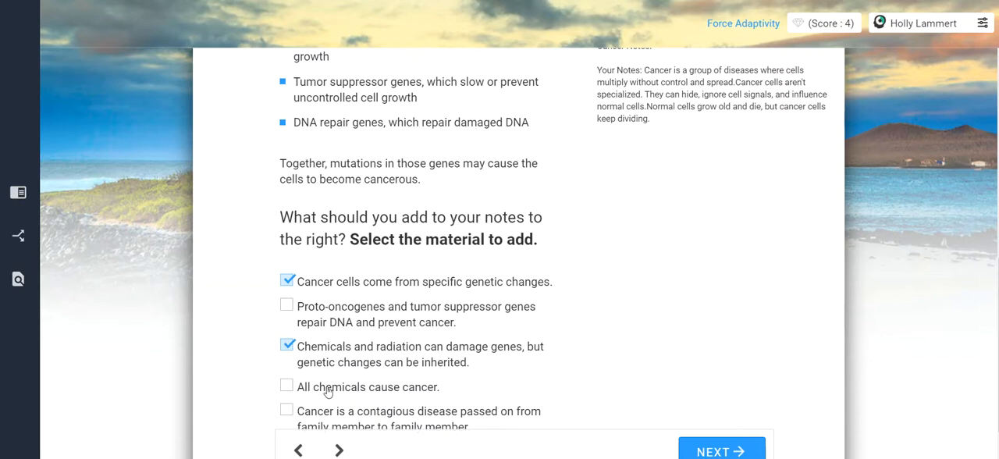
pyautogui.scroll(-3)
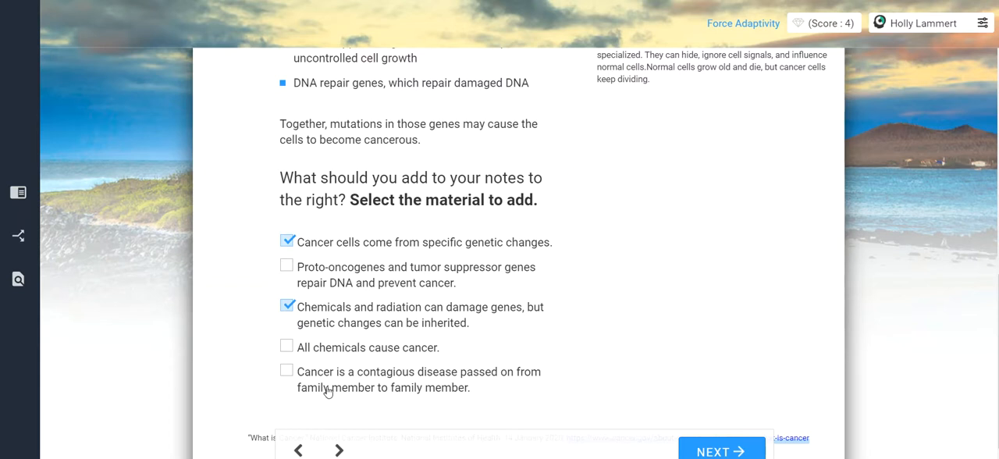
pyautogui.scroll(-3)
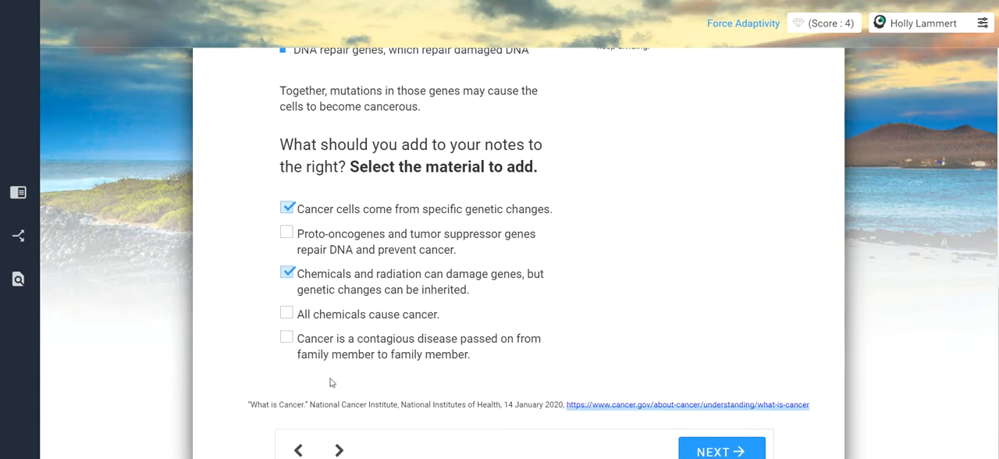
pyautogui.doubleClick(385, 338)
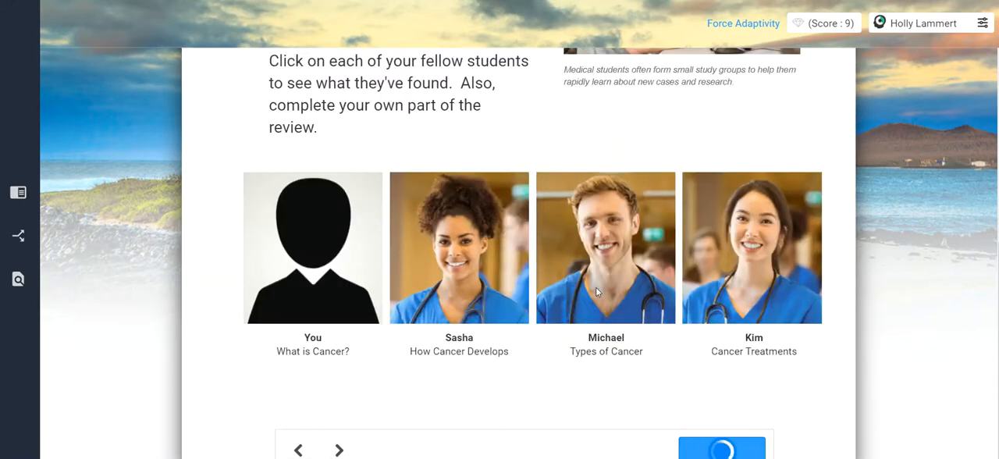
# - Open Michael's Types of Cancer page and read down to its notes checkbox question
pyautogui.click(605, 248)
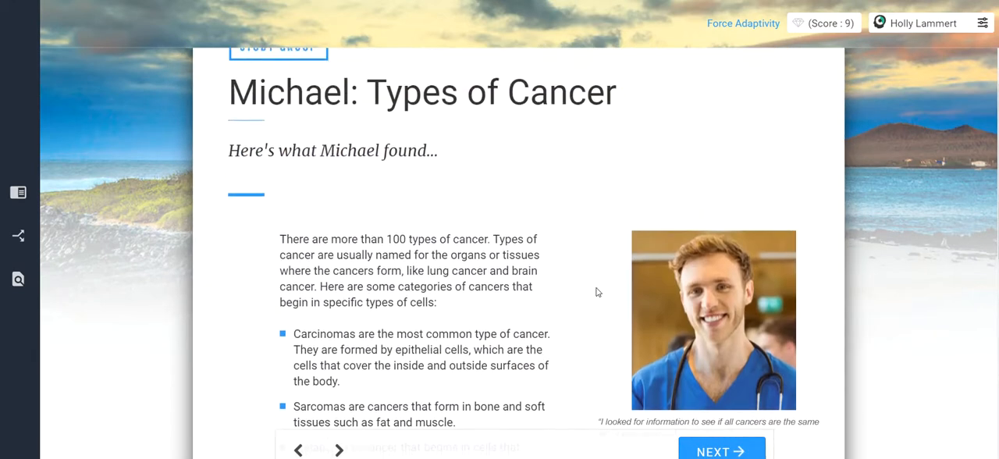
pyautogui.scroll(-3)
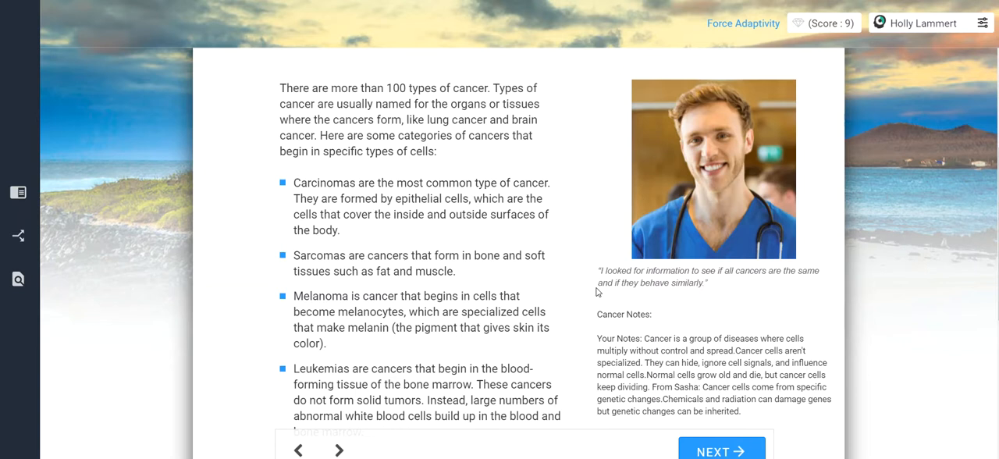
pyautogui.scroll(-3)
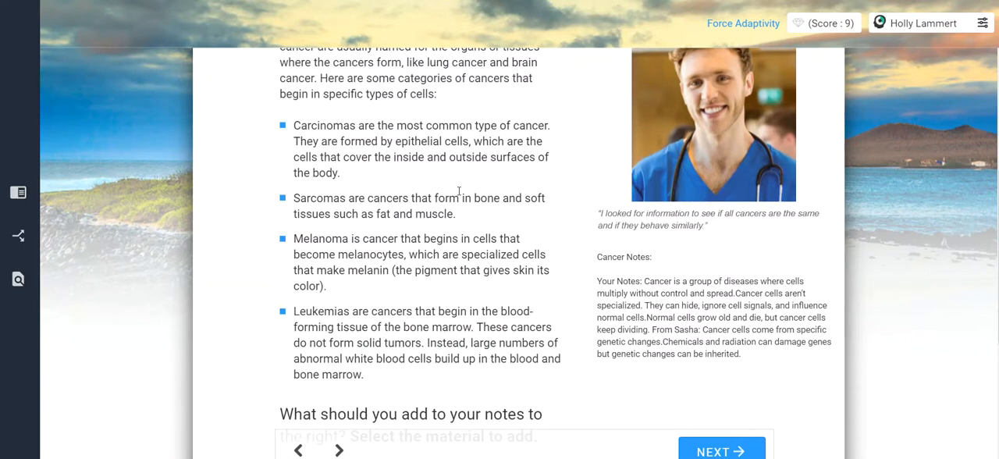
pyautogui.scroll(-3)
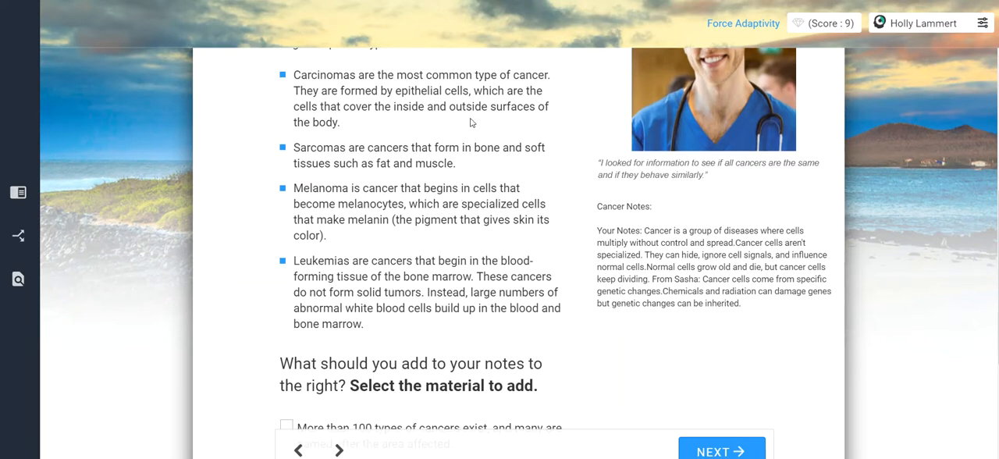
pyautogui.scroll(-3)
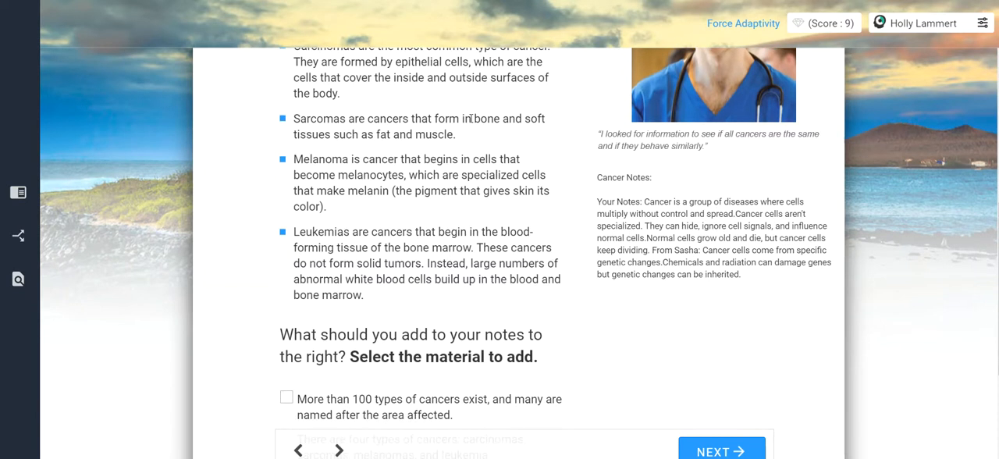
pyautogui.scroll(3)
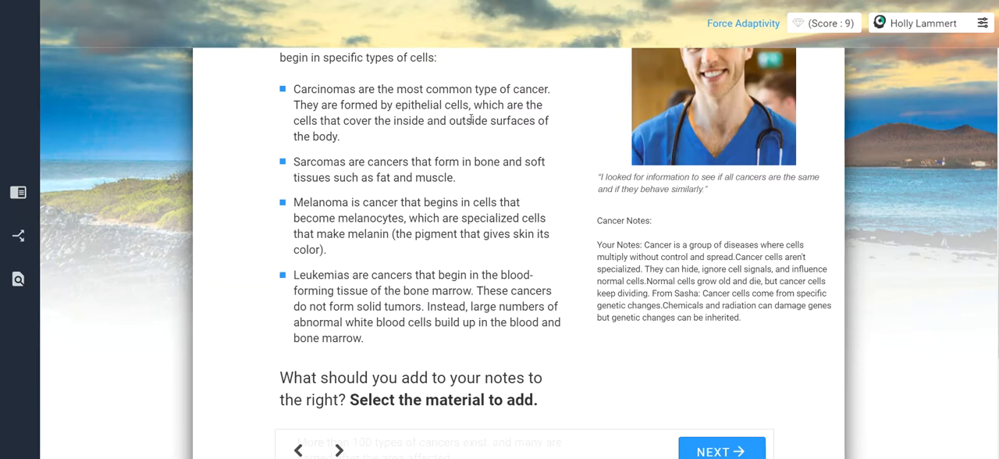
pyautogui.scroll(3)
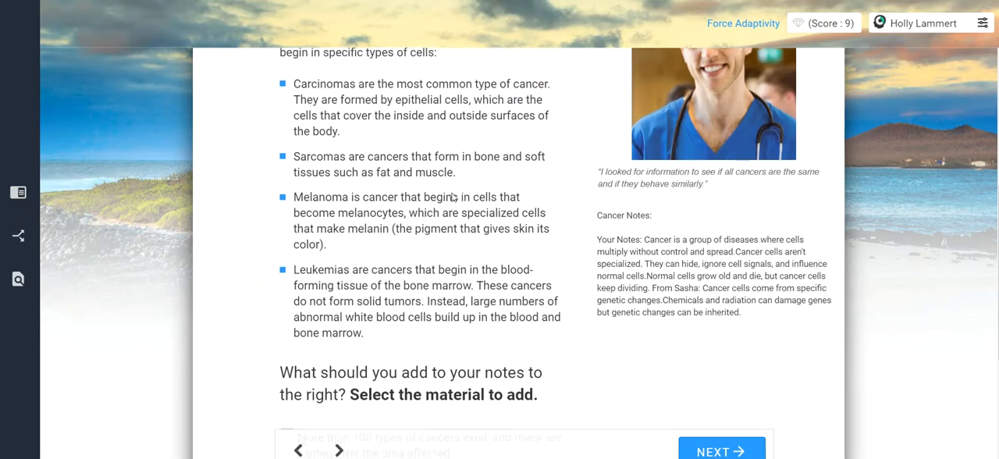
pyautogui.scroll(3)
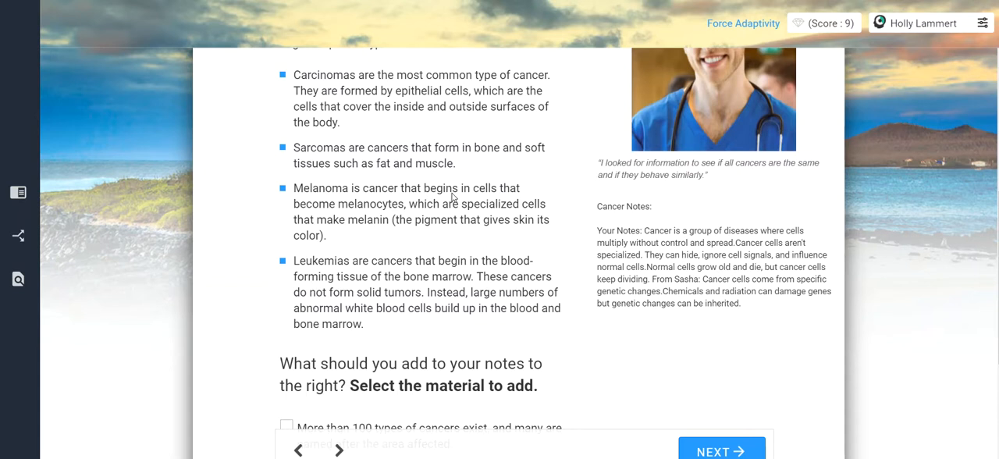
pyautogui.scroll(-3)
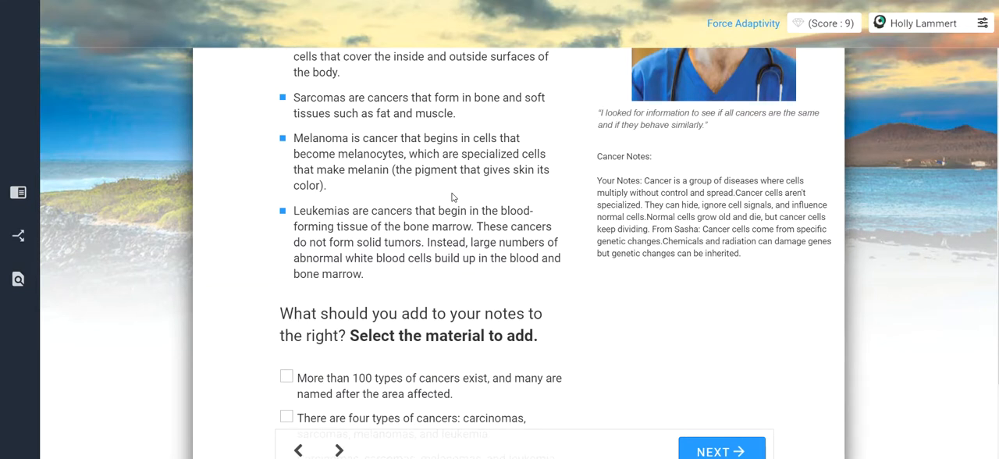
pyautogui.scroll(-3)
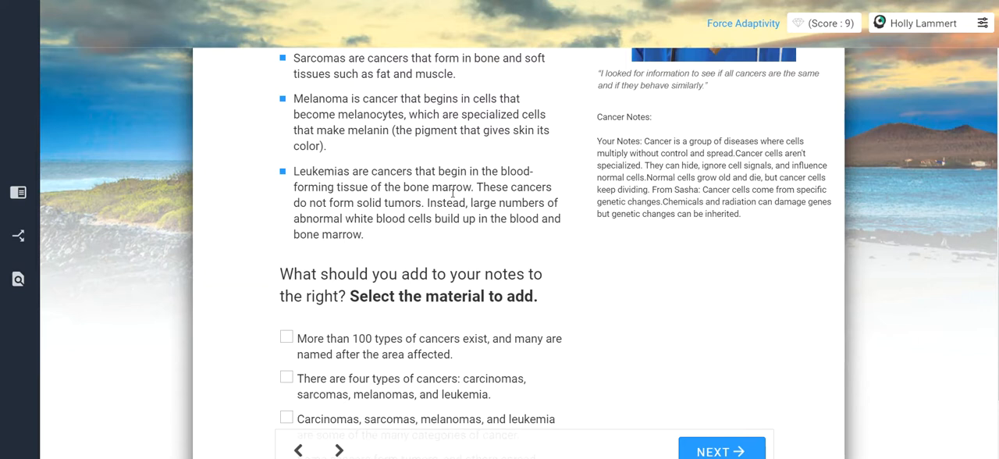
pyautogui.scroll(-3)
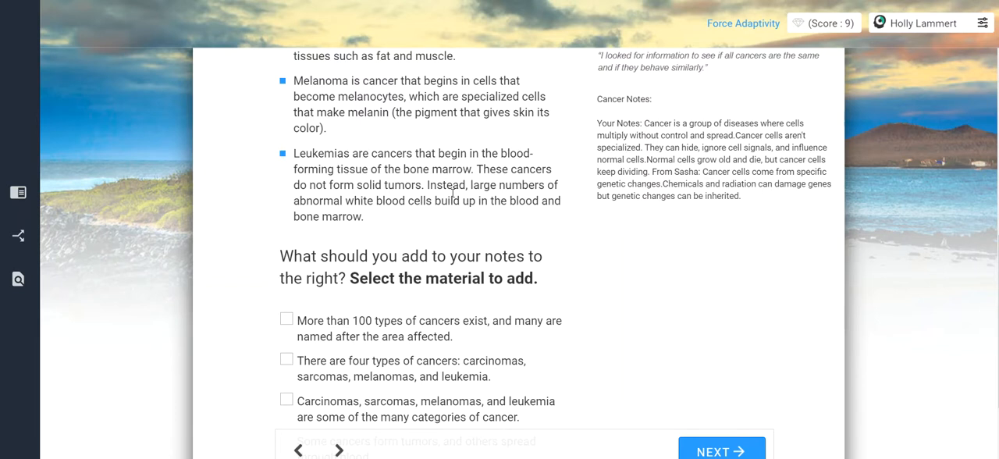
# - Tick the over-100-types, four-types and tumors-or-blood statements and submit them
pyautogui.scroll(-3)
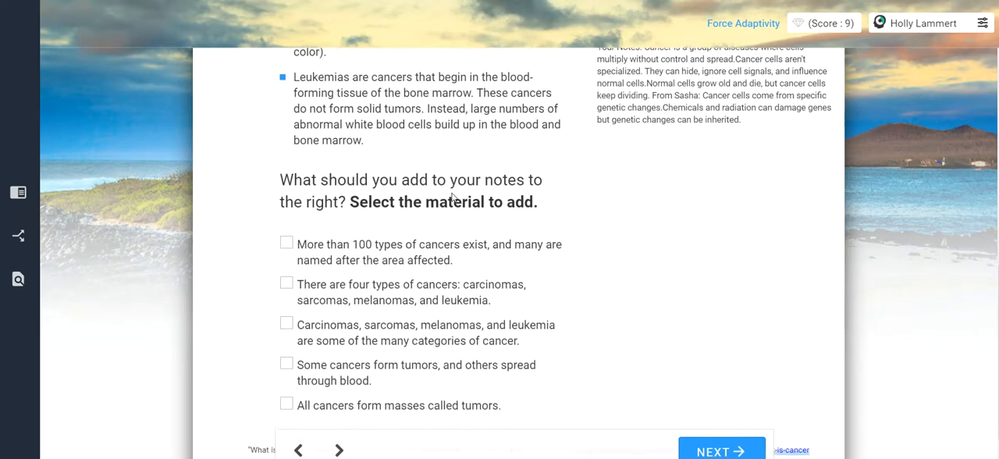
pyautogui.scroll(-3)
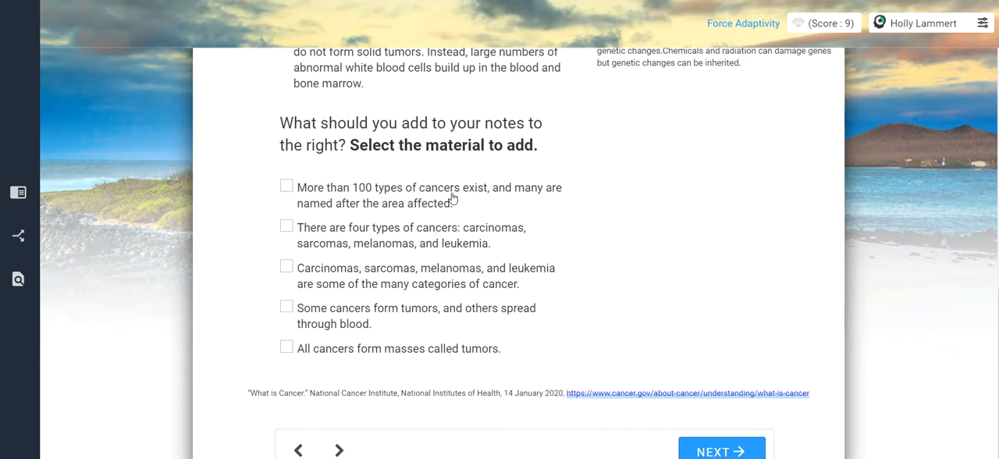
pyautogui.click(286, 187)
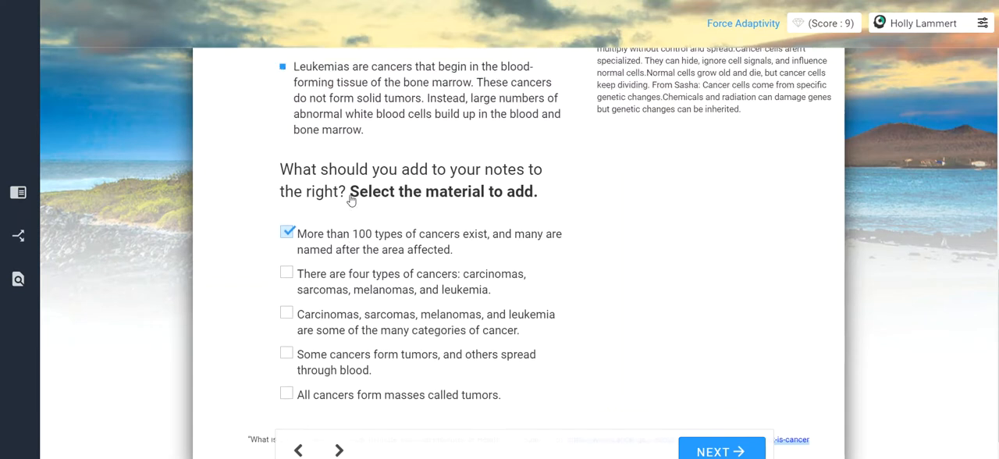
pyautogui.scroll(3)
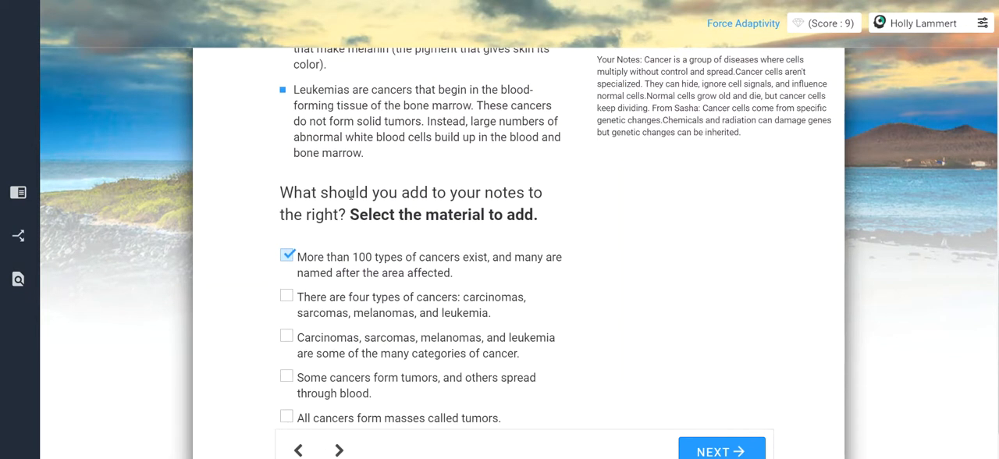
pyautogui.scroll(3)
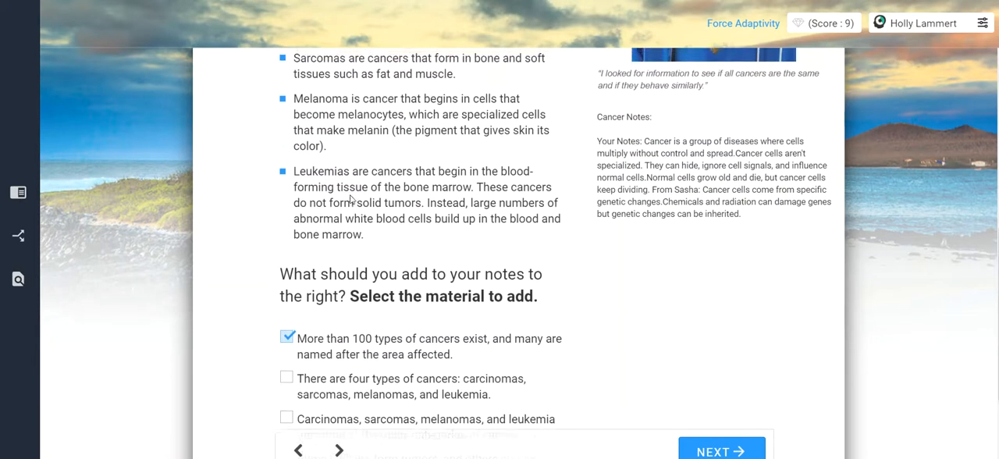
pyautogui.scroll(-3)
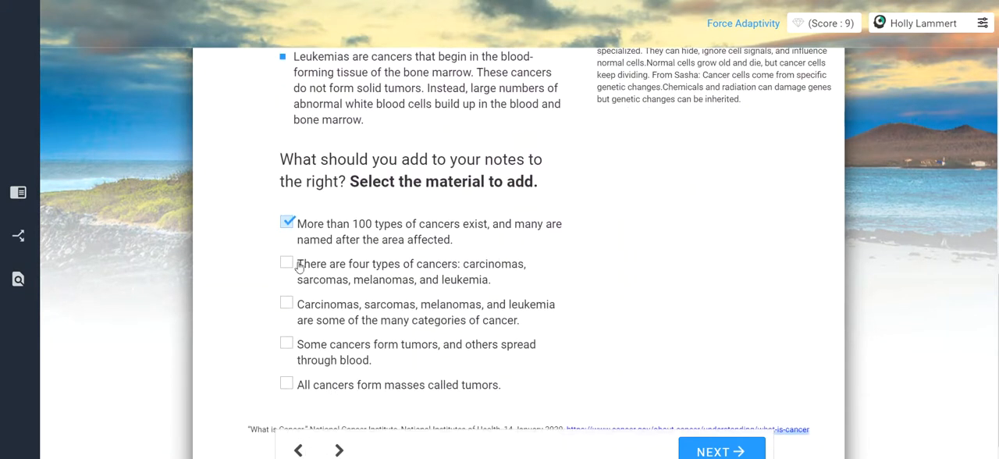
pyautogui.click(286, 264)
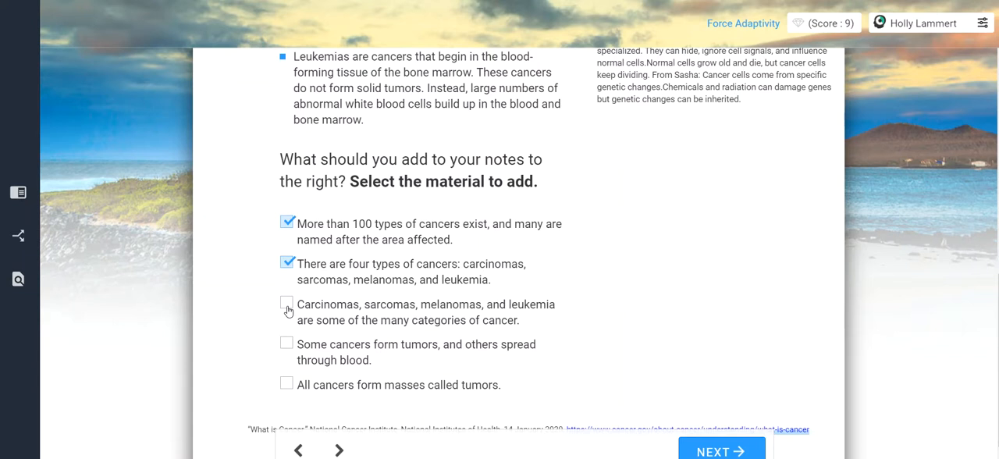
pyautogui.scroll(3)
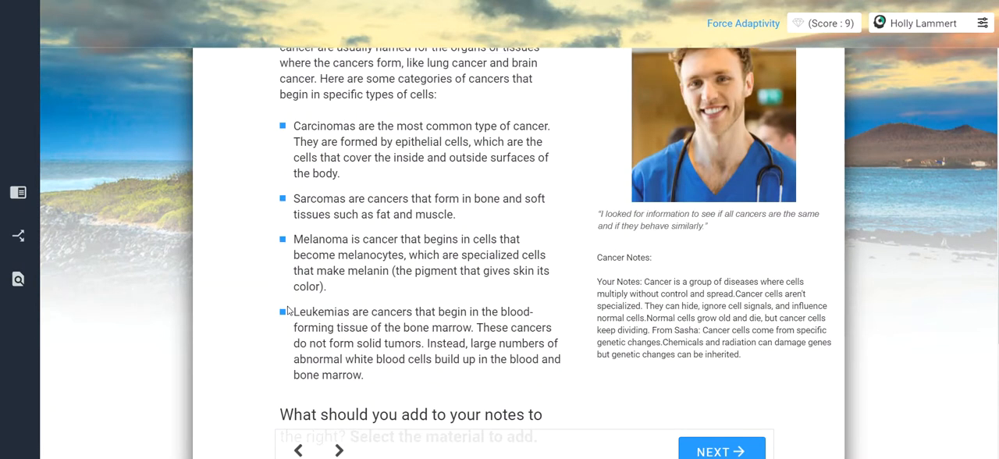
pyautogui.scroll(-3)
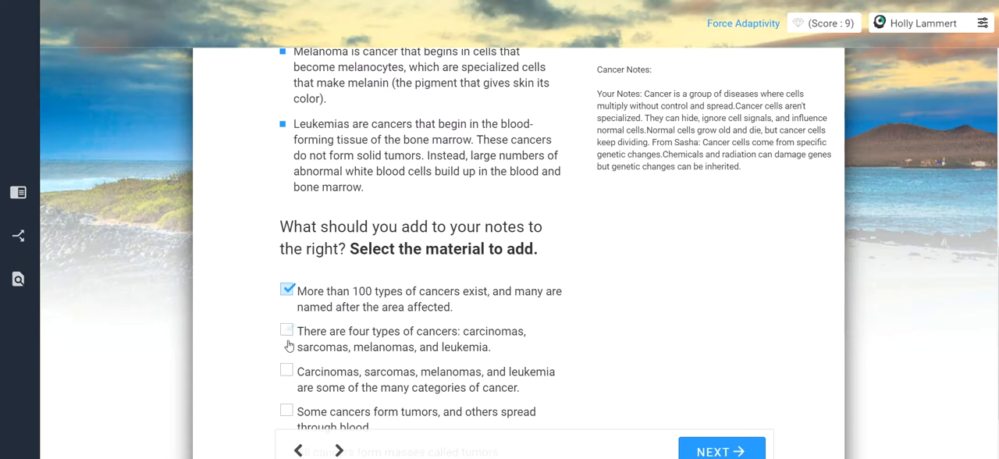
pyautogui.click(287, 369)
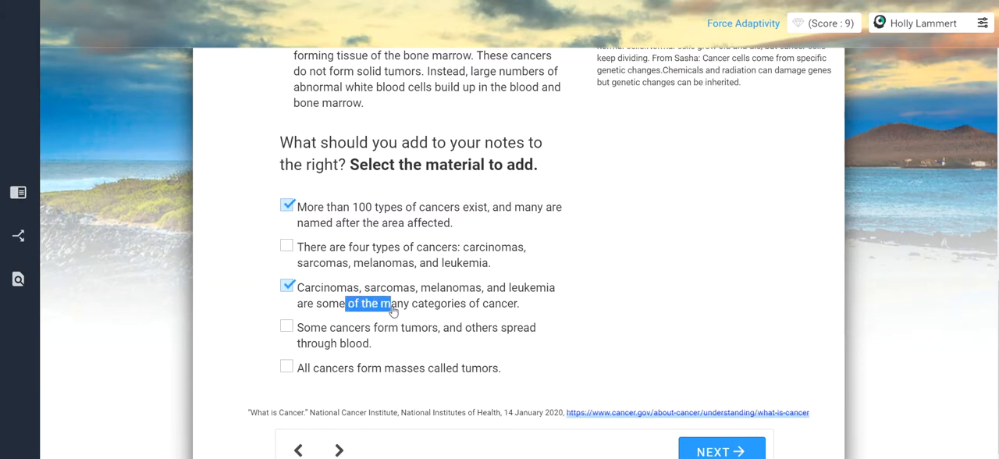
pyautogui.click(287, 285)
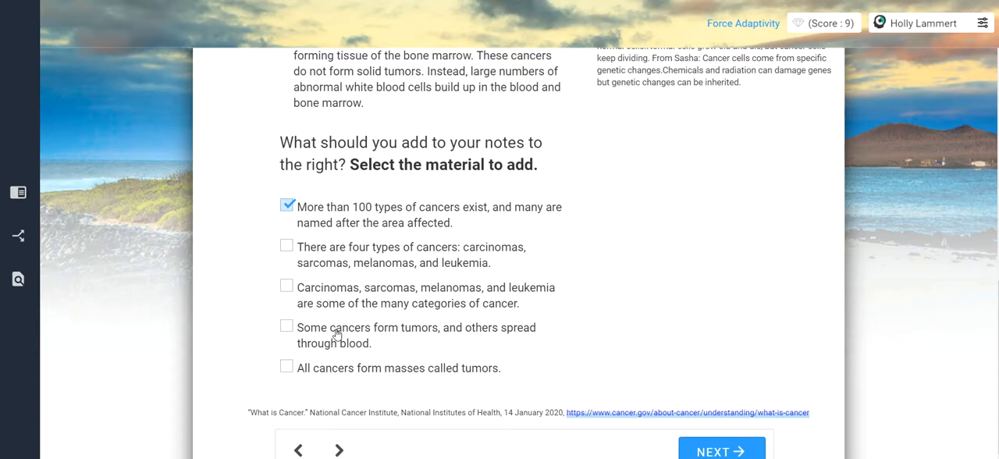
pyautogui.click(286, 325)
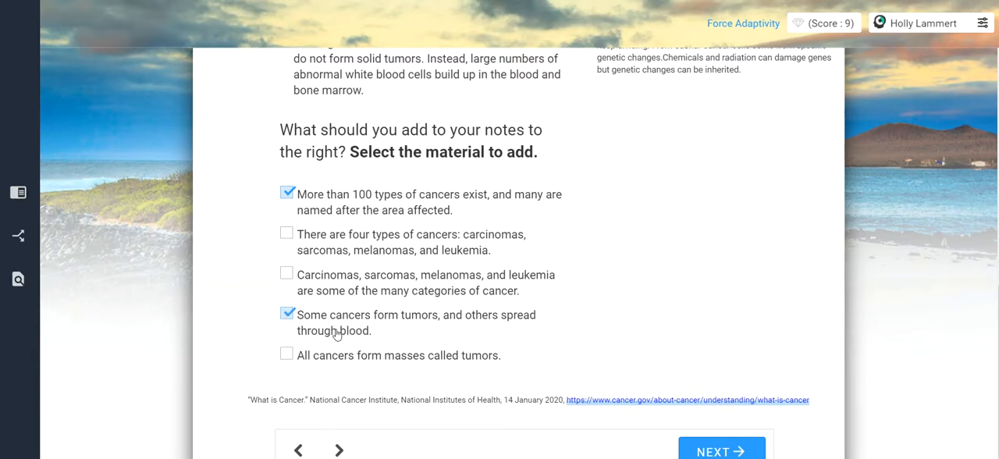
pyautogui.scroll(3)
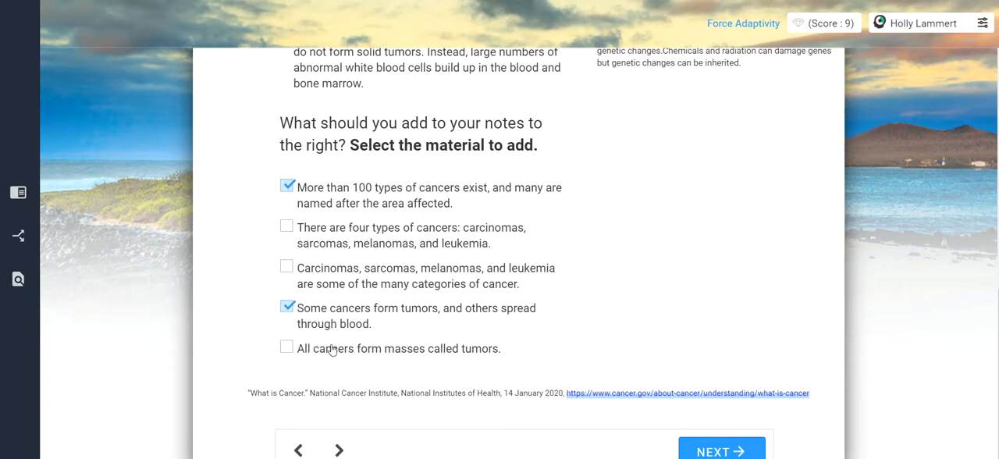
pyautogui.moveTo(328, 361)
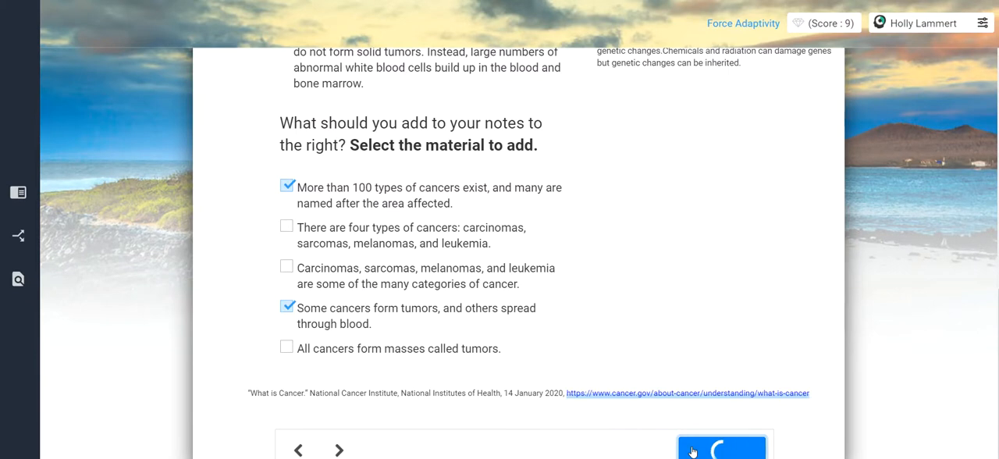
pyautogui.click(721, 448)
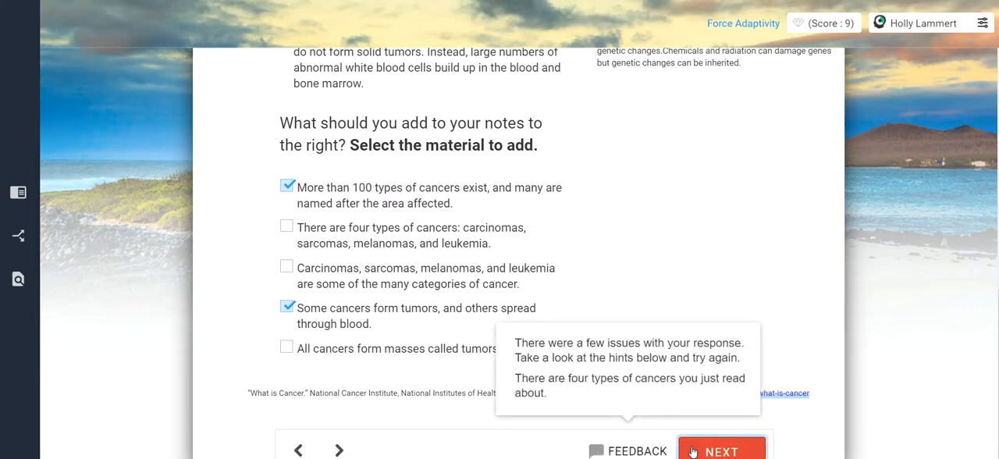
pyautogui.moveTo(341, 256)
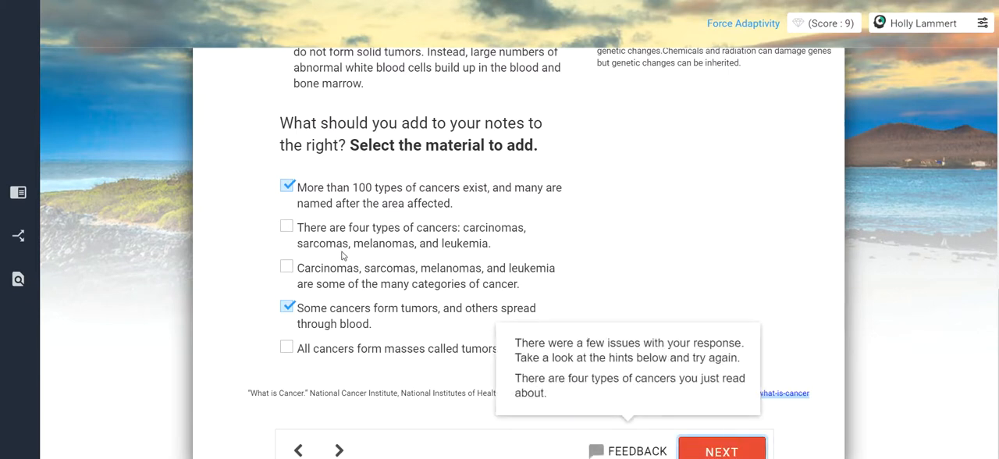
# - Revise the notes: add the many-categories statement, untick four types, and resubmit
pyautogui.click(288, 225)
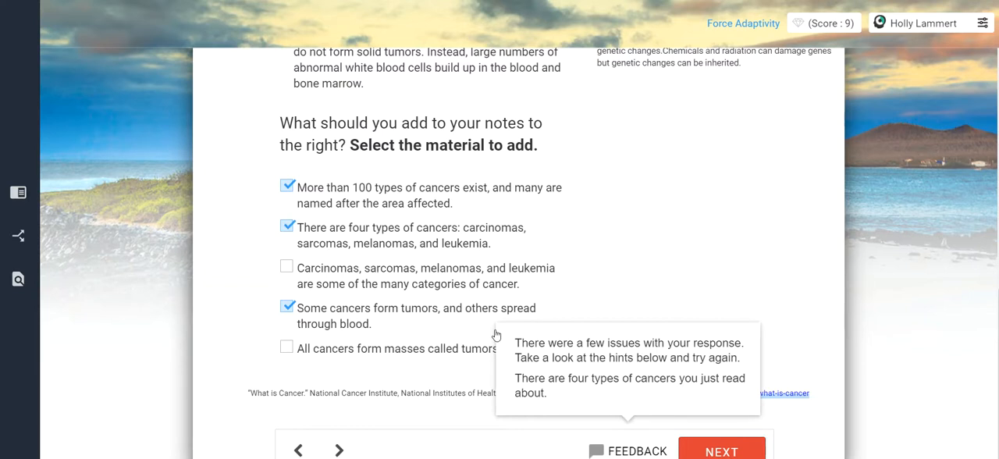
pyautogui.click(287, 267)
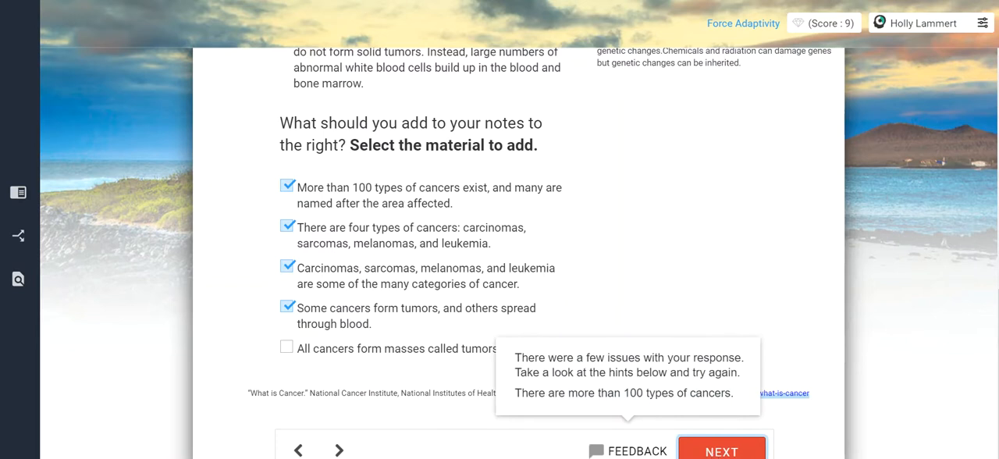
pyautogui.click(288, 226)
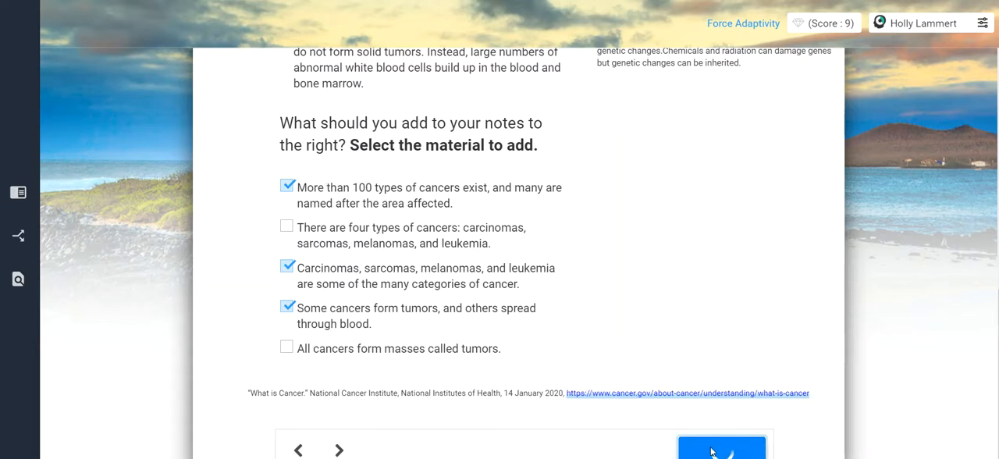
pyautogui.click(721, 447)
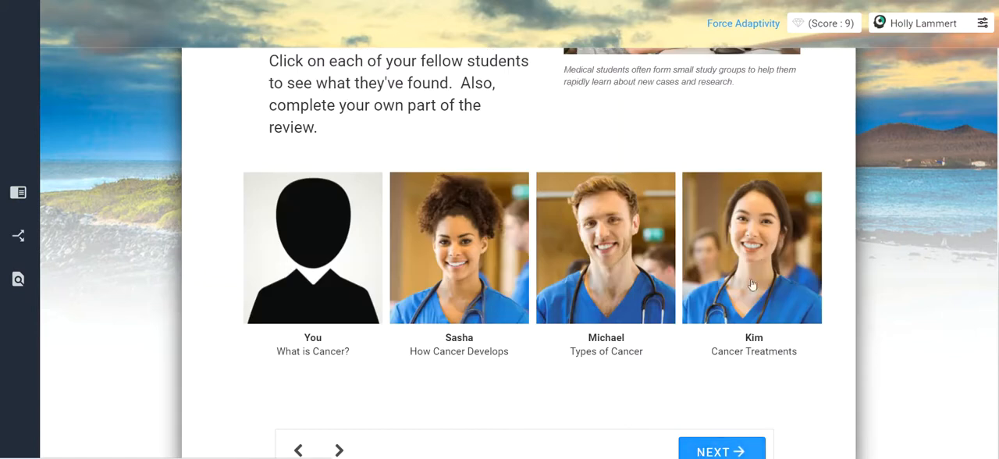
# - Open the Cancer Treatments findings and read down to the five treatment statements
pyautogui.click(752, 248)
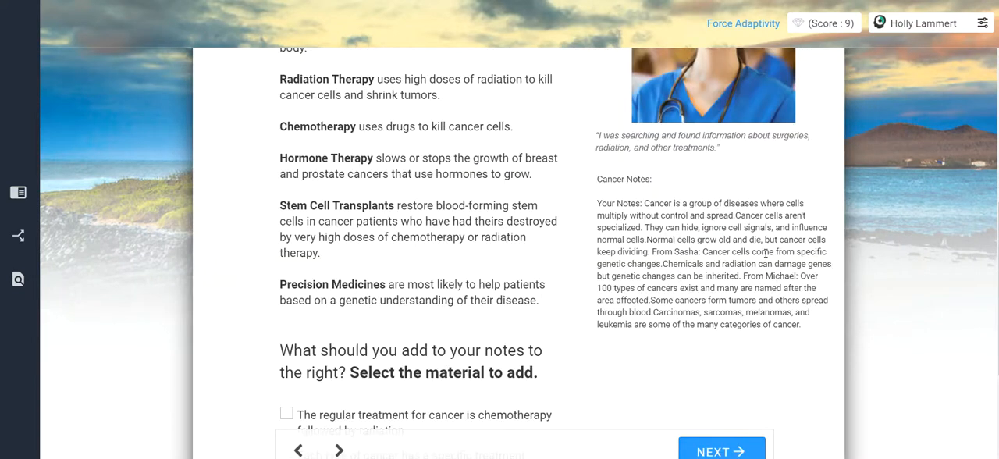
pyautogui.scroll(3)
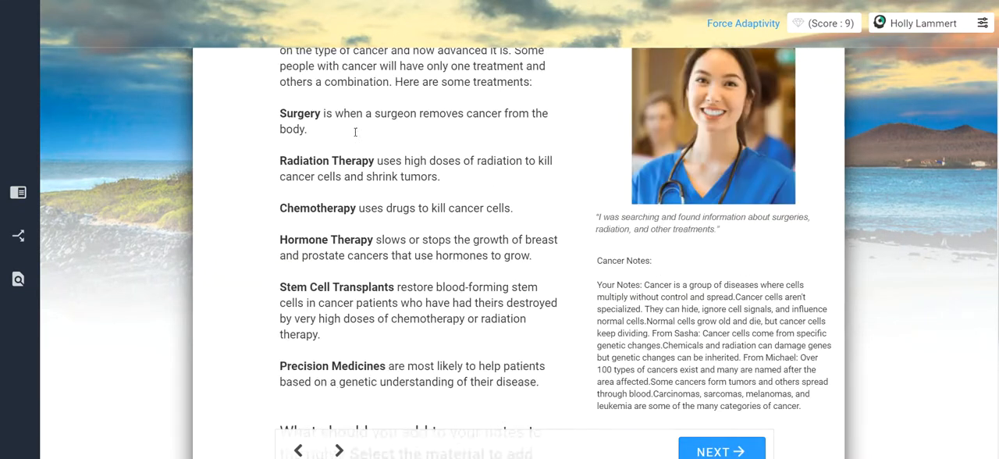
pyautogui.scroll(3)
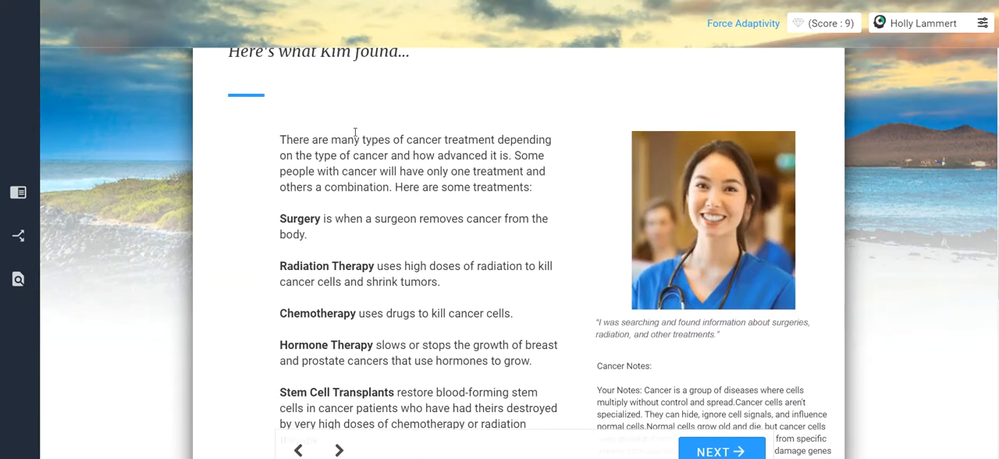
pyautogui.scroll(-3)
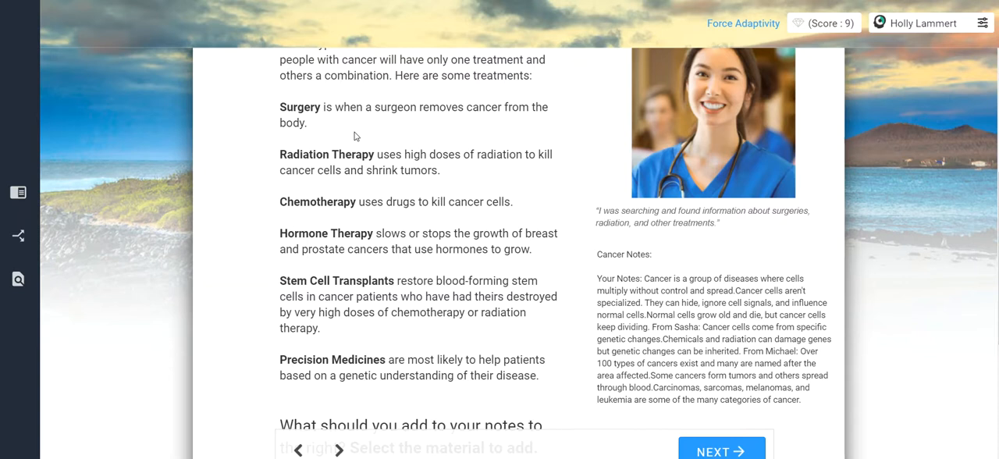
pyautogui.moveTo(376, 153)
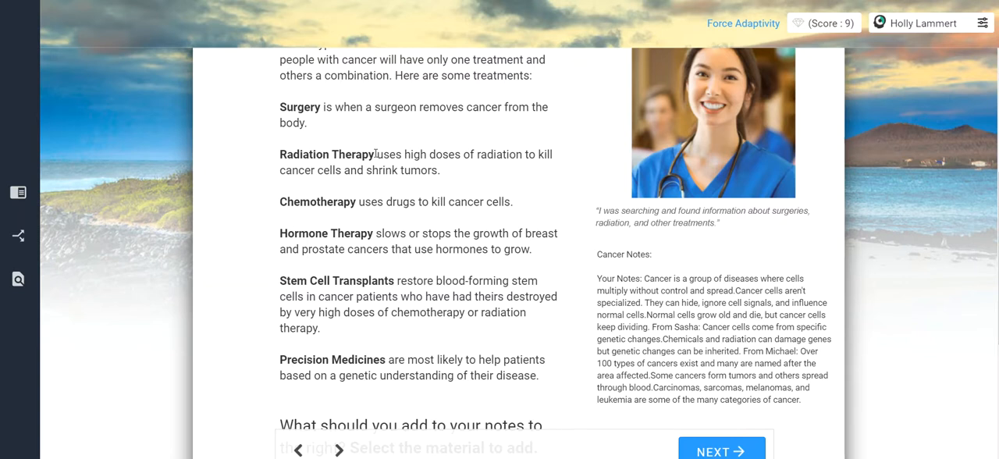
pyautogui.scroll(-3)
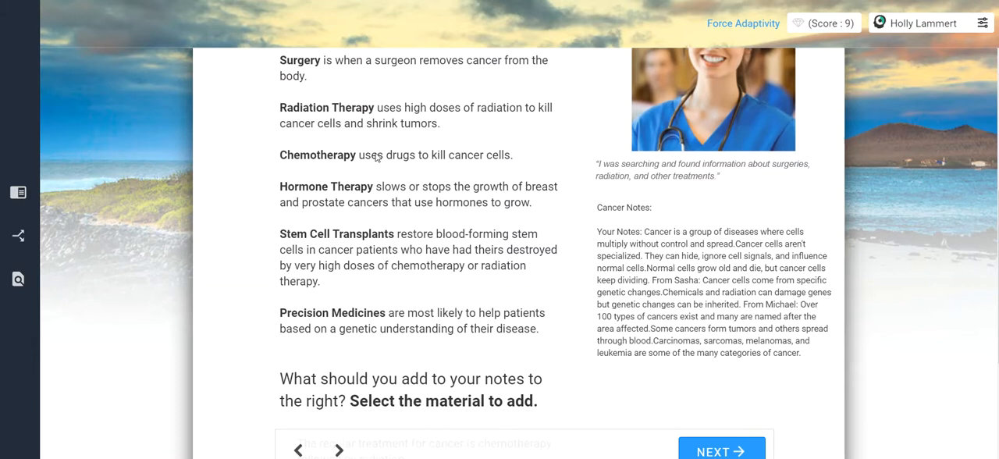
pyautogui.scroll(-3)
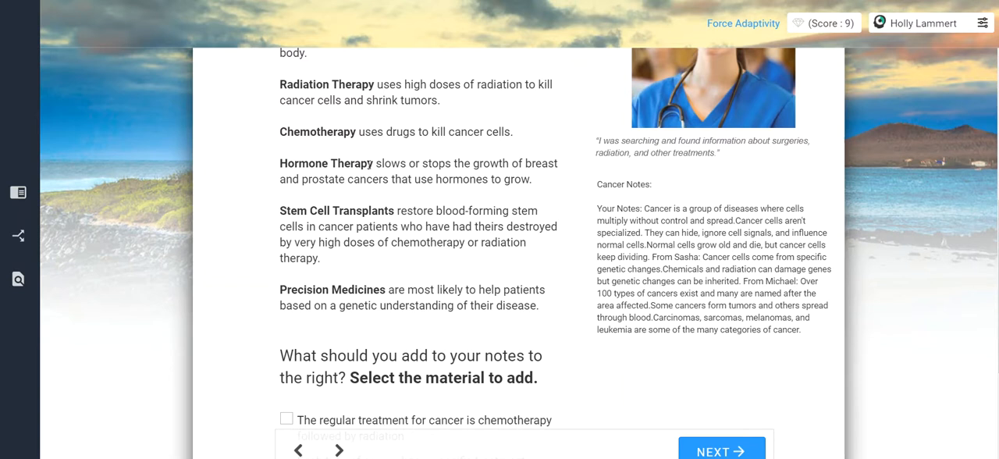
pyautogui.scroll(-3)
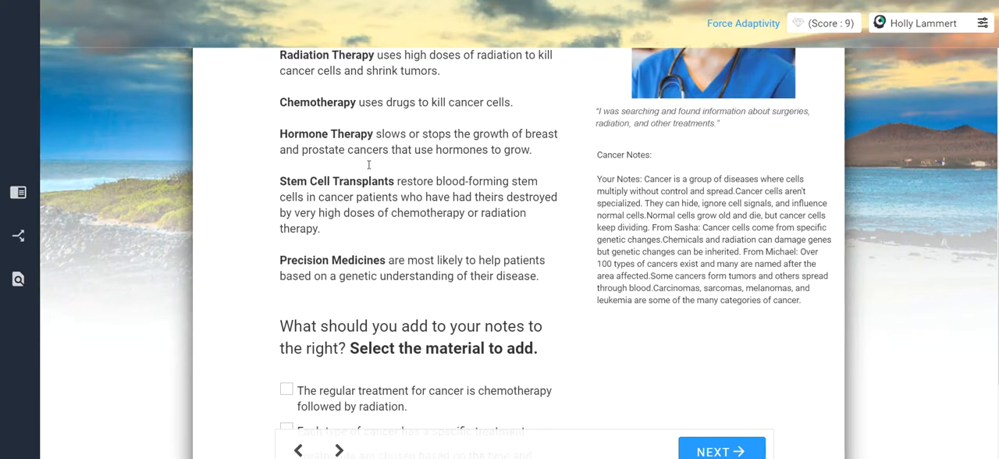
pyautogui.scroll(-3)
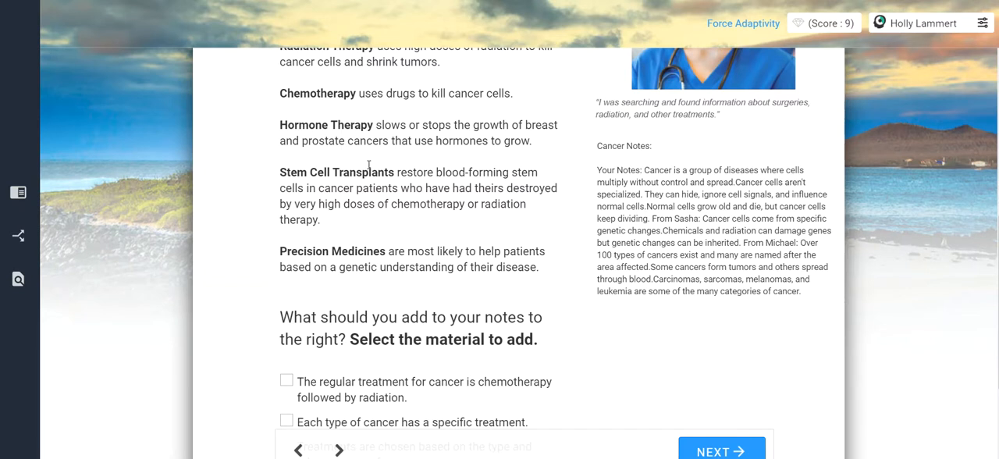
pyautogui.scroll(-3)
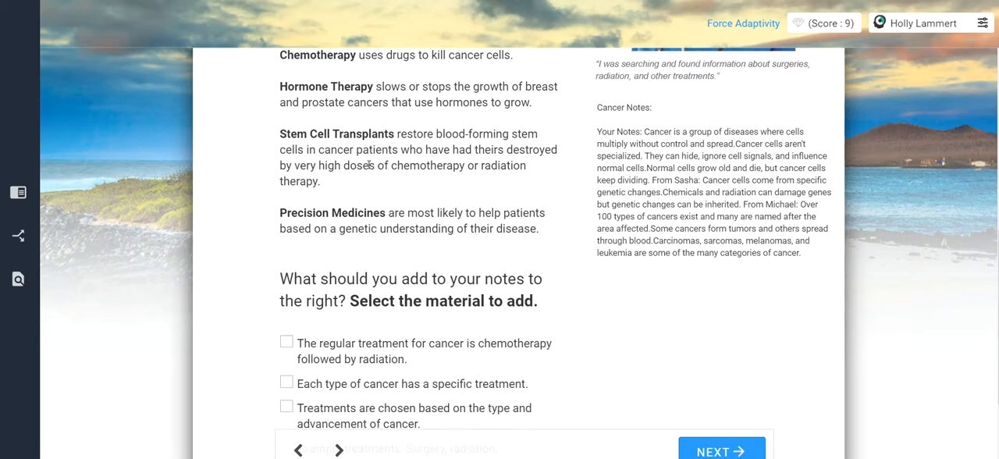
pyautogui.scroll(-3)
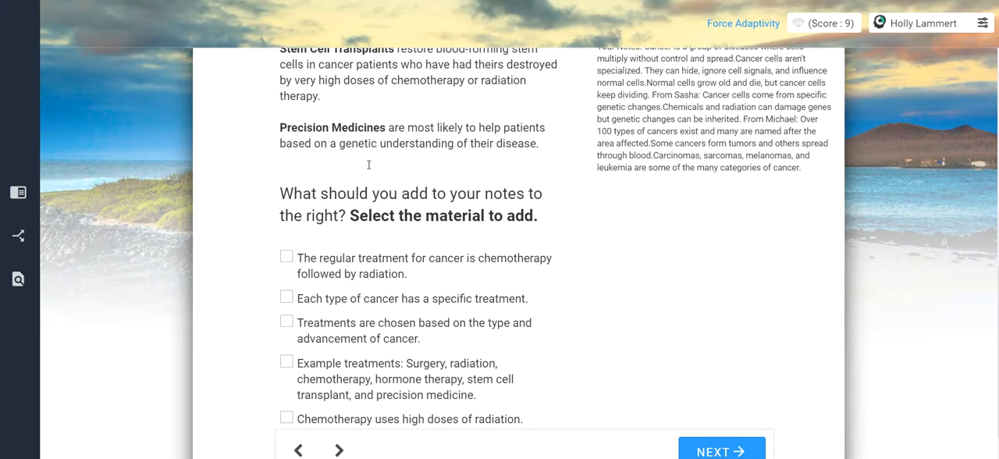
pyautogui.scroll(-3)
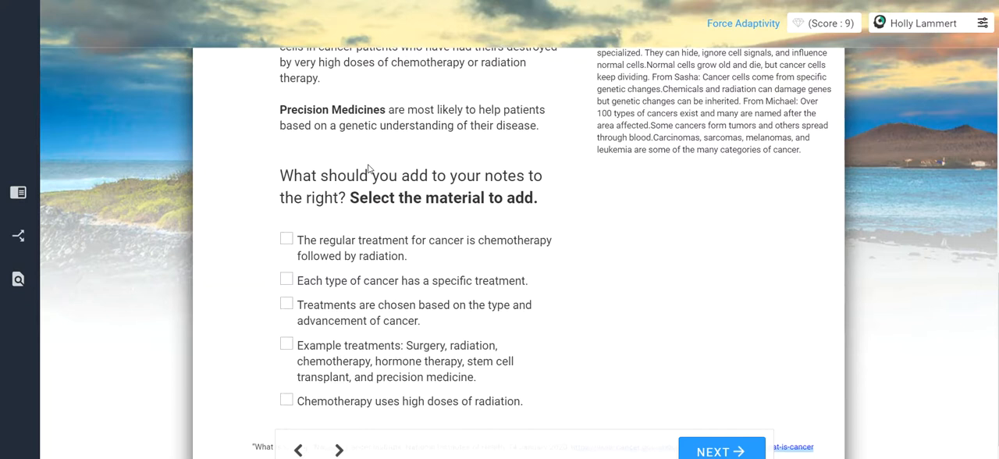
pyautogui.scroll(3)
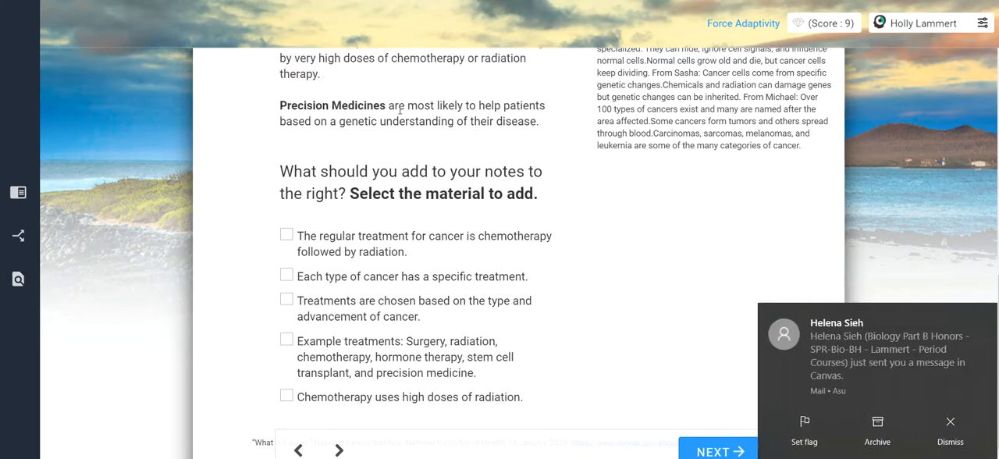
pyautogui.click(950, 425)
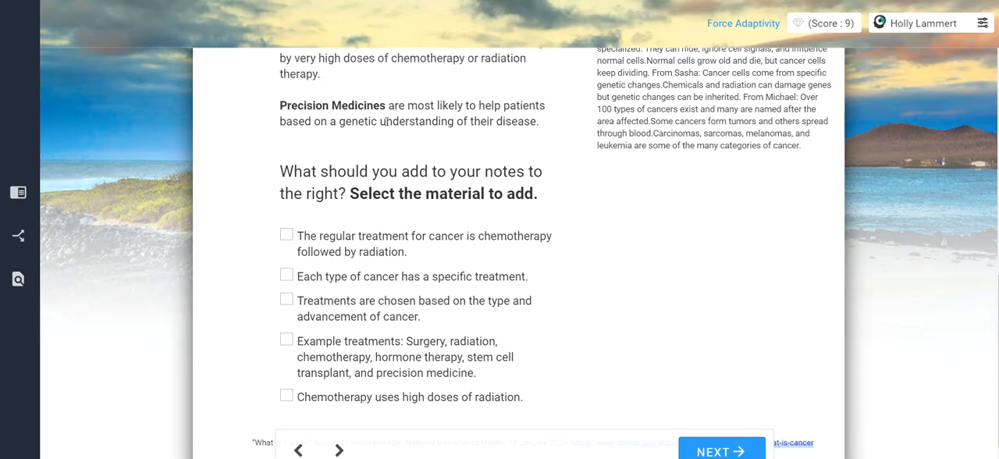
pyautogui.doubleClick(419, 121)
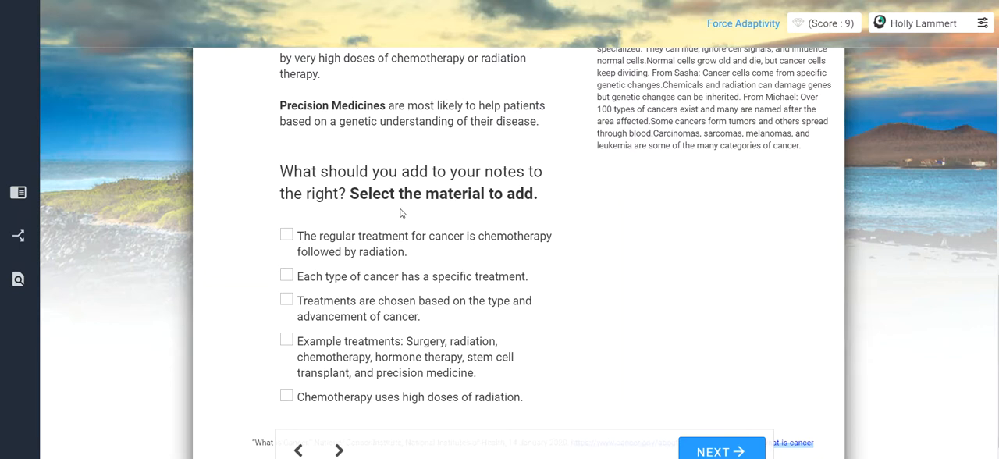
# - Tick the specific-treatment, treatment-by-type and example-treatments statements and submit the notes
pyautogui.scroll(-3)
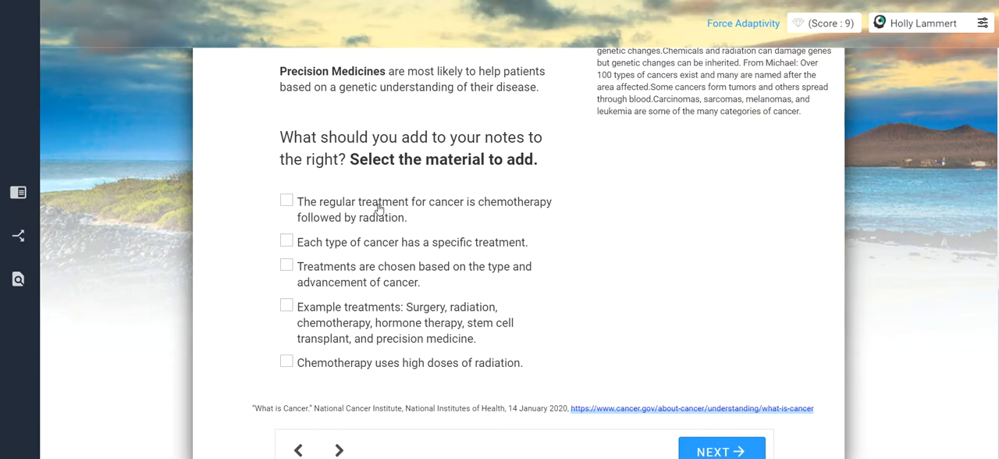
pyautogui.moveTo(373, 212)
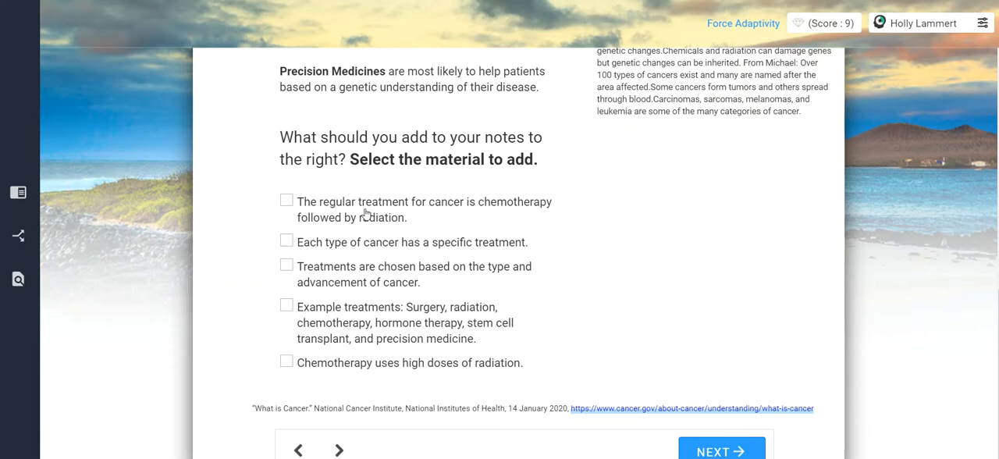
pyautogui.moveTo(334, 226)
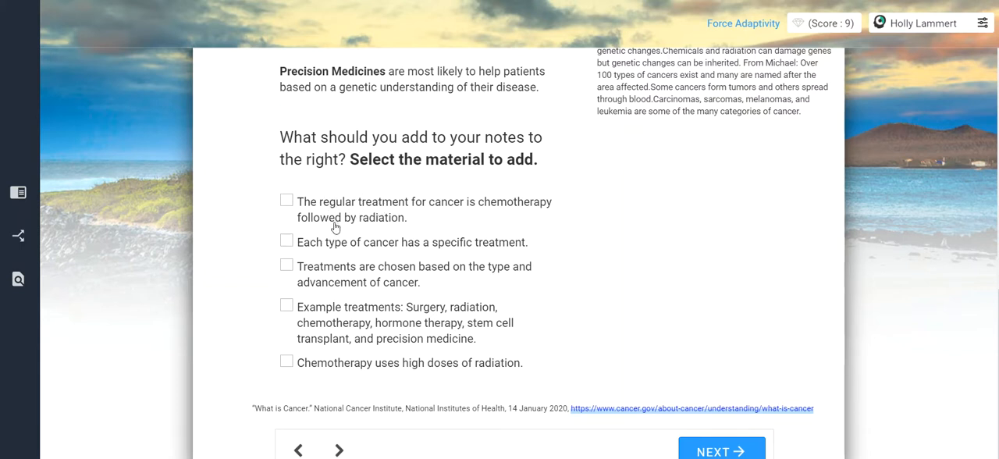
pyautogui.click(286, 242)
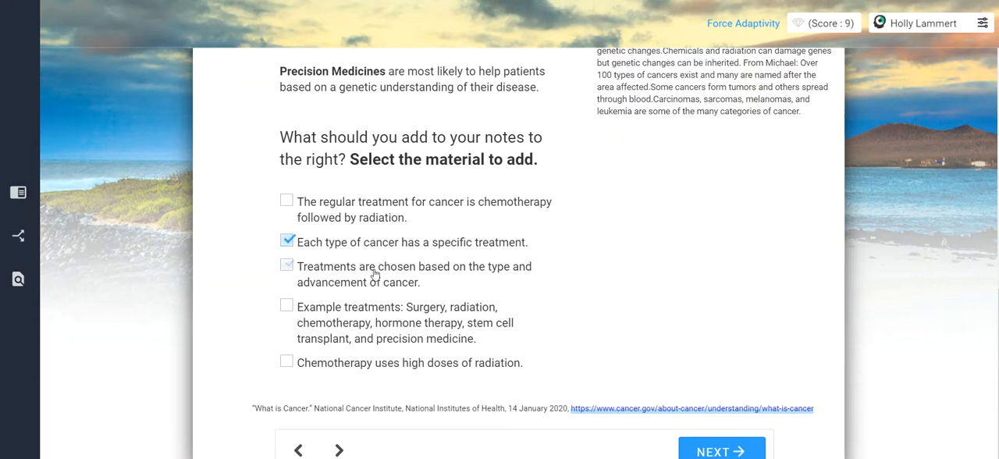
pyautogui.click(286, 265)
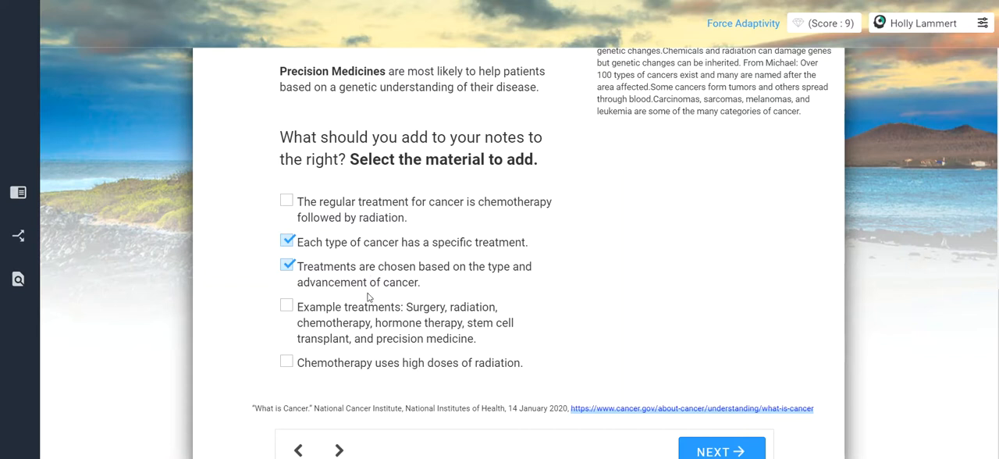
pyautogui.click(286, 304)
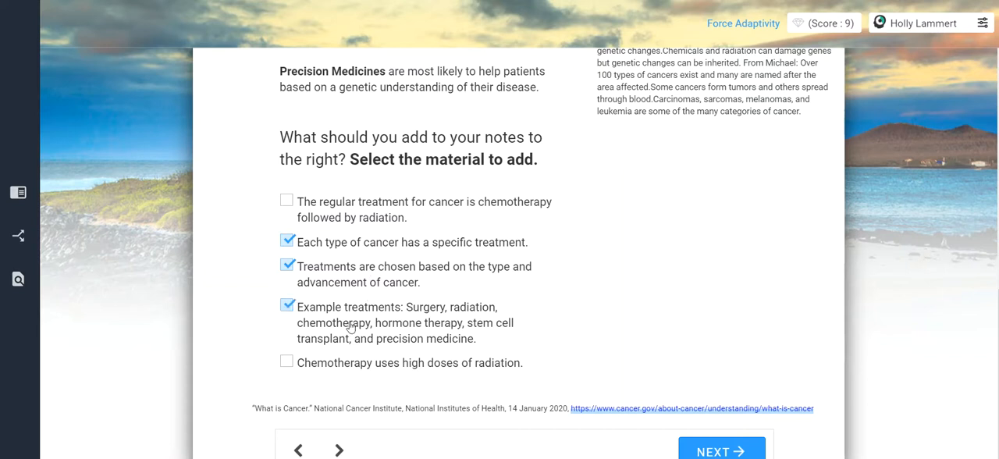
pyautogui.moveTo(331, 369)
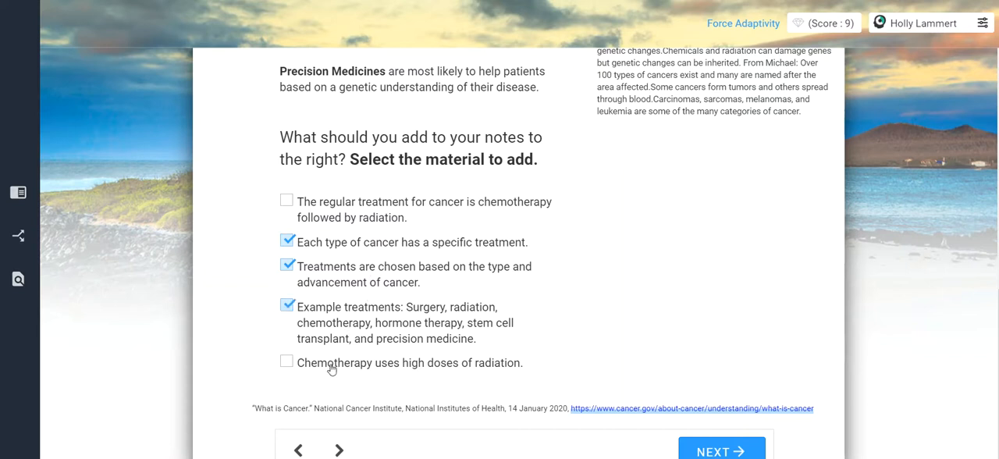
pyautogui.moveTo(593, 378)
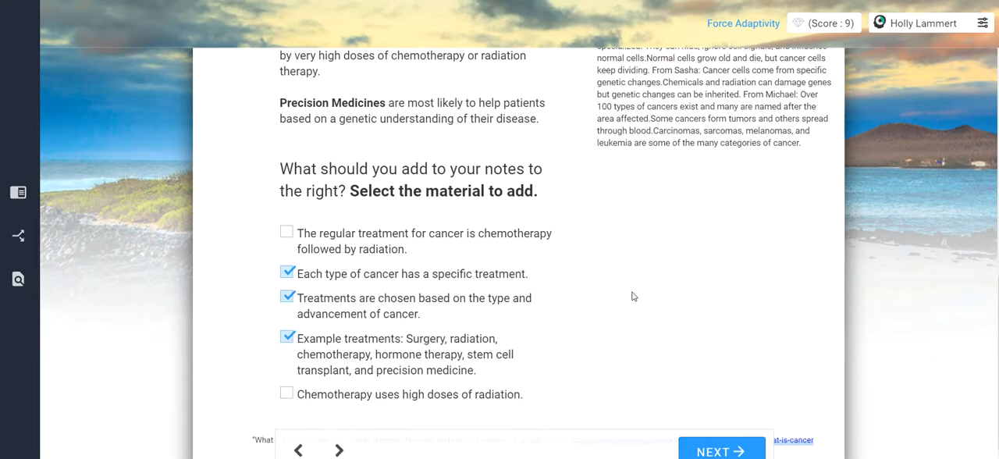
pyautogui.moveTo(677, 366)
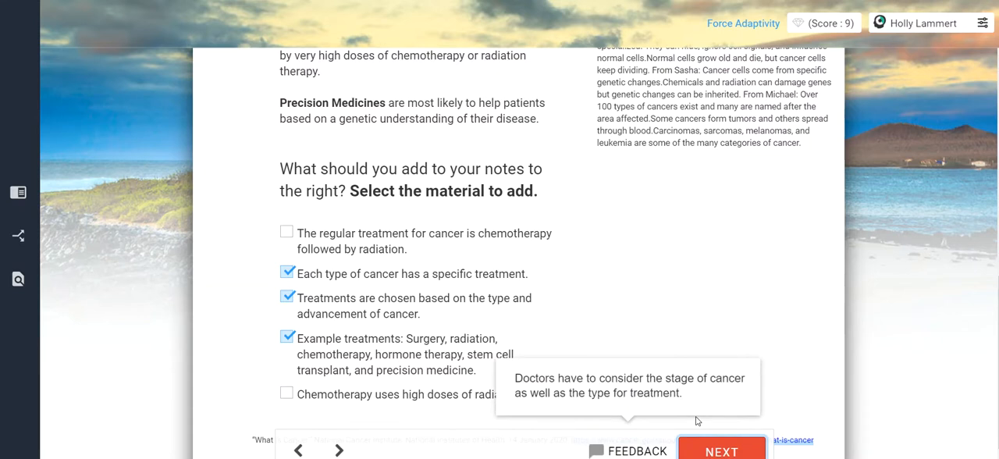
pyautogui.click(287, 273)
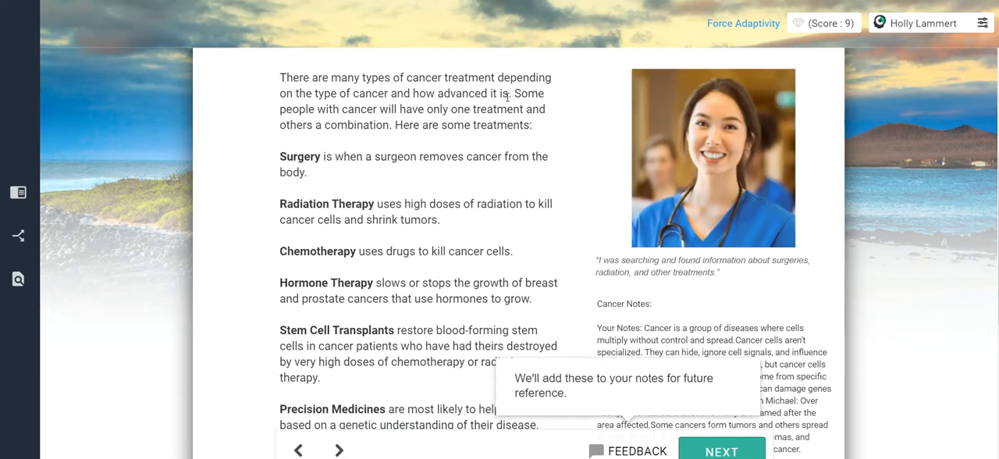
pyautogui.moveTo(512, 92); pyautogui.dragTo(544, 108)
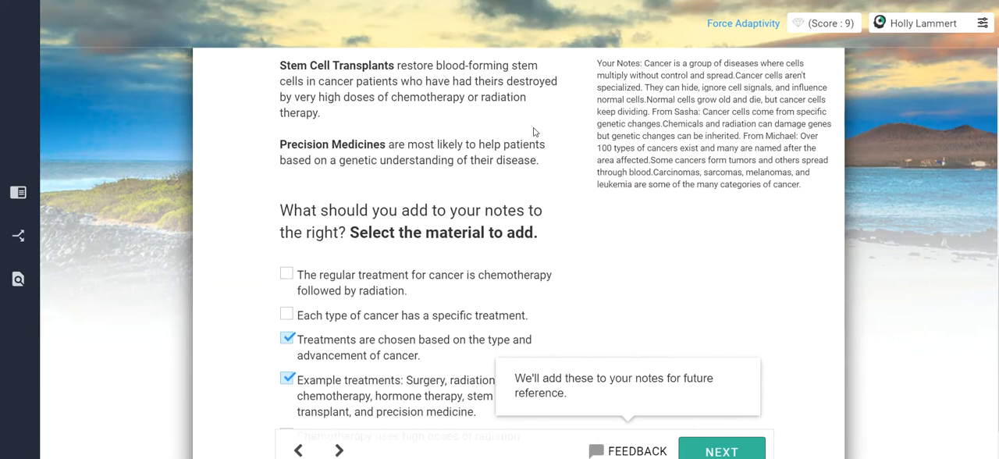
pyautogui.scroll(-3)
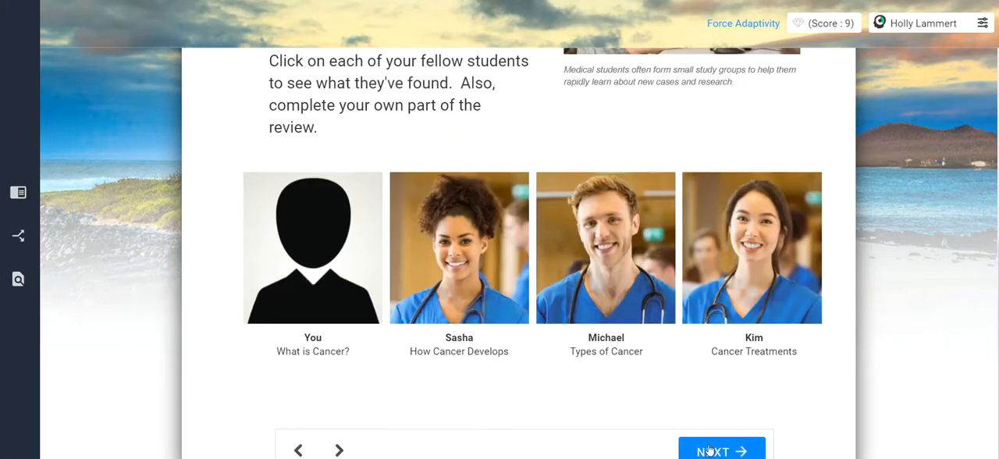
# - Advance past the study group page, getting past the 'click on one of the students' prompt
pyautogui.click(721, 450)
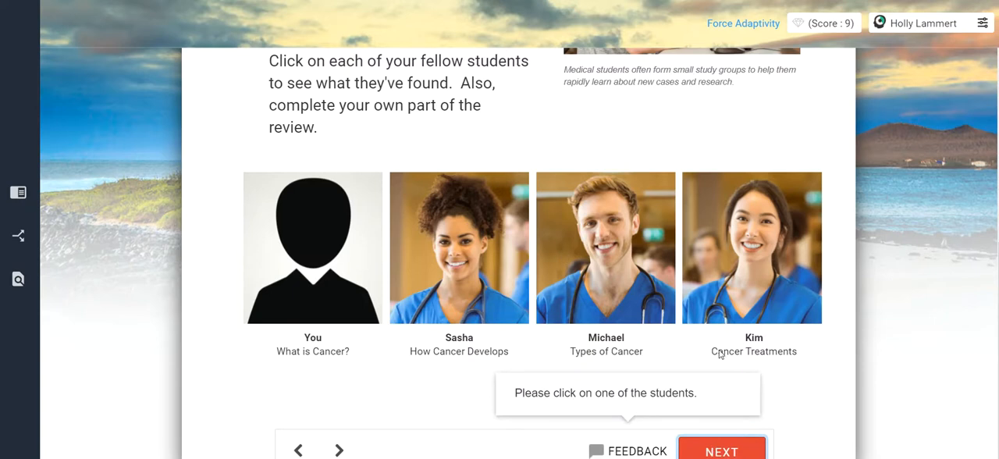
pyautogui.moveTo(483, 353)
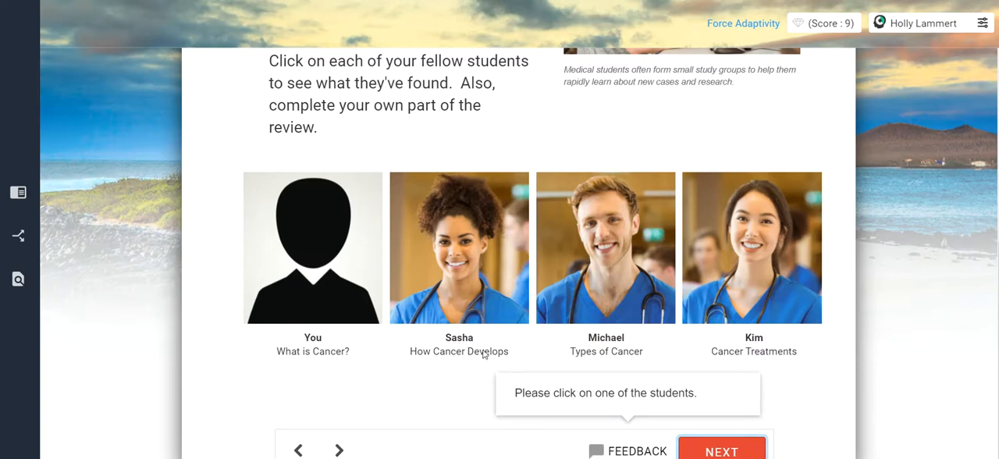
pyautogui.click(721, 451)
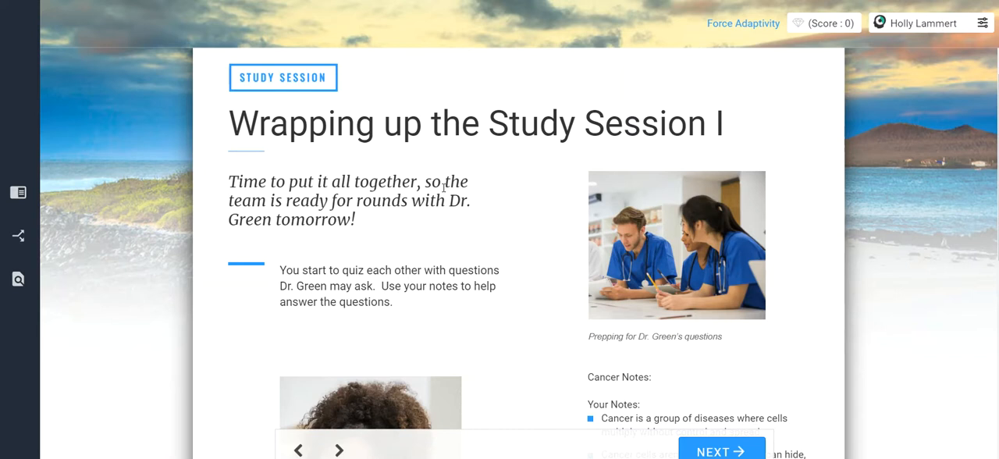
# - Answer Sasha's question: the changes came from inherited genes or environment
pyautogui.scroll(-3)
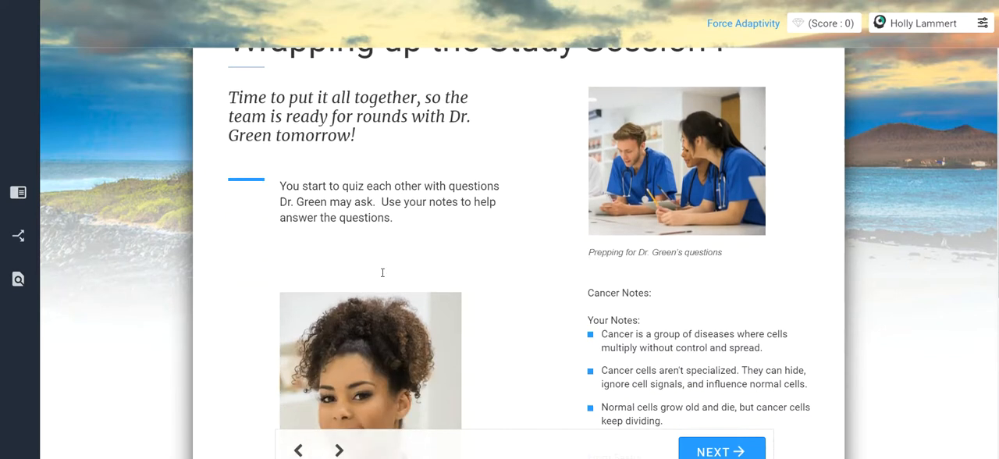
pyautogui.scroll(-3)
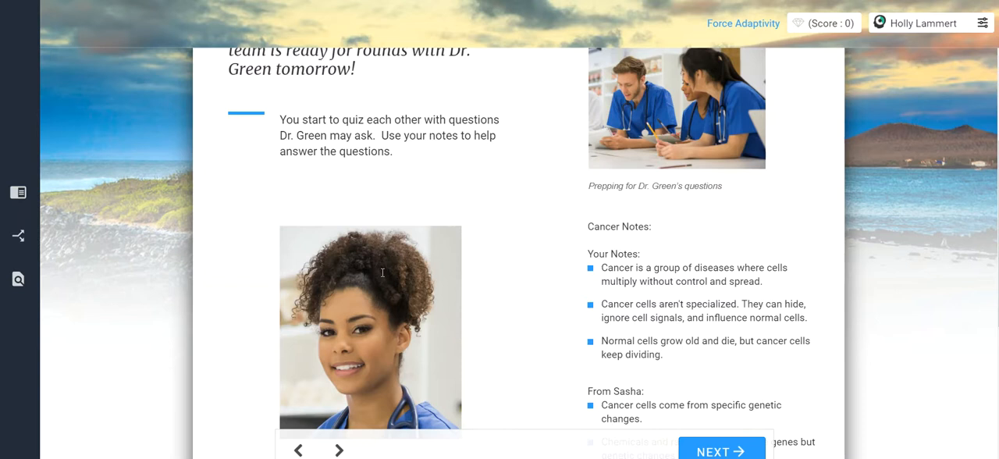
pyautogui.moveTo(443, 337)
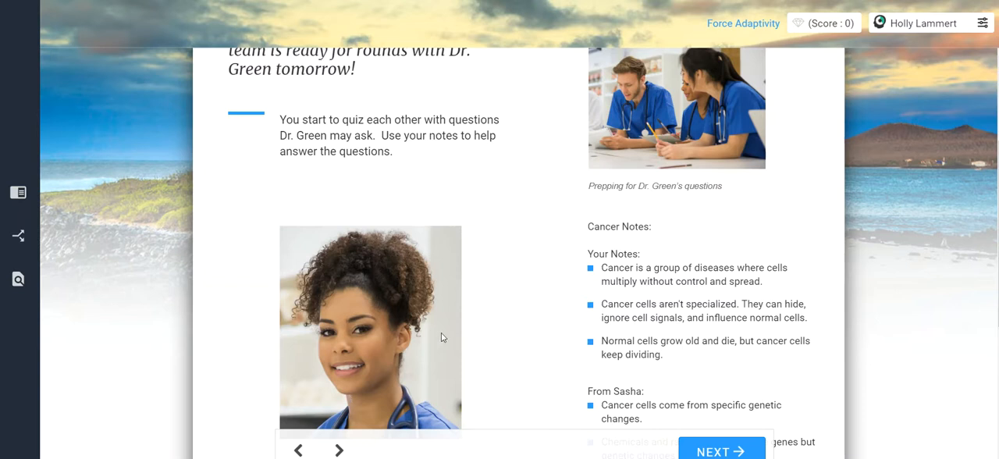
pyautogui.scroll(-3)
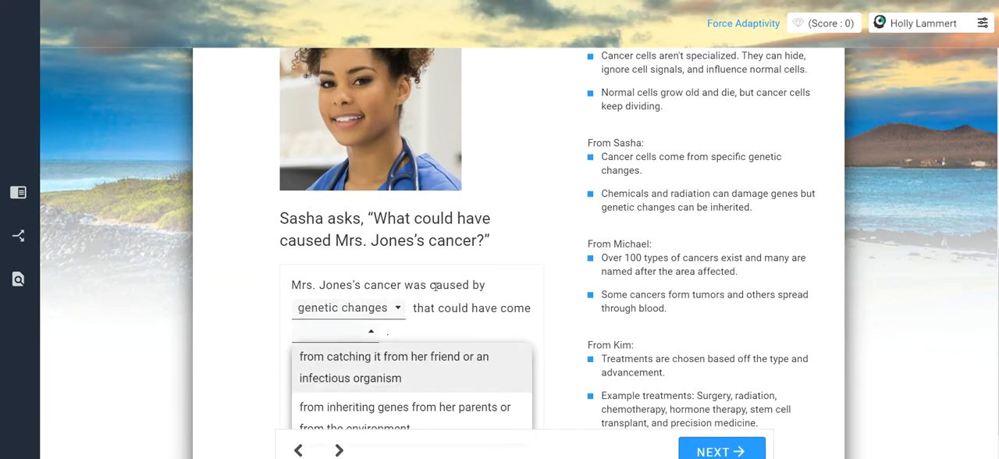
pyautogui.moveTo(338, 361)
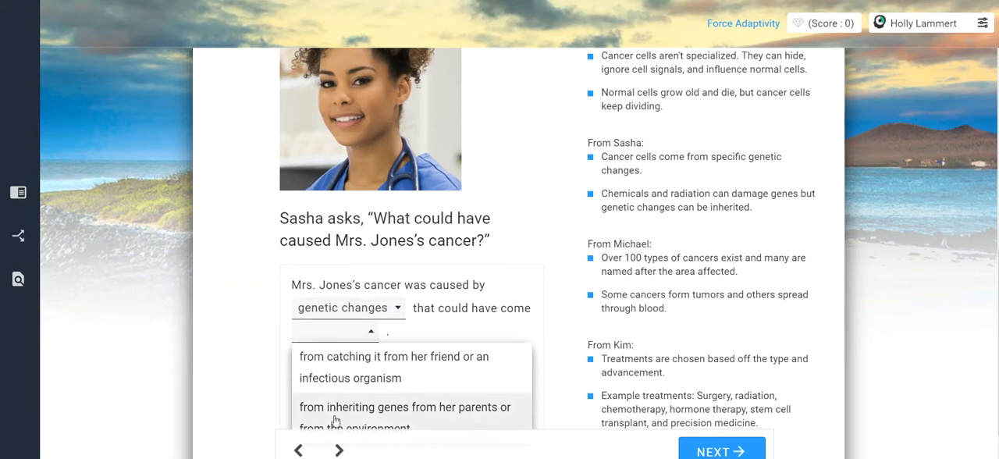
pyautogui.click(404, 407)
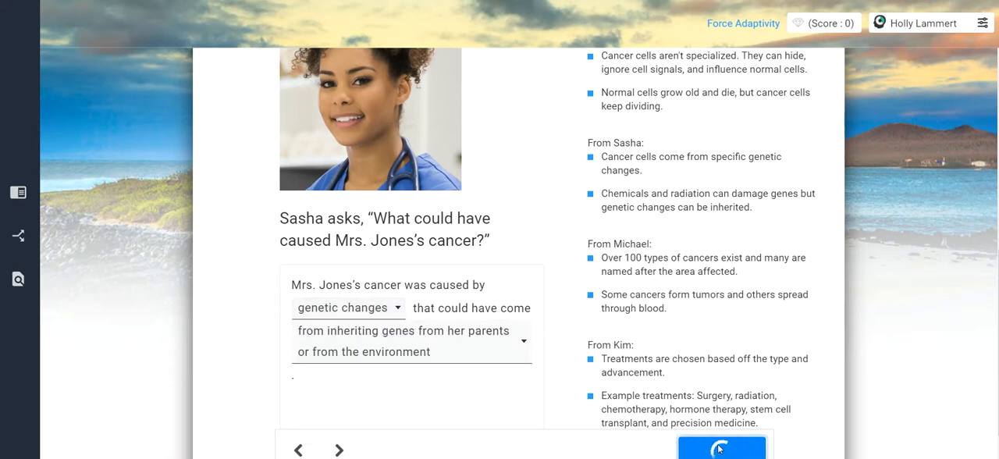
pyautogui.click(721, 448)
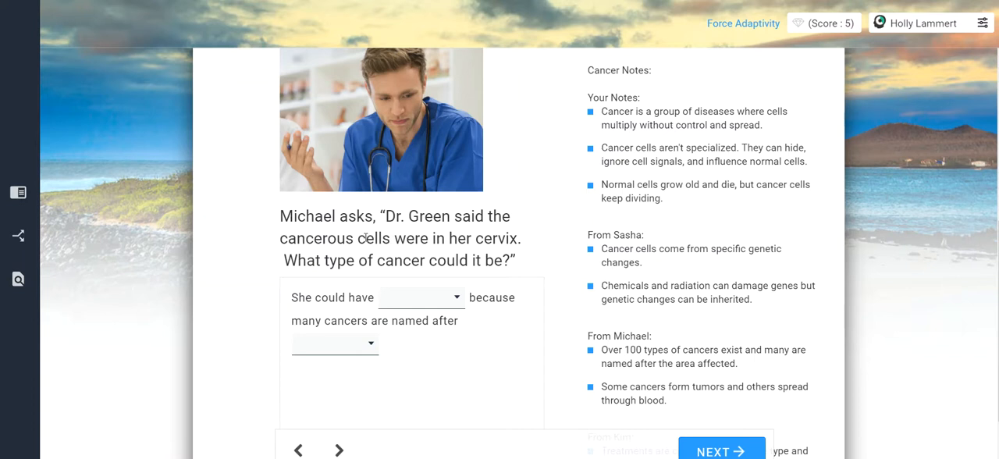
pyautogui.moveTo(389, 281)
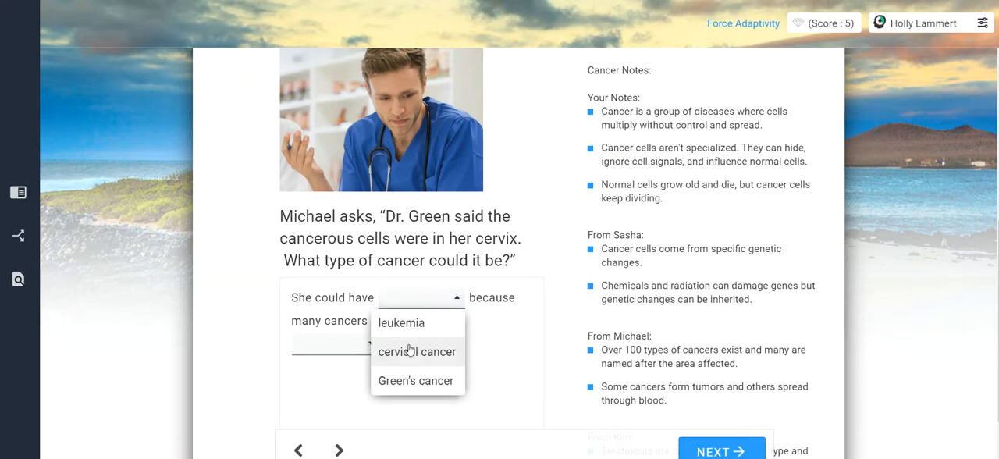
# - Answer Michael's question: cervical cancer, and cancers are named after where they're found
pyautogui.click(417, 351)
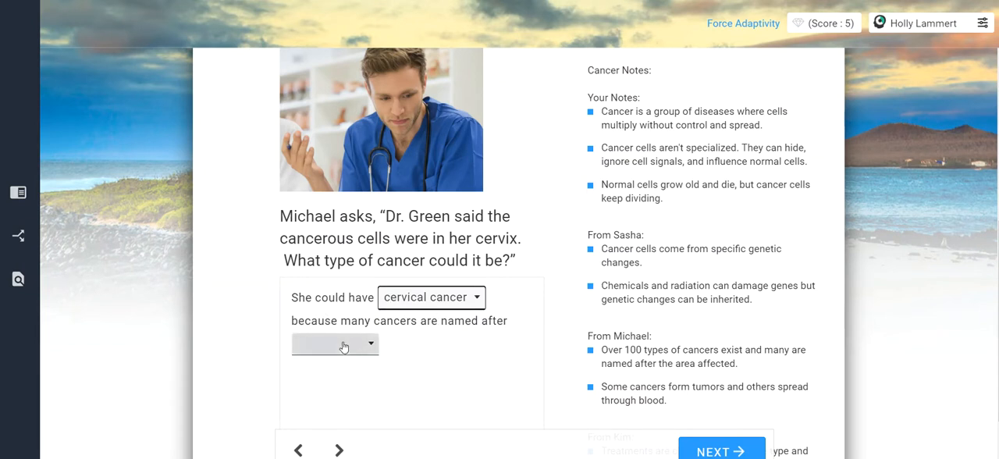
pyautogui.click(335, 344)
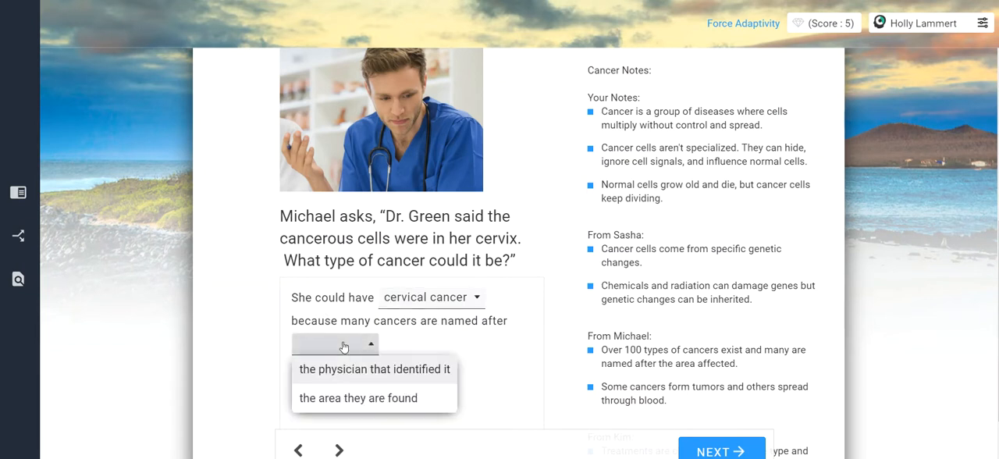
pyautogui.click(358, 398)
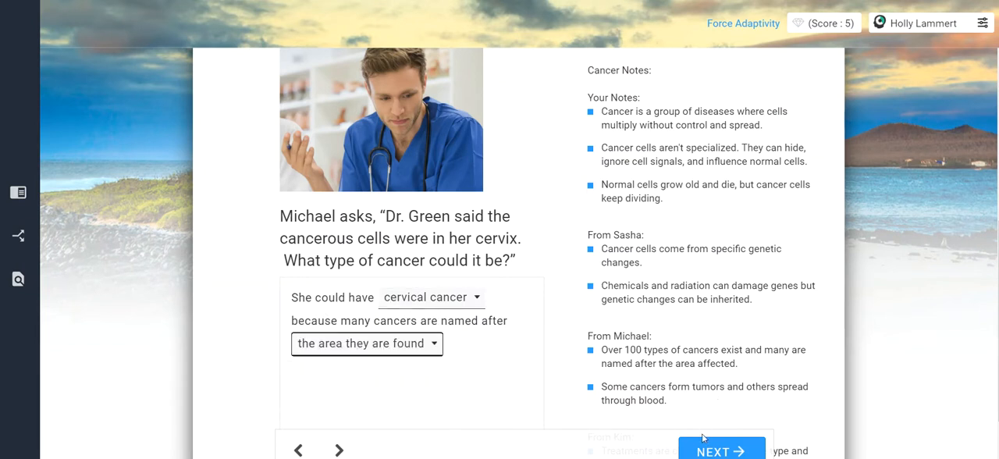
pyautogui.click(720, 451)
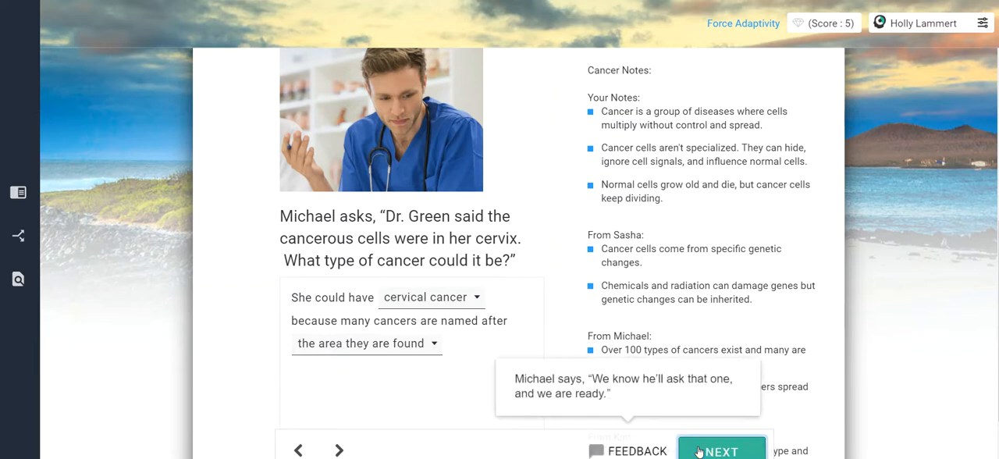
# - Answer Kim's question: treatment depends on cancer type and how advanced it is
pyautogui.click(720, 450)
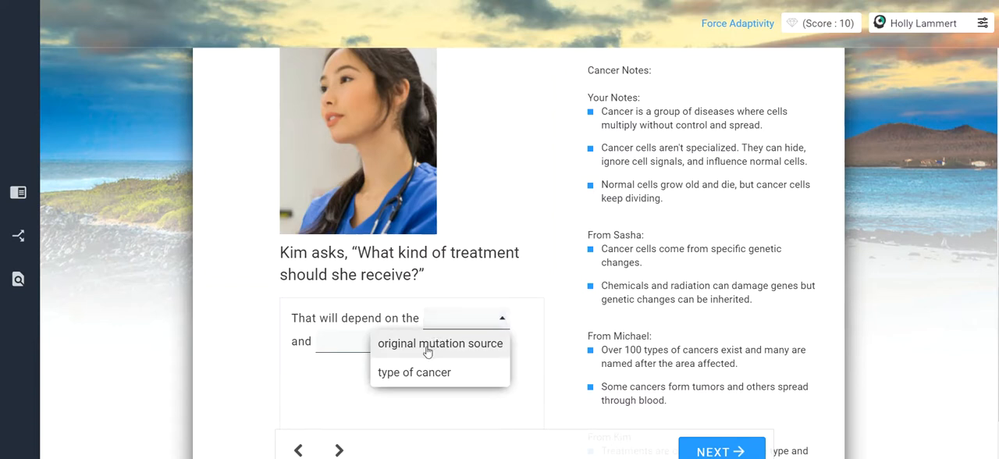
pyautogui.click(413, 372)
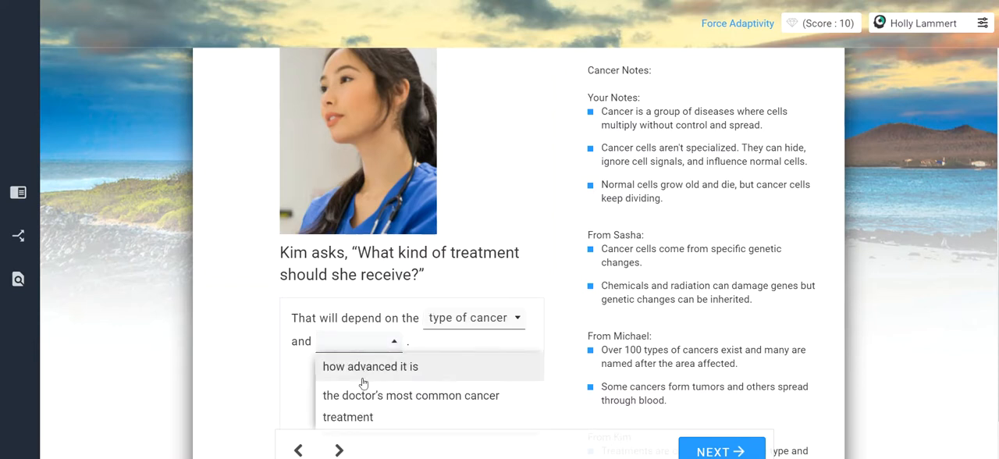
pyautogui.click(370, 366)
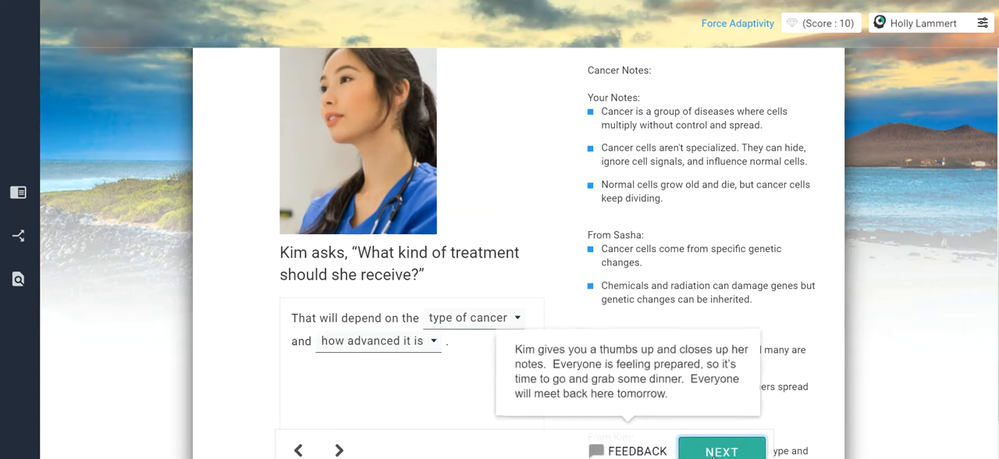
pyautogui.click(720, 450)
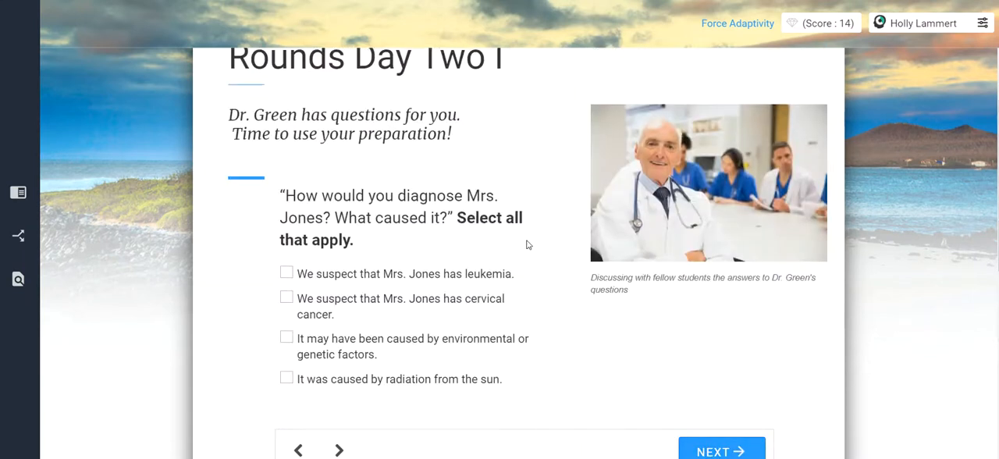
# - Tick the leukemia diagnosis statement and submit Dr. Green's diagnosis question
pyautogui.scroll(3)
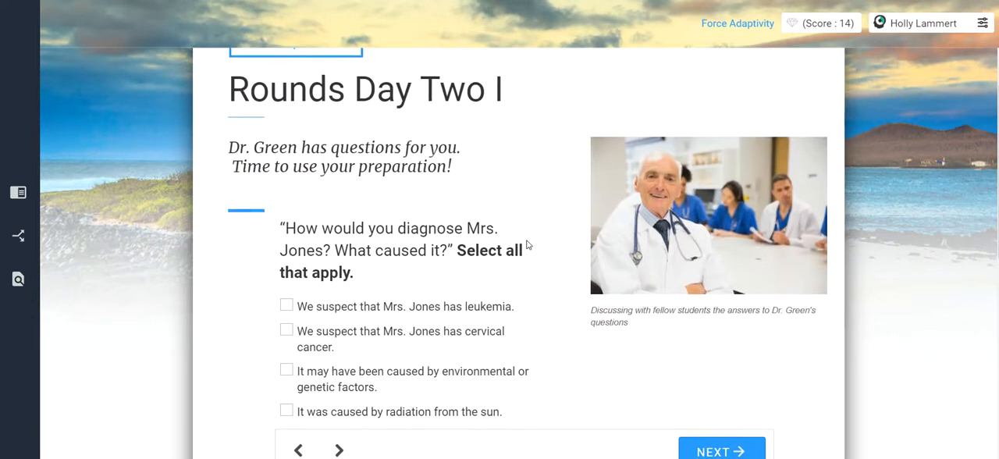
pyautogui.scroll(-3)
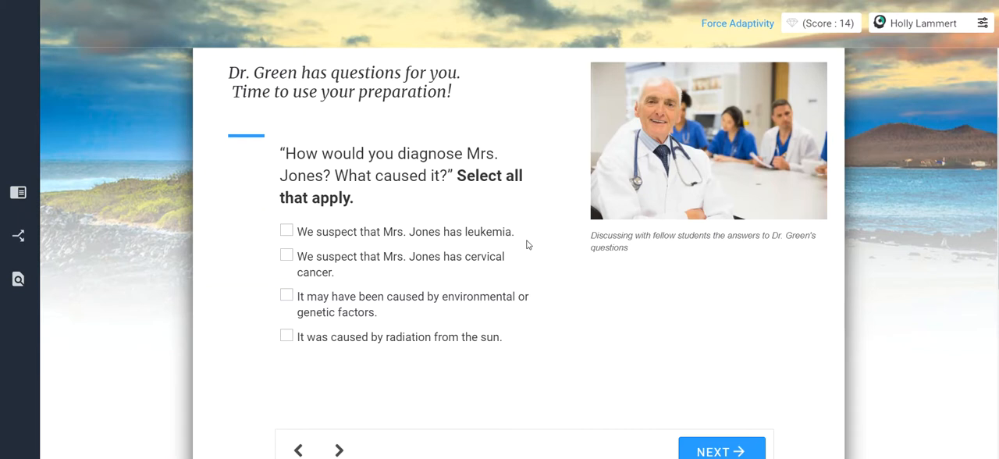
pyautogui.moveTo(446, 240)
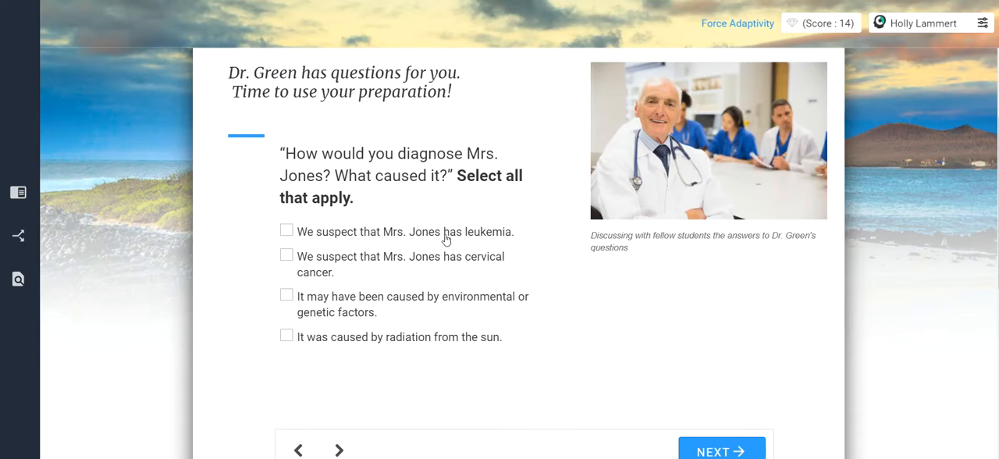
pyautogui.click(287, 255)
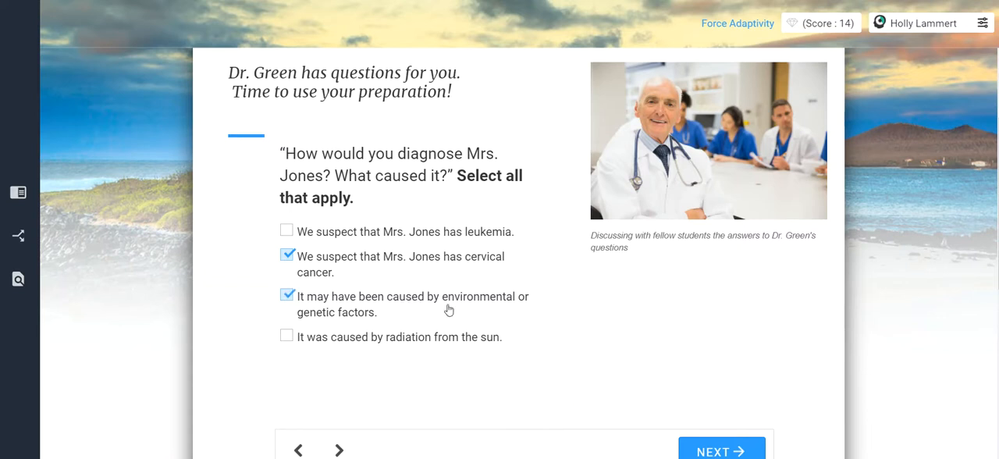
pyautogui.click(720, 450)
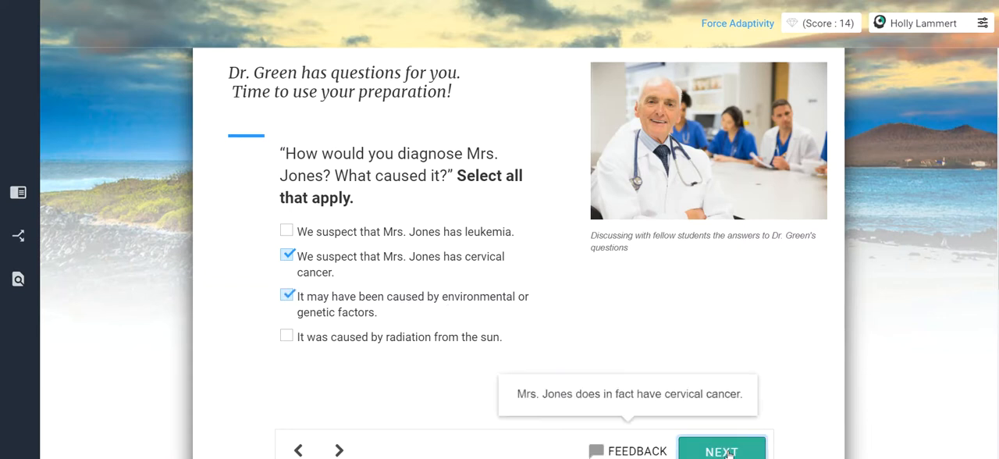
# - Choose stage-dependent treatment and running more tests, and submit the treatment question
pyautogui.click(721, 450)
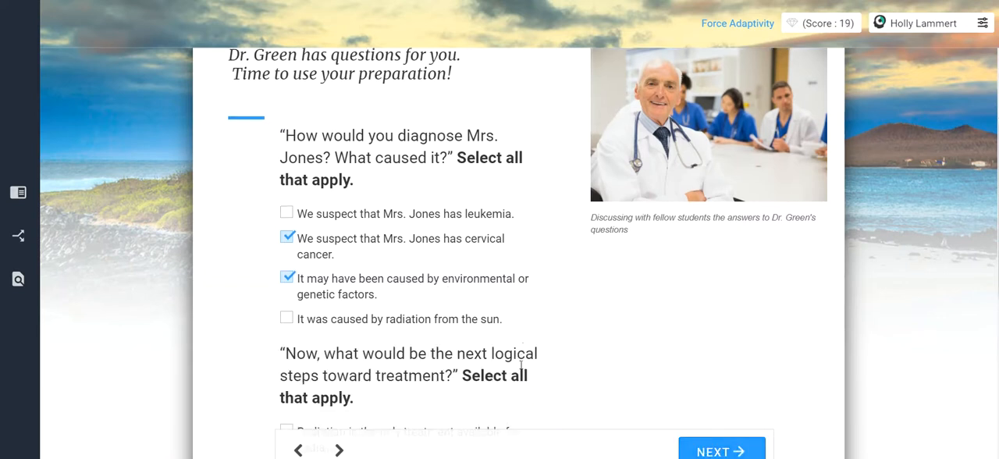
pyautogui.scroll(-3)
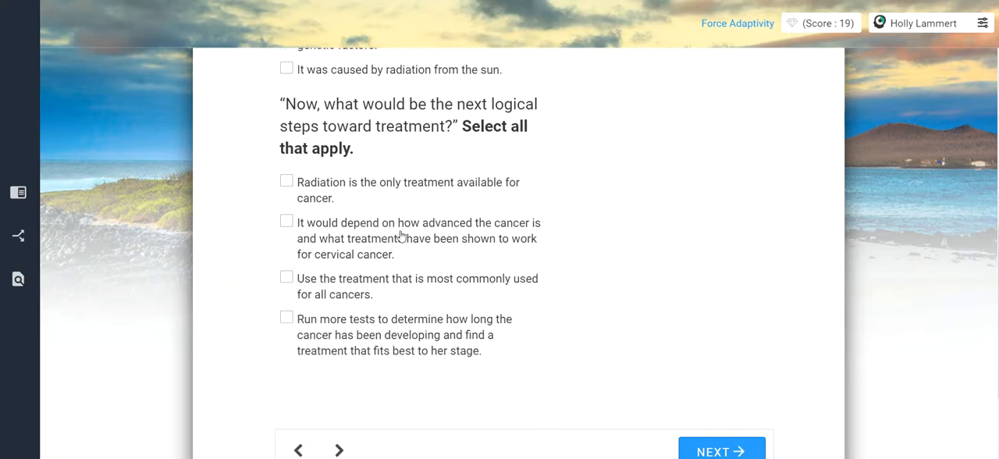
pyautogui.click(287, 223)
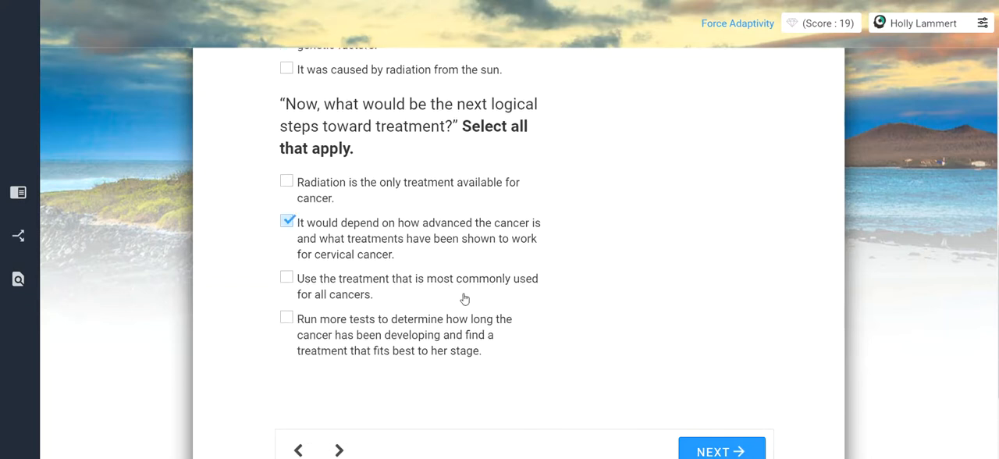
pyautogui.moveTo(540, 350)
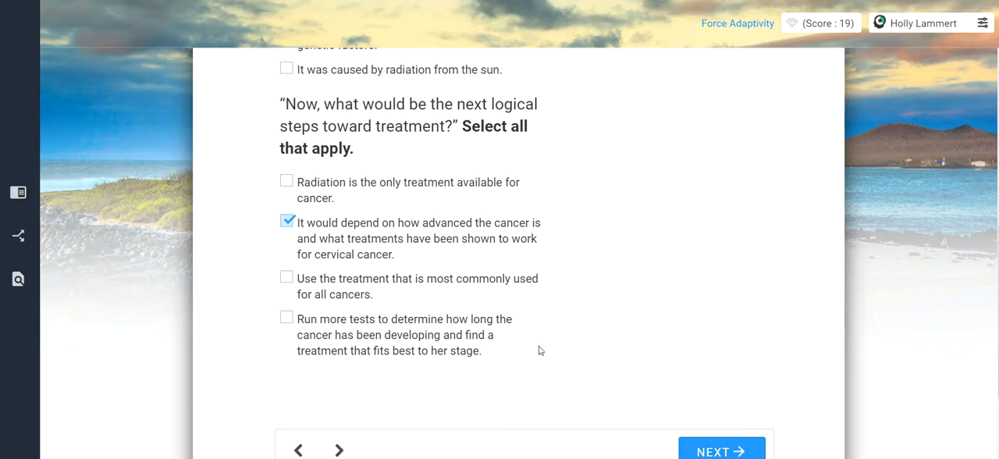
pyautogui.click(286, 317)
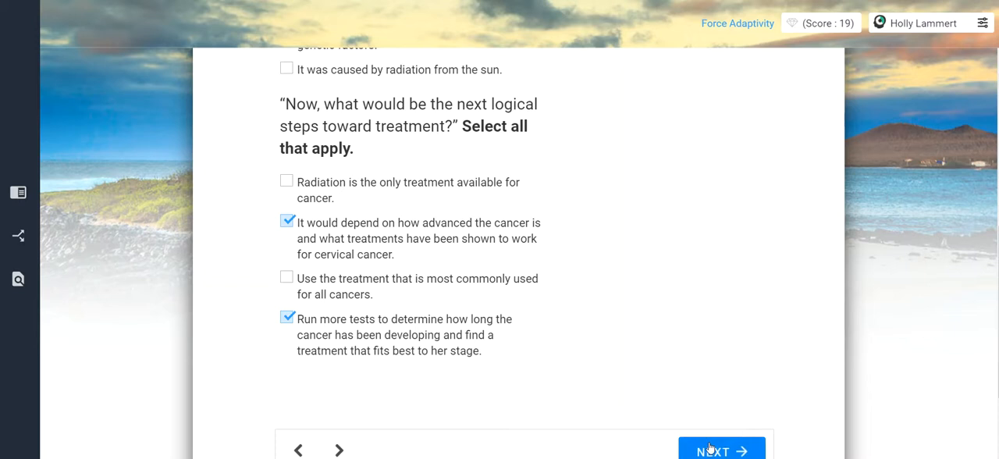
pyautogui.click(719, 450)
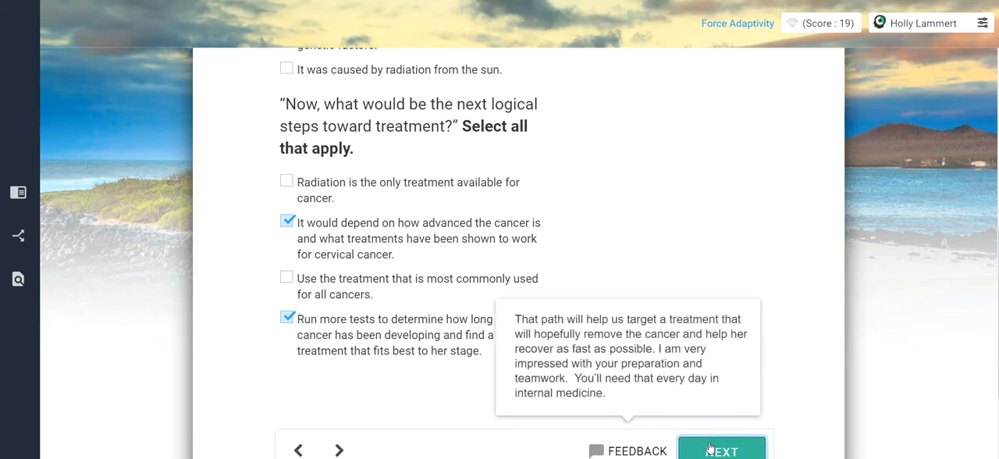
pyautogui.click(720, 450)
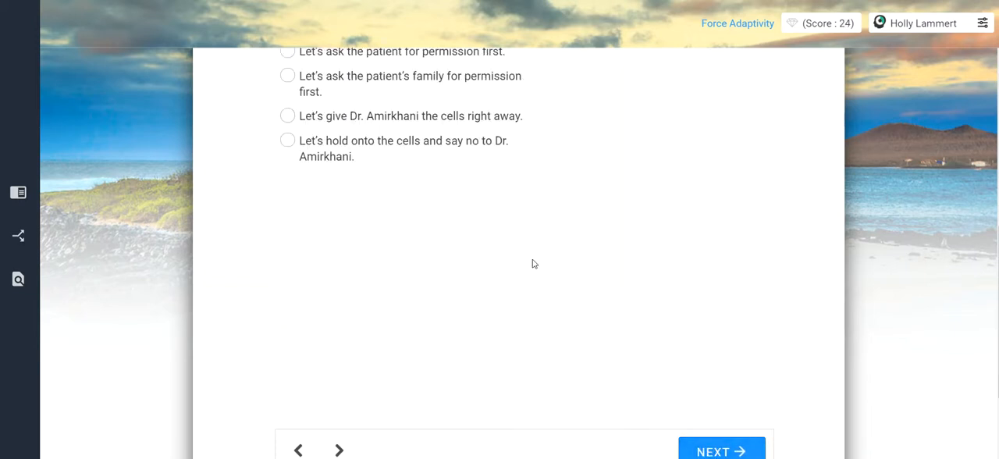
# - Select 'ask the patient for permission first' and submit the cell-sharing answer
pyautogui.scroll(3)
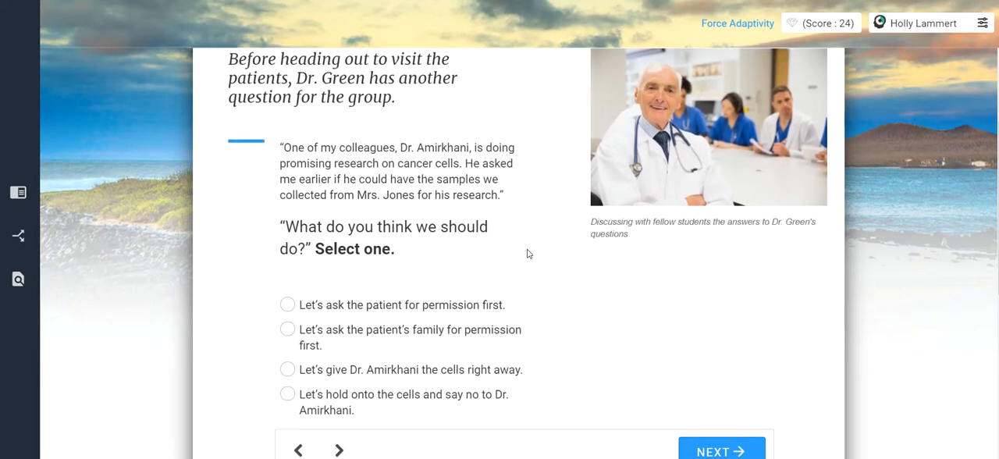
pyautogui.scroll(-3)
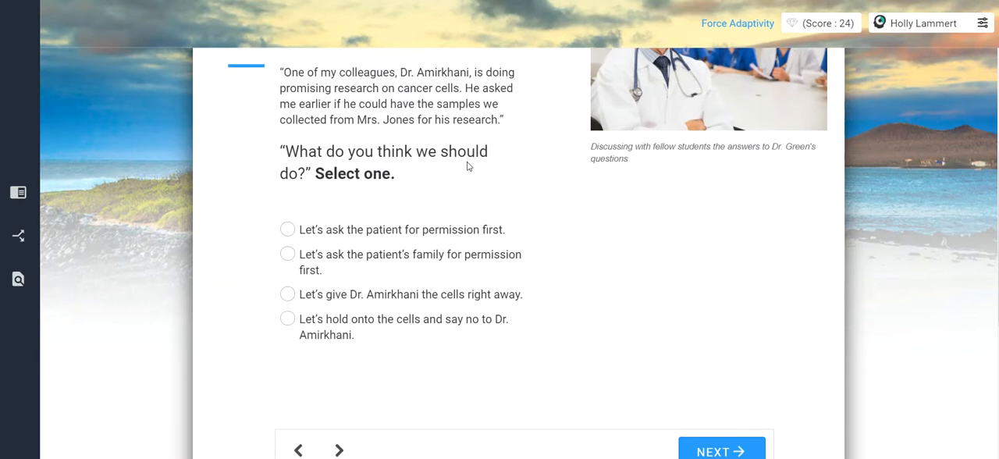
pyautogui.scroll(3)
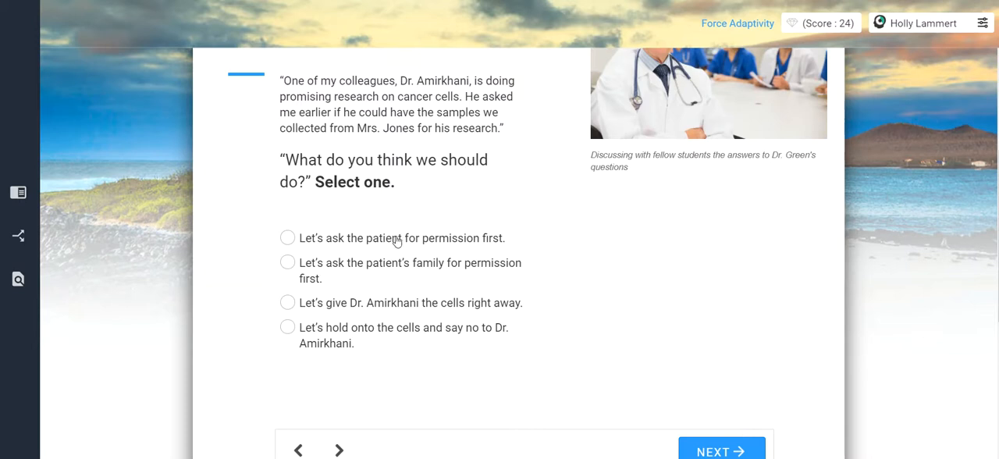
pyautogui.click(287, 237)
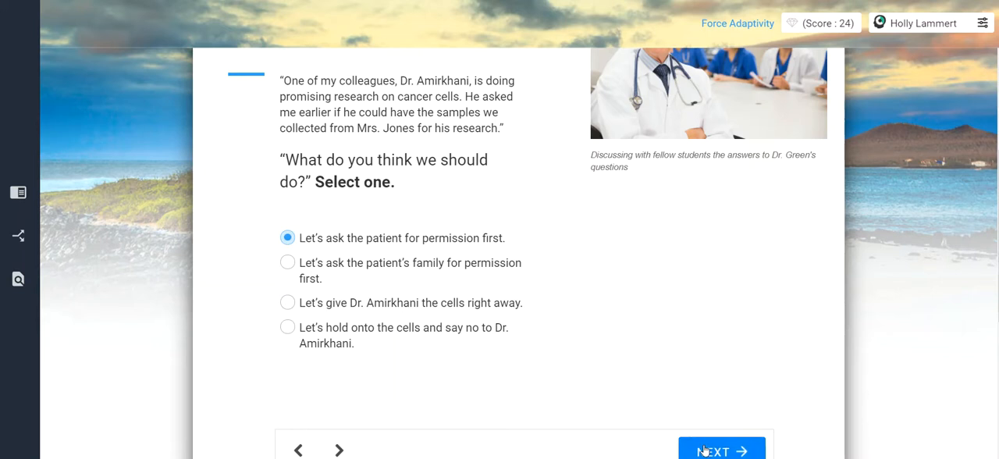
pyautogui.click(720, 450)
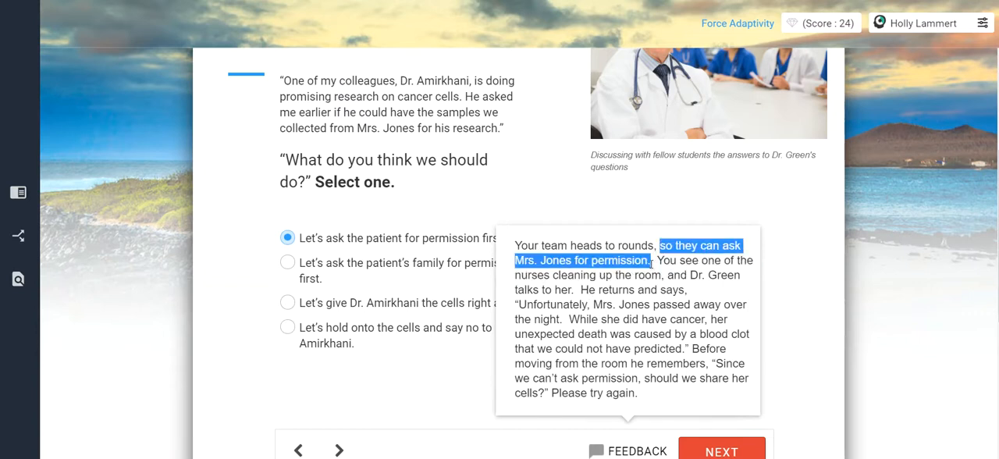
# - Read the feedback revealing Mrs. Jones died overnight, then dismiss it
pyautogui.moveTo(652, 260); pyautogui.dragTo(663, 275)
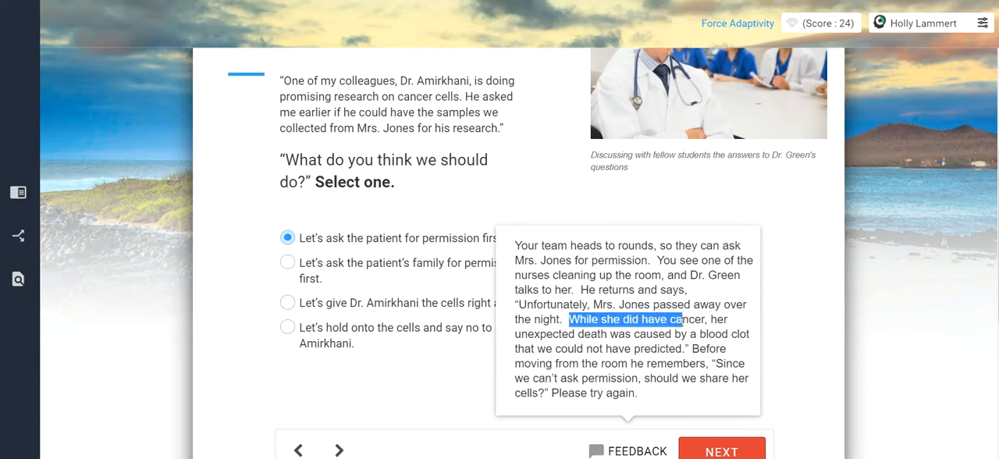
pyautogui.moveTo(660, 318); pyautogui.dragTo(677, 348)
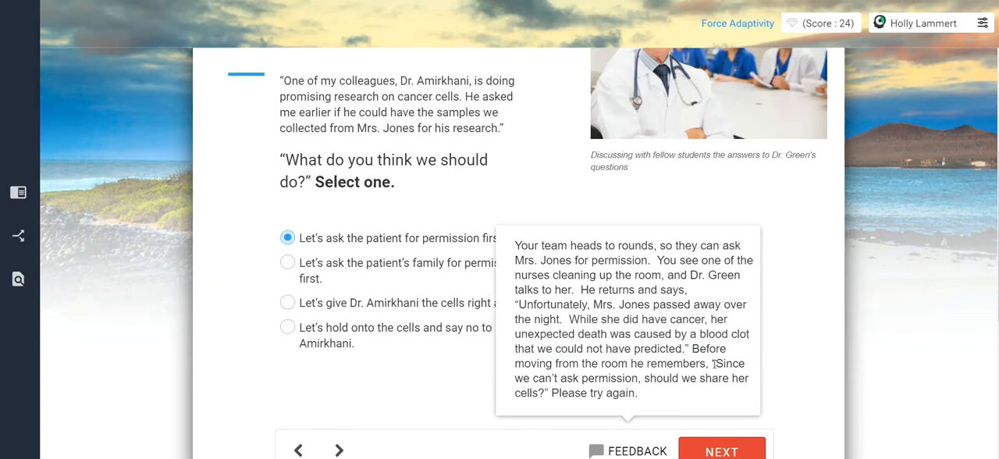
pyautogui.moveTo(716, 363); pyautogui.dragTo(636, 393)
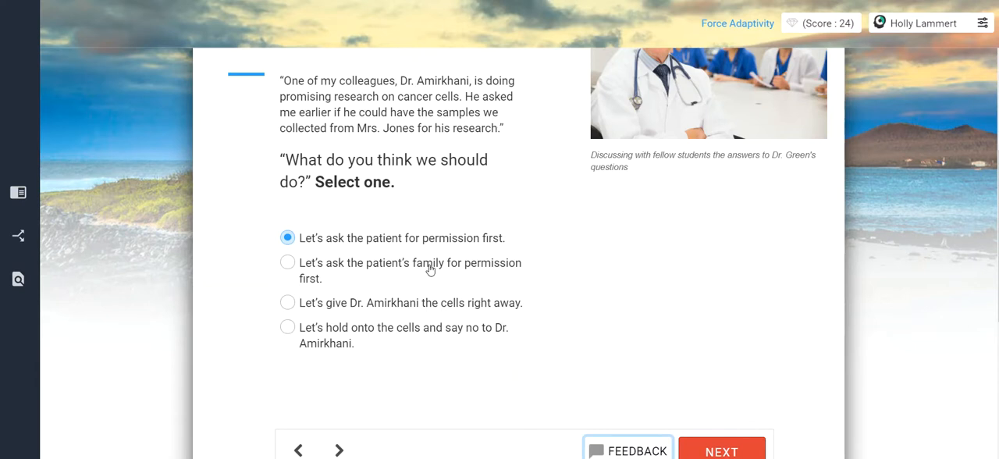
# - Submit 'ask the patient's family' for permission, which BioBeyond rejects
pyautogui.click(287, 262)
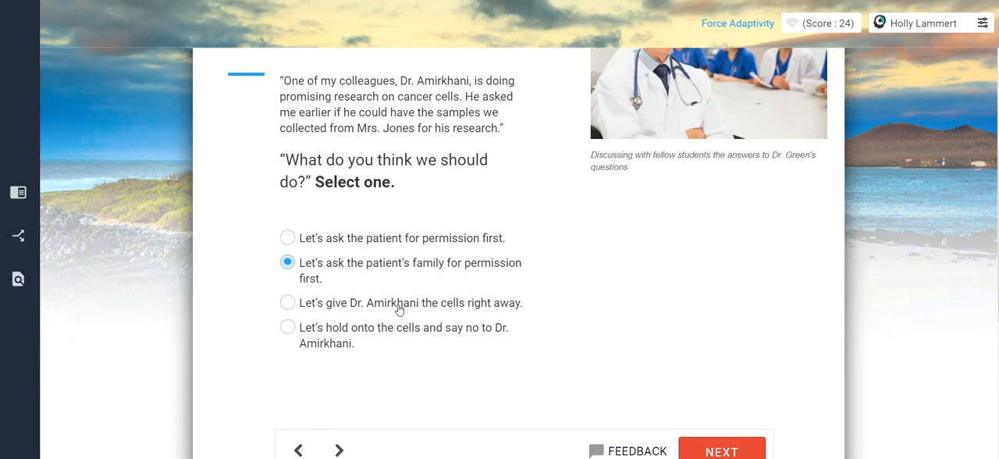
pyautogui.click(287, 303)
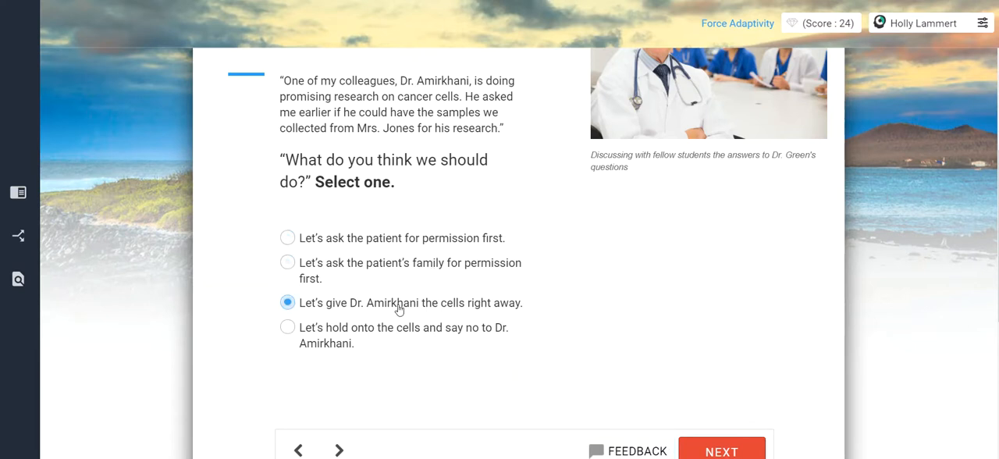
pyautogui.click(288, 262)
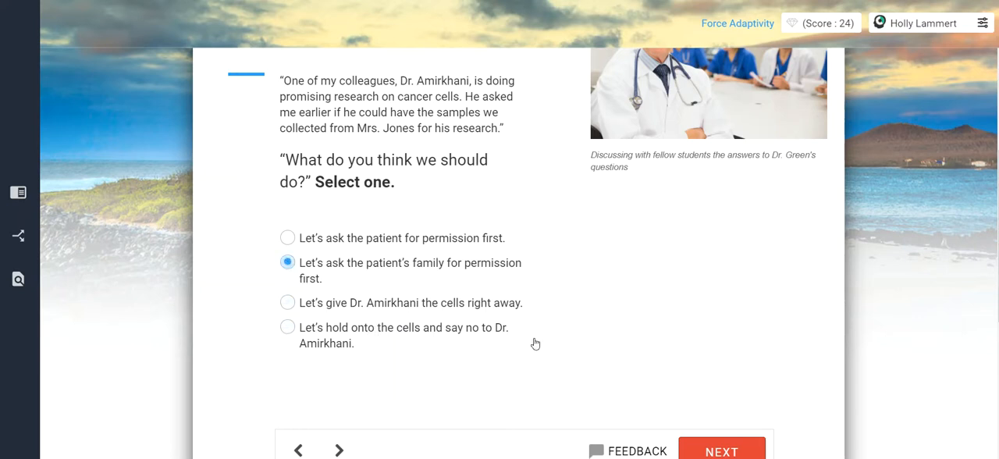
pyautogui.click(721, 450)
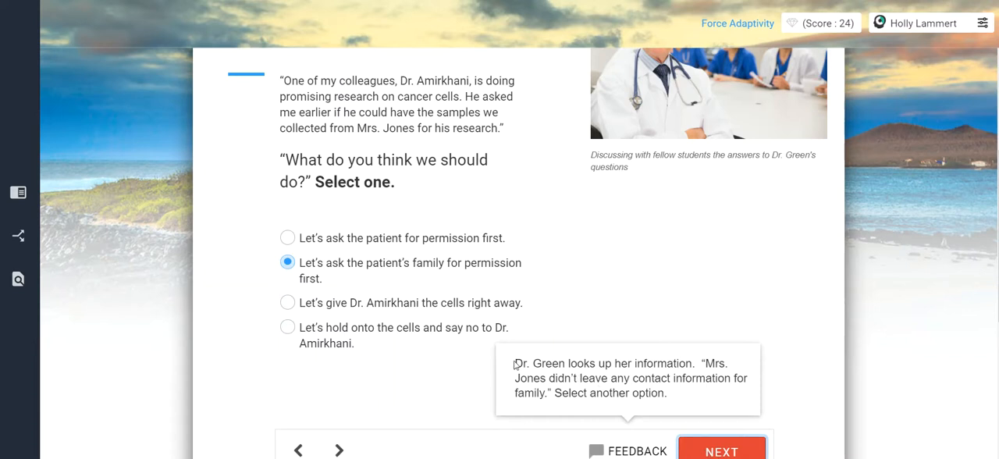
# - Answer 'hold onto the cells and say no', raising the score to 25
pyautogui.click(288, 326)
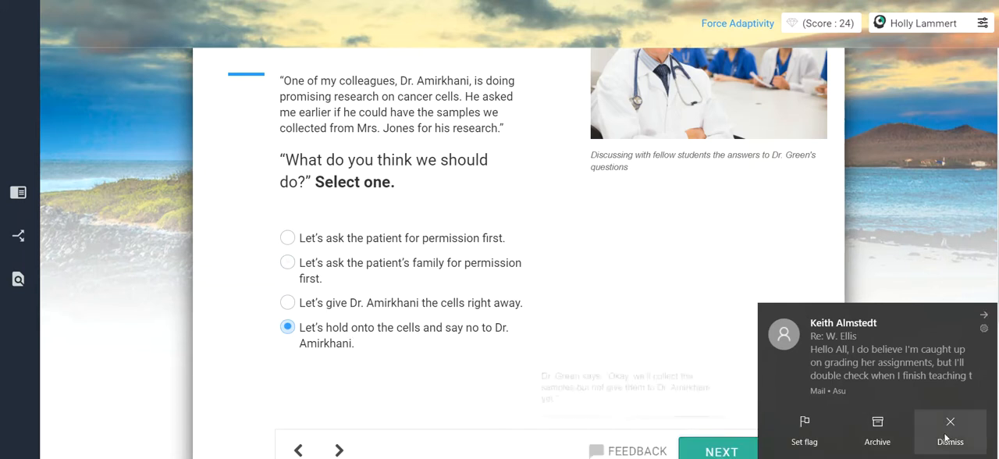
pyautogui.click(950, 430)
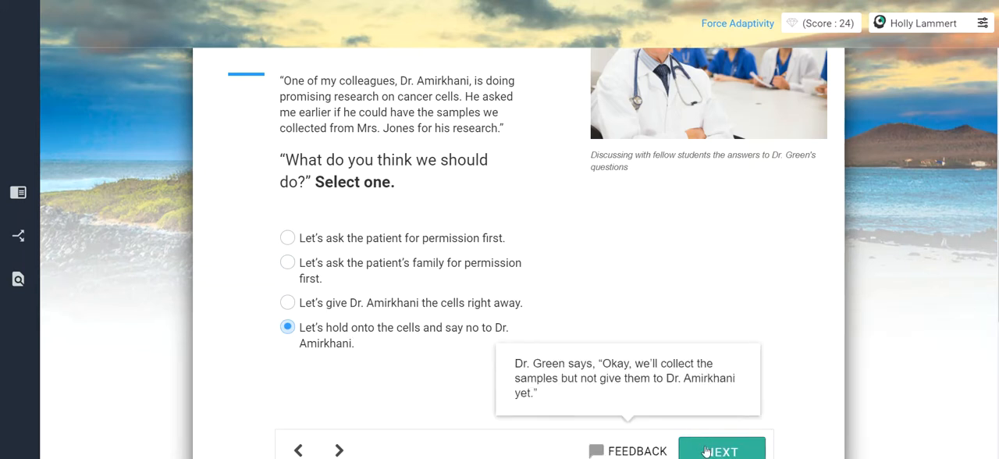
pyautogui.click(720, 451)
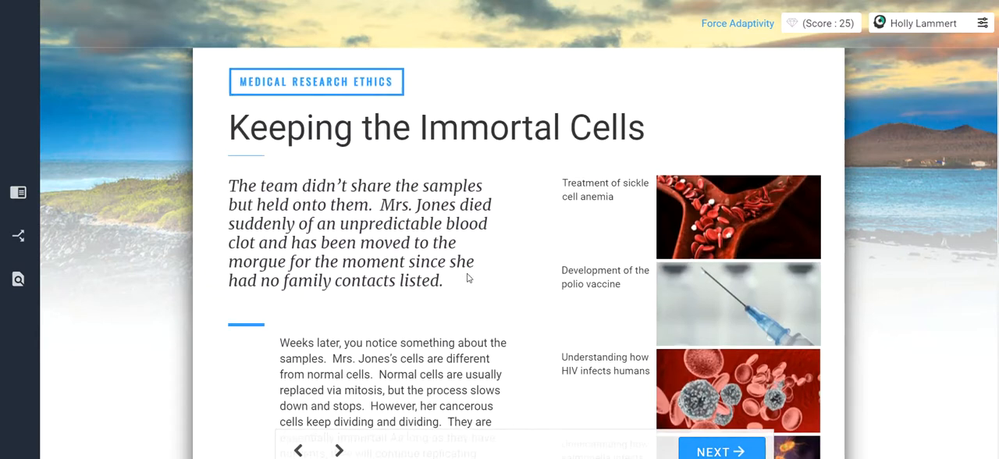
pyautogui.scroll(-3)
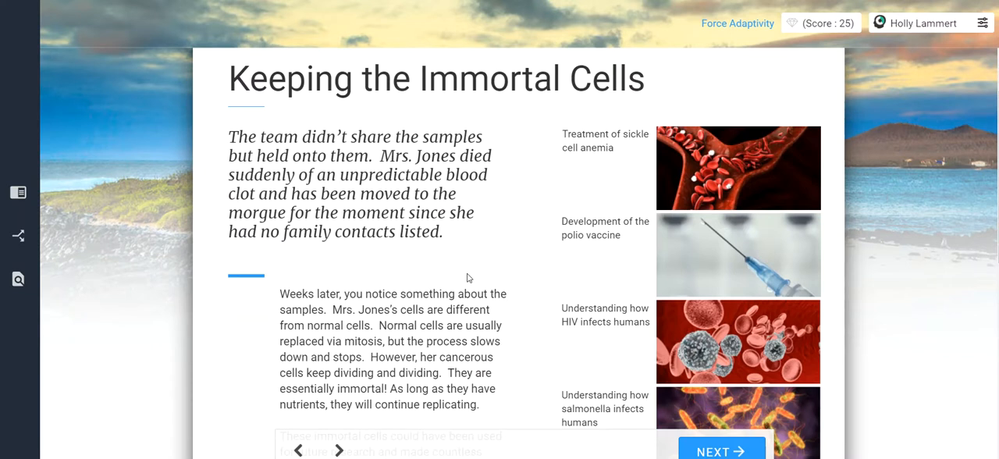
pyautogui.scroll(-3)
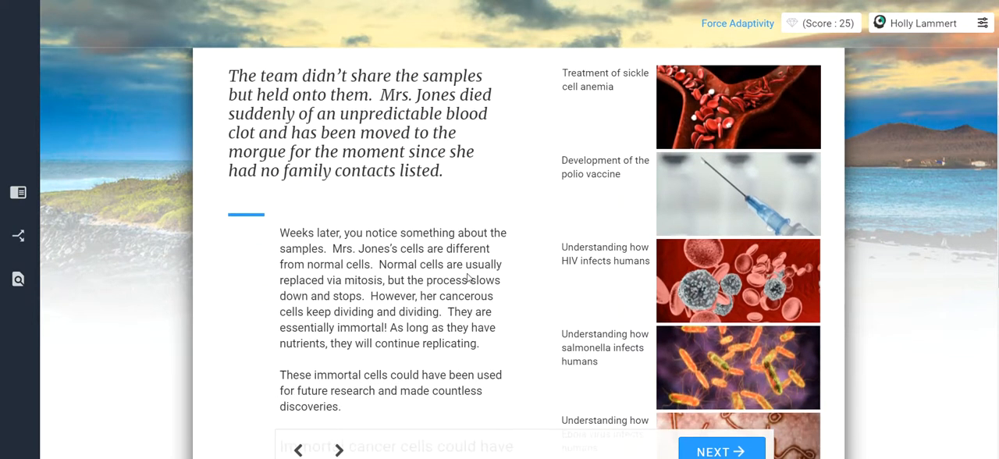
pyautogui.scroll(-3)
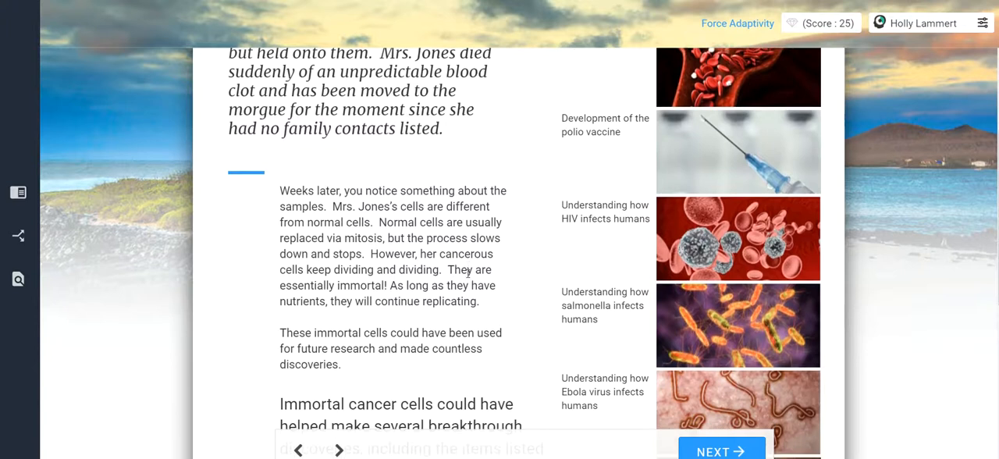
pyautogui.scroll(-3)
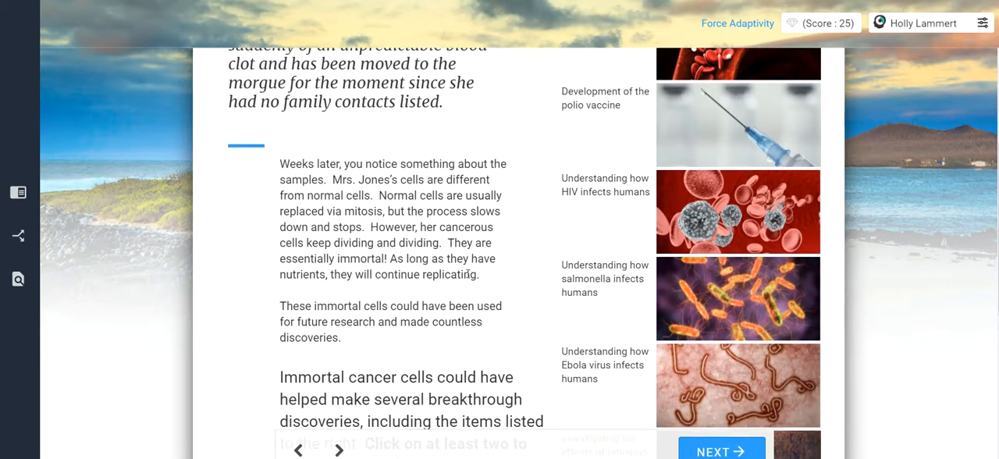
pyautogui.scroll(-3)
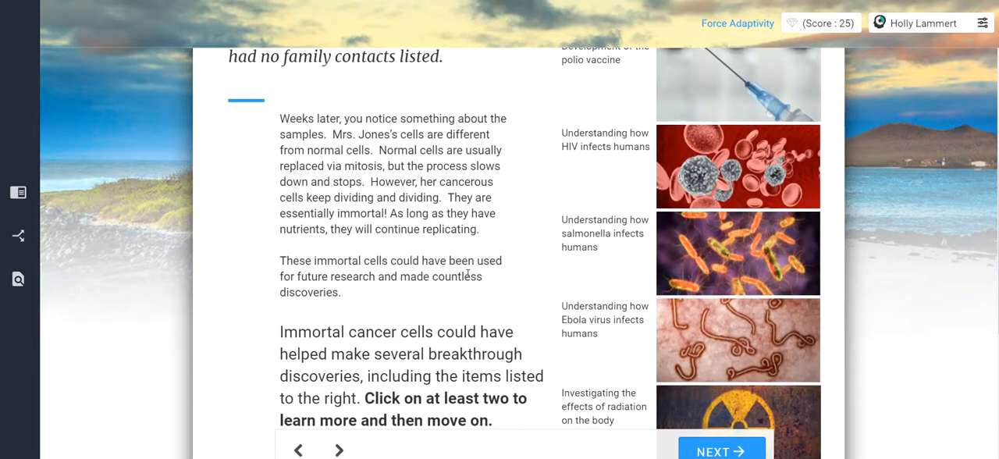